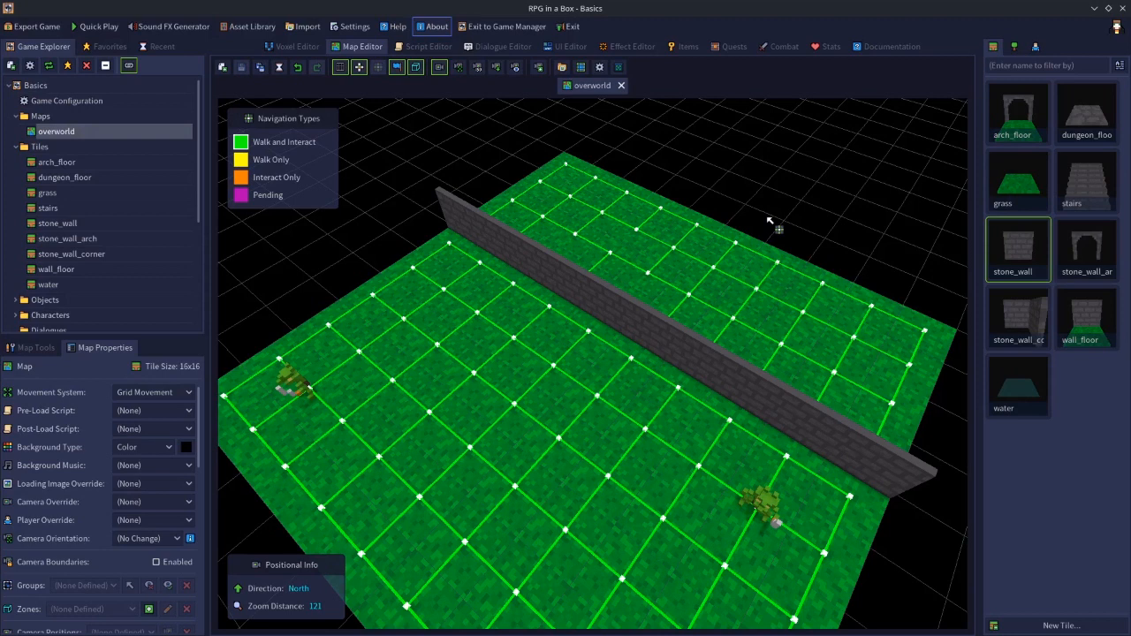
mouse_move(499, 344)
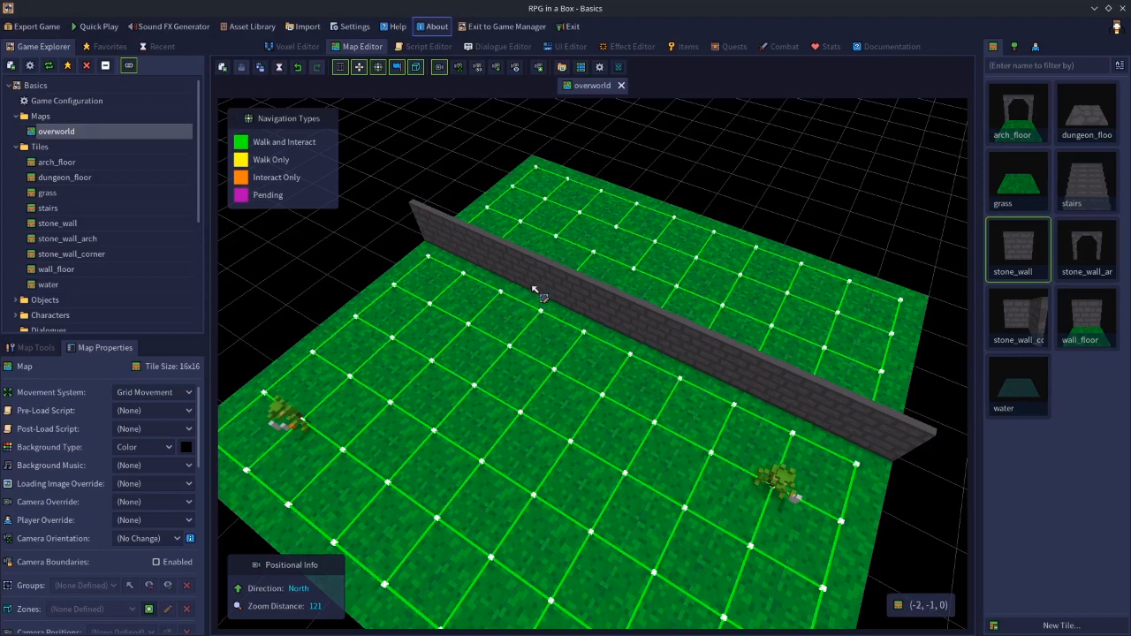
Step: Face the overworld map west and open a stone wall tile in the voxel editor
click(548, 278)
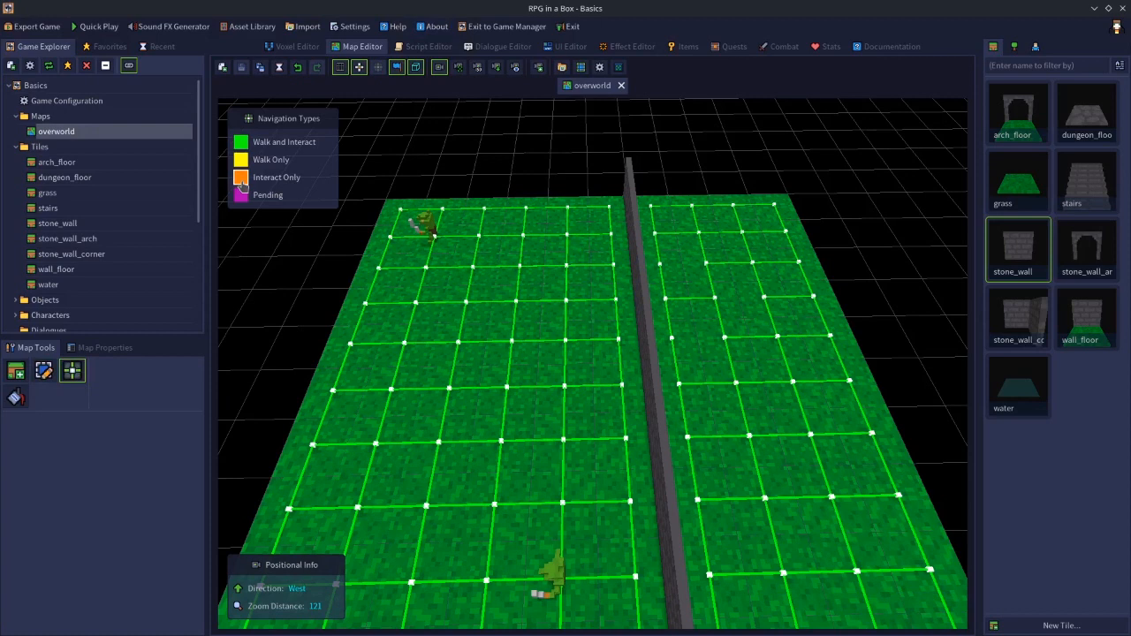
mouse_move(662, 304)
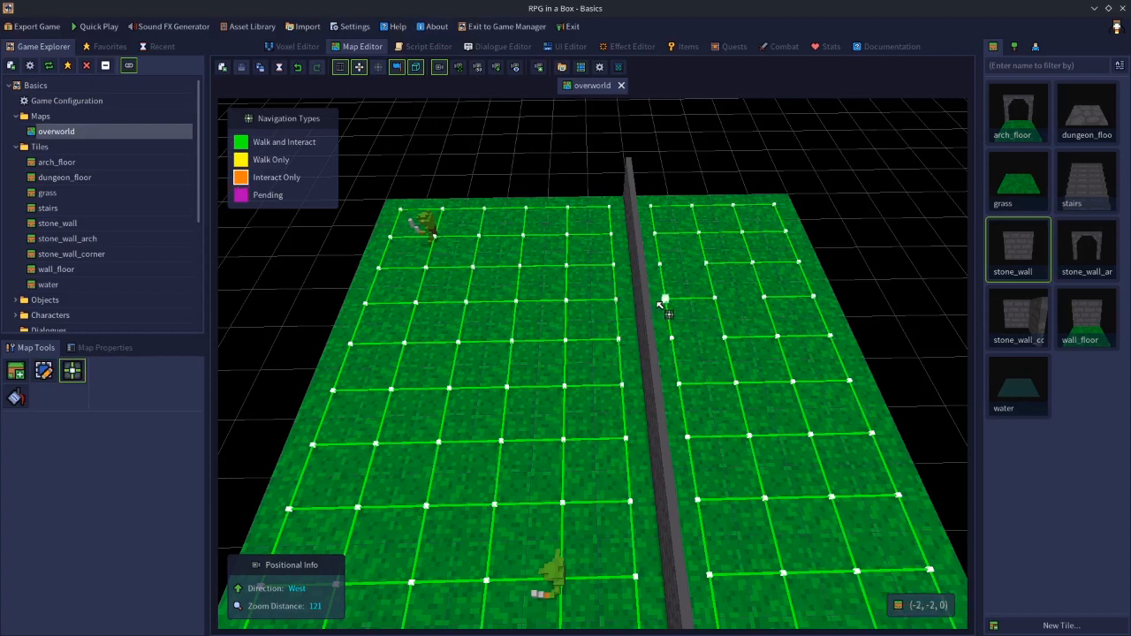
click(664, 300)
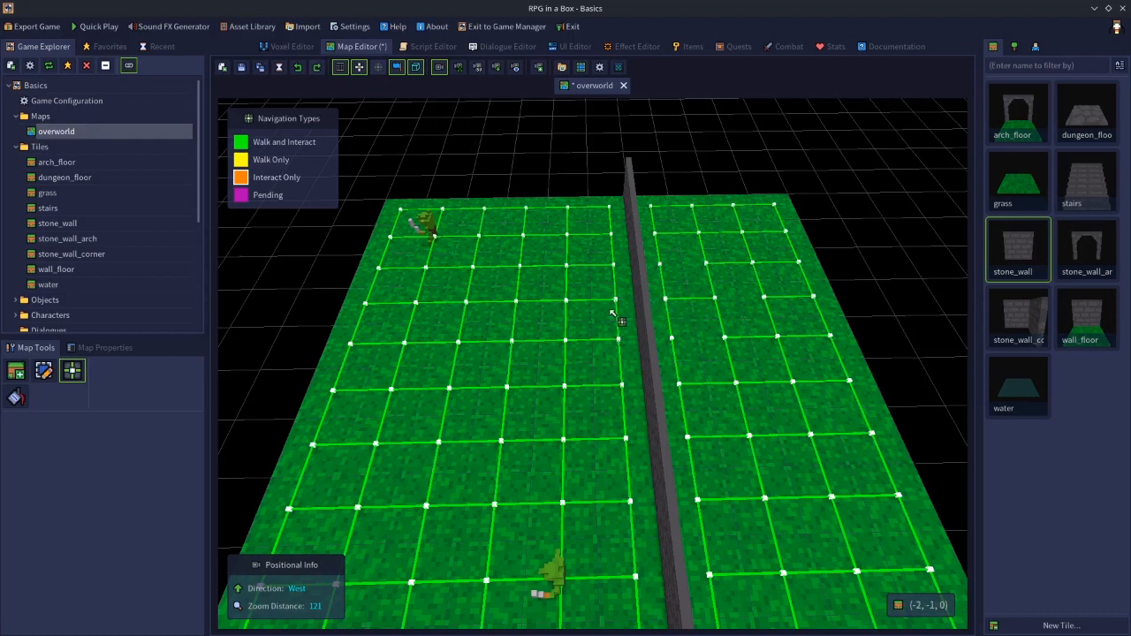
click(43, 370)
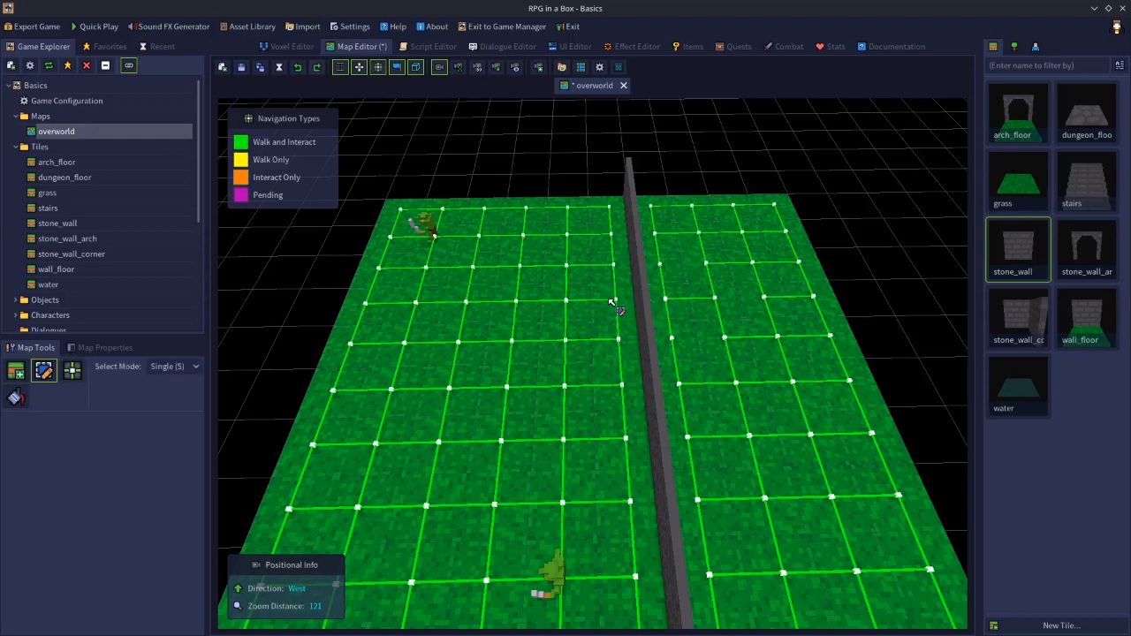
click(619, 309)
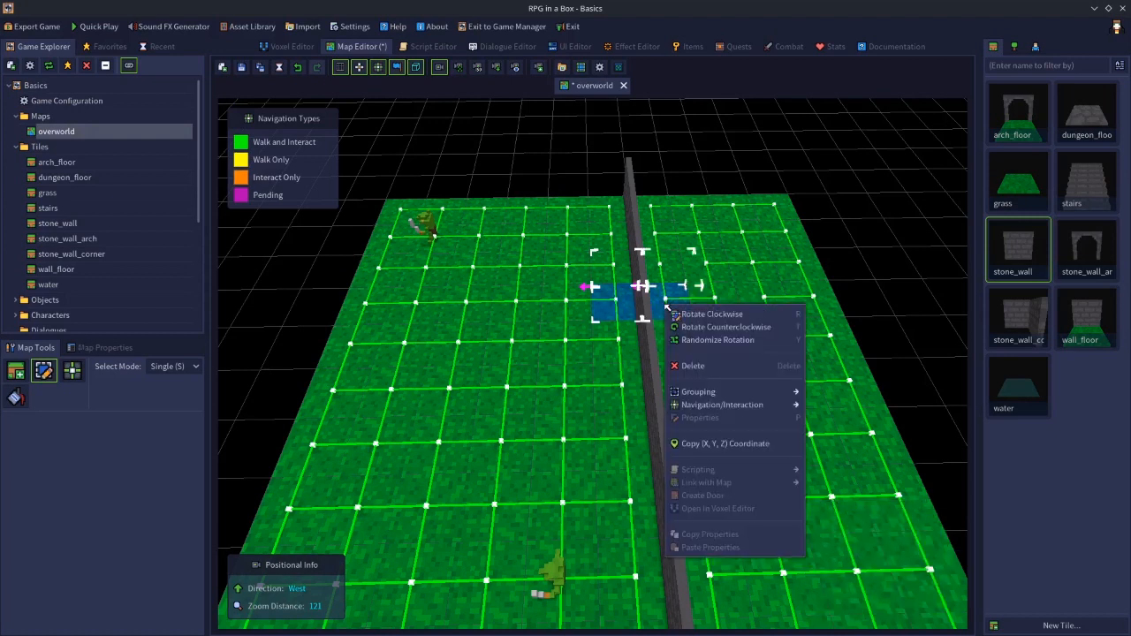
click(721, 403)
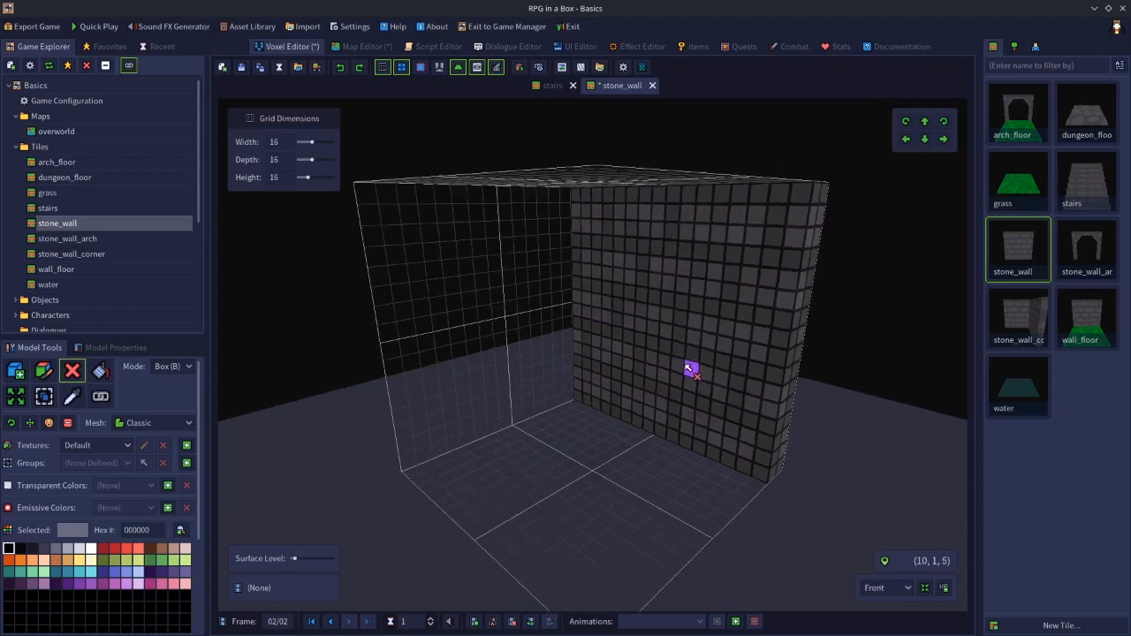
mouse_move(621, 212)
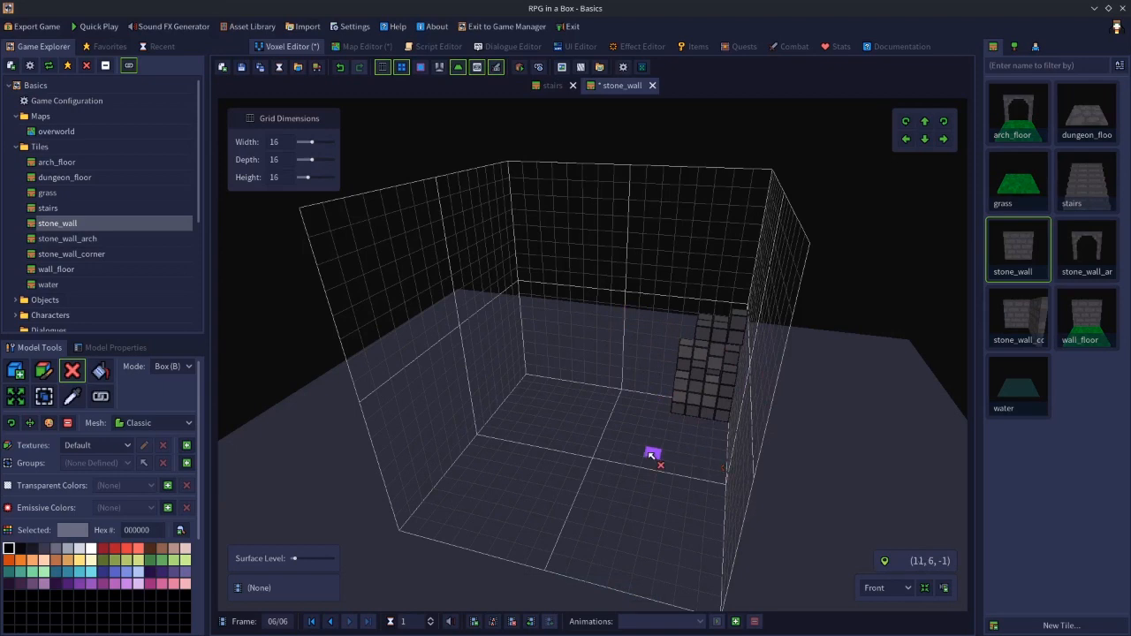
mouse_move(345, 579)
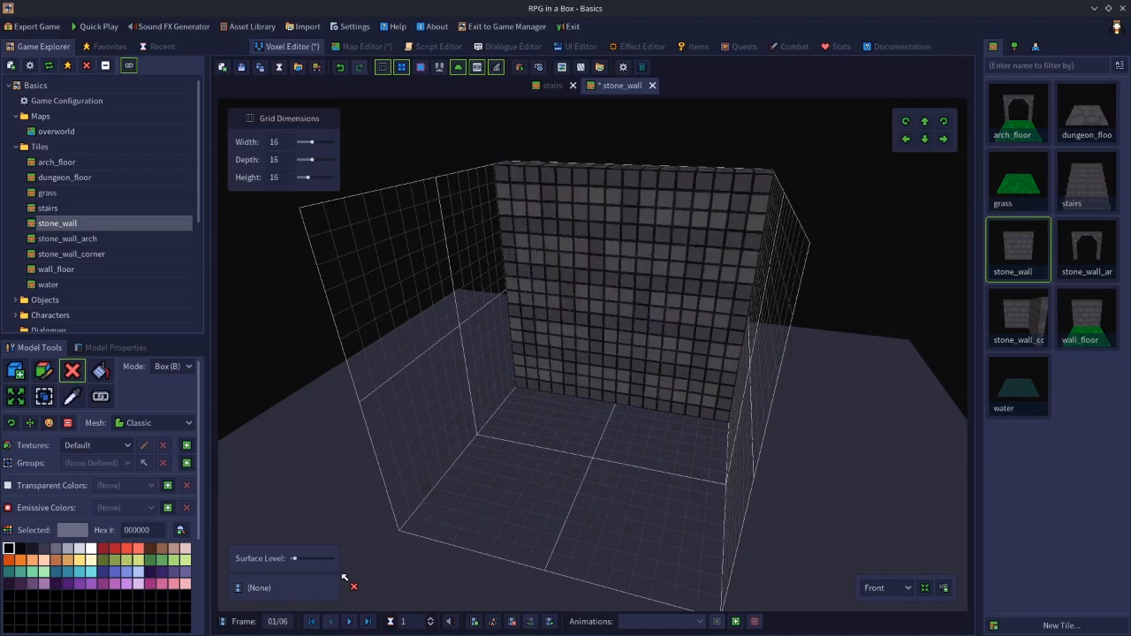
Step: Add a 'break' animation spanning frames 1 to 6 to stone_wall and save it
click(735, 621)
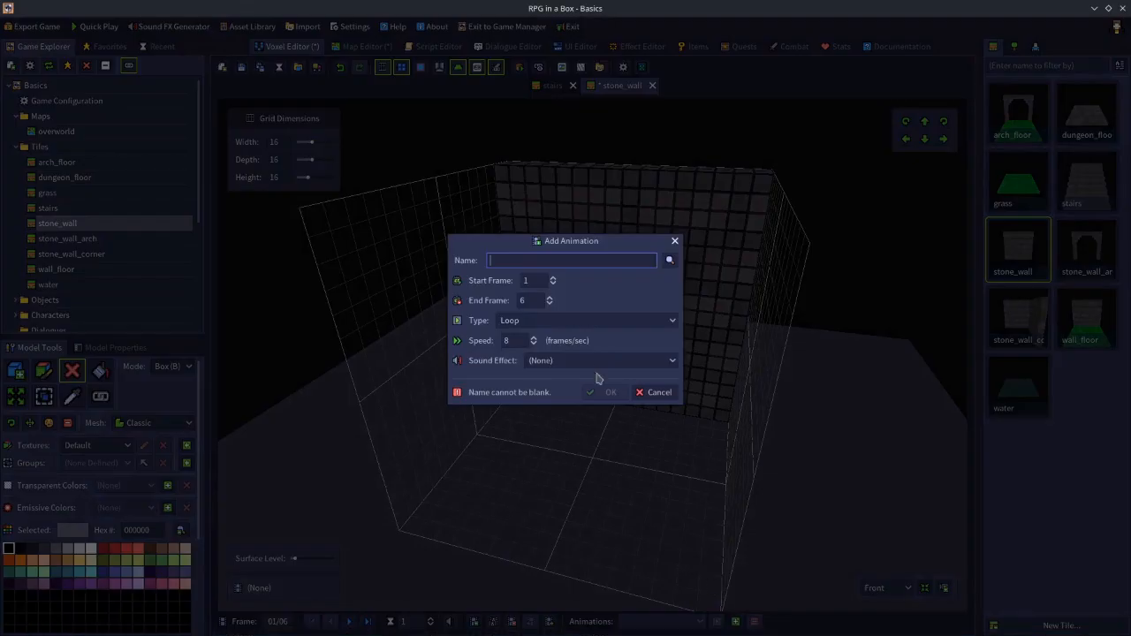
text(break)
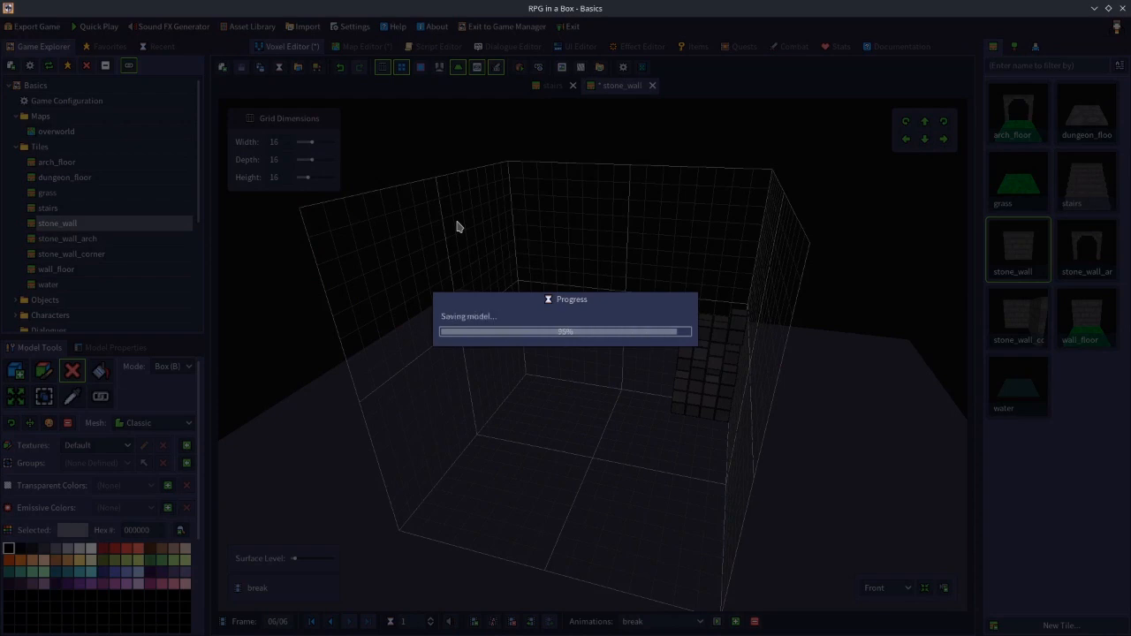
click(358, 46)
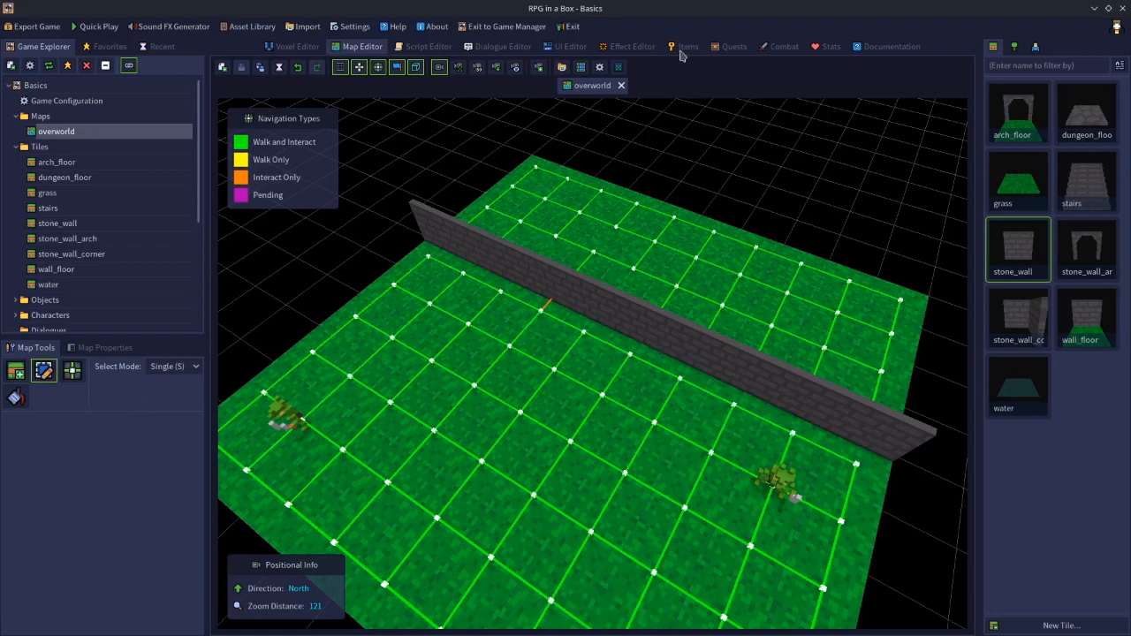
Step: Switch to the Items editor and select the Hammer item
click(687, 46)
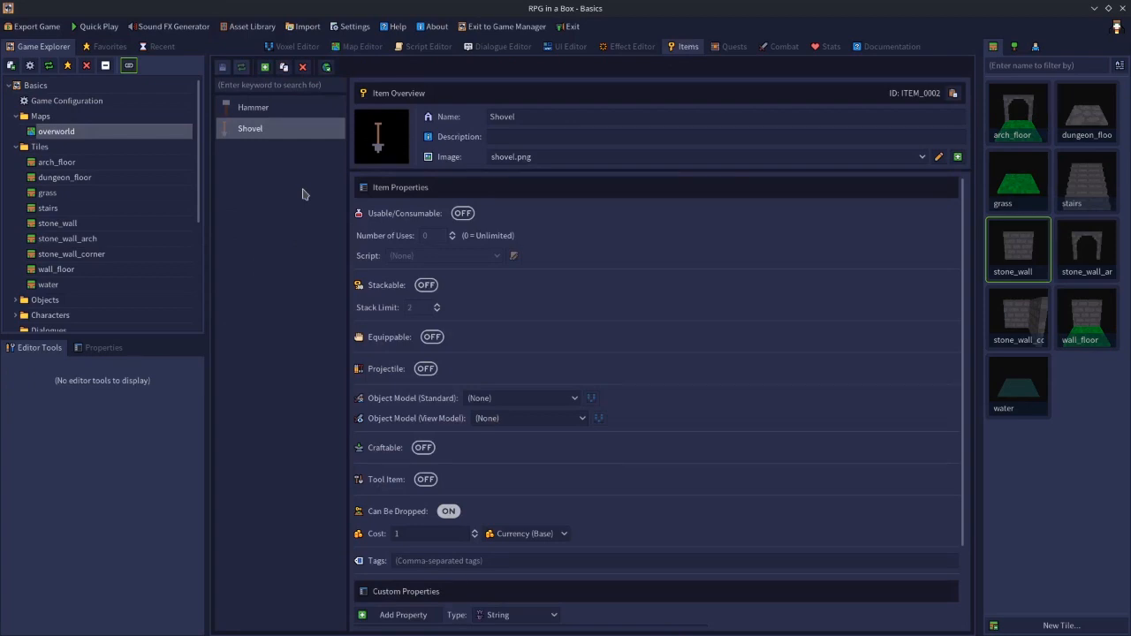
mouse_move(302, 168)
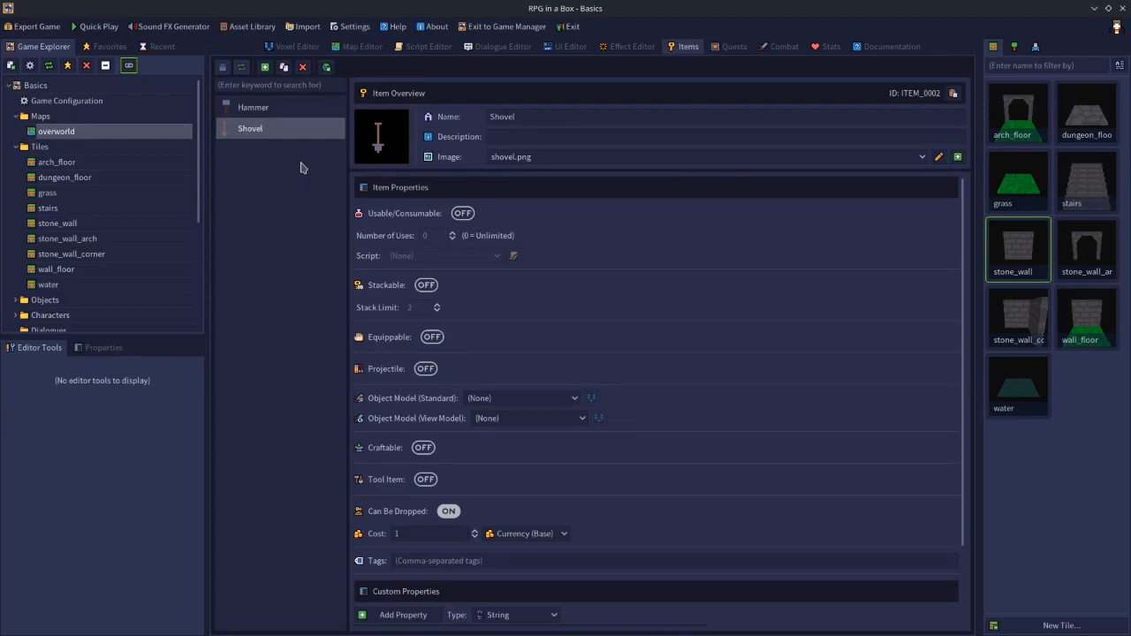
click(253, 107)
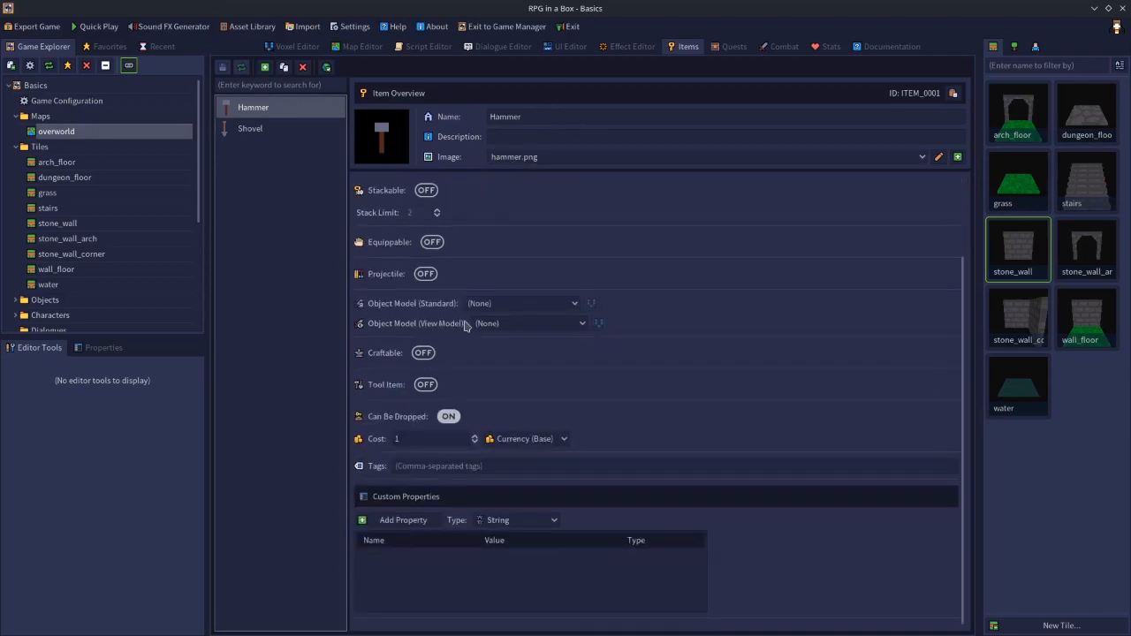
mouse_move(390, 386)
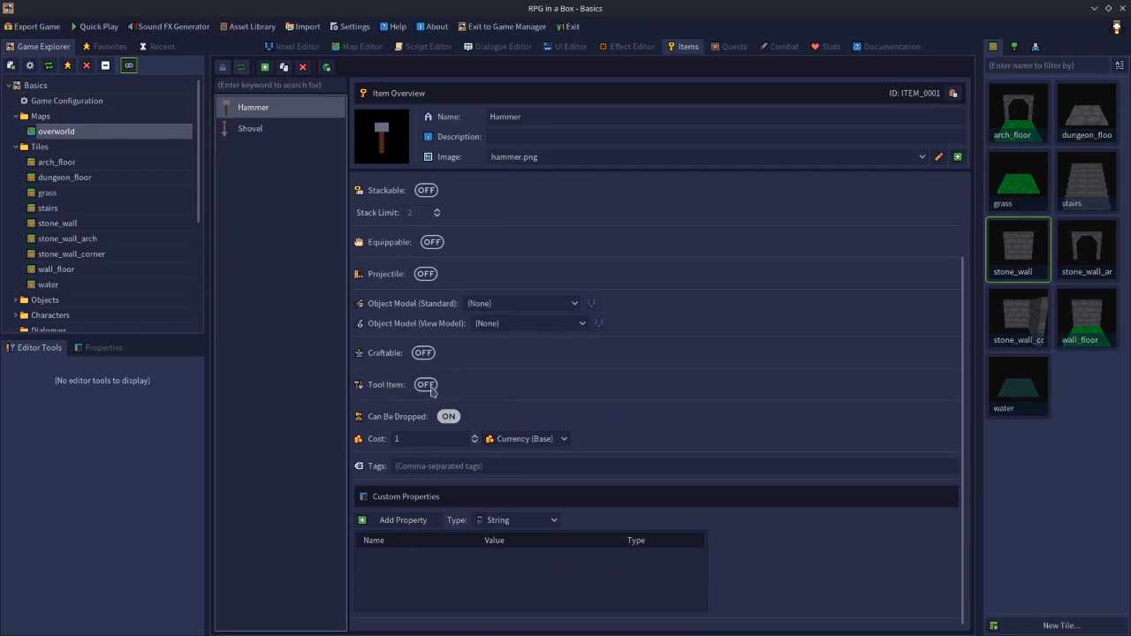
Step: Turn Tool Item on for the Hammer and set Interaction Range to Unlimited
click(425, 384)
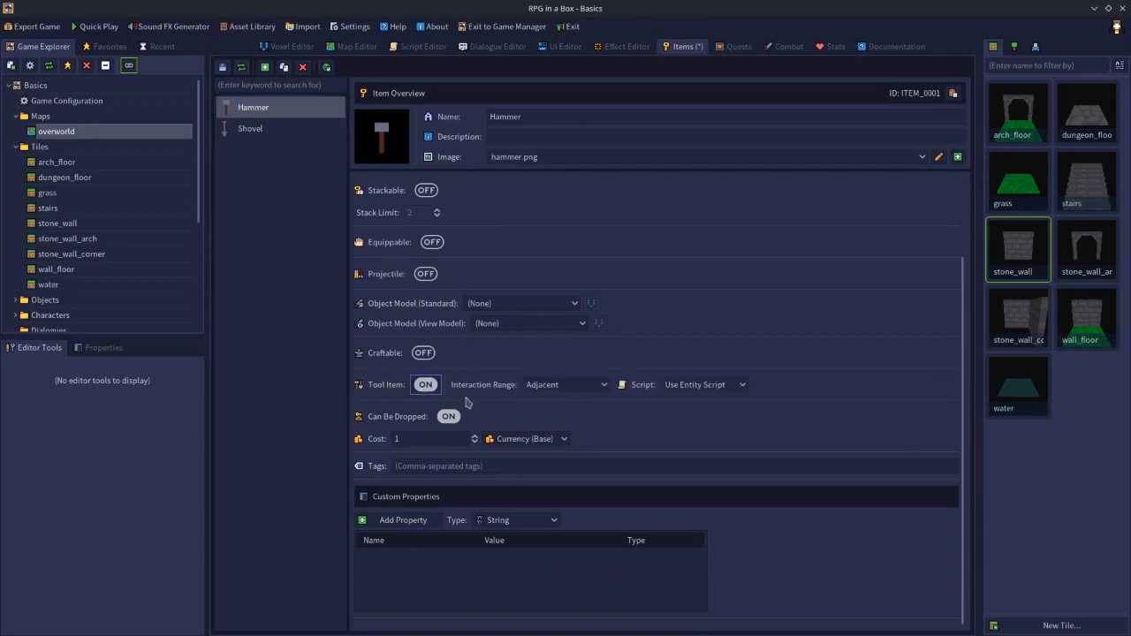
mouse_move(523, 414)
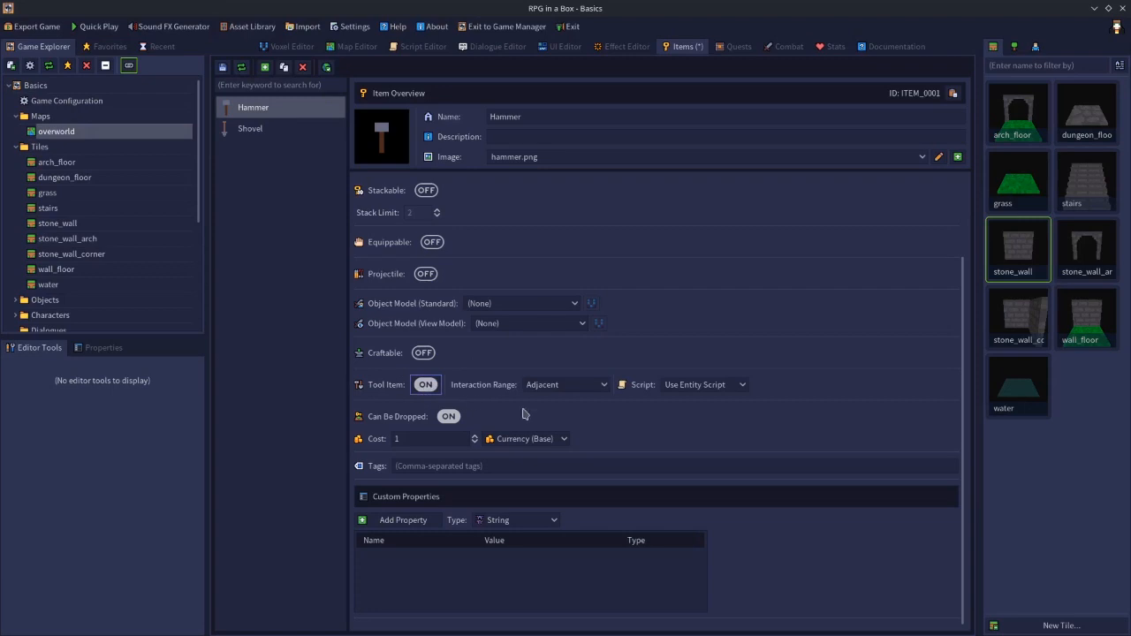
mouse_move(550, 407)
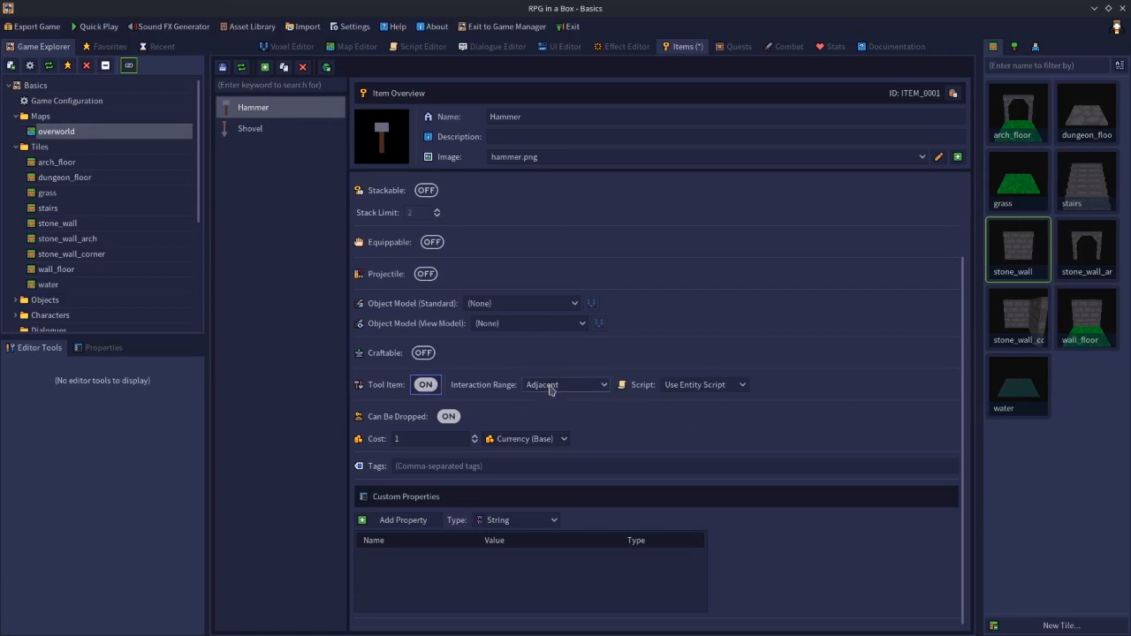
click(565, 384)
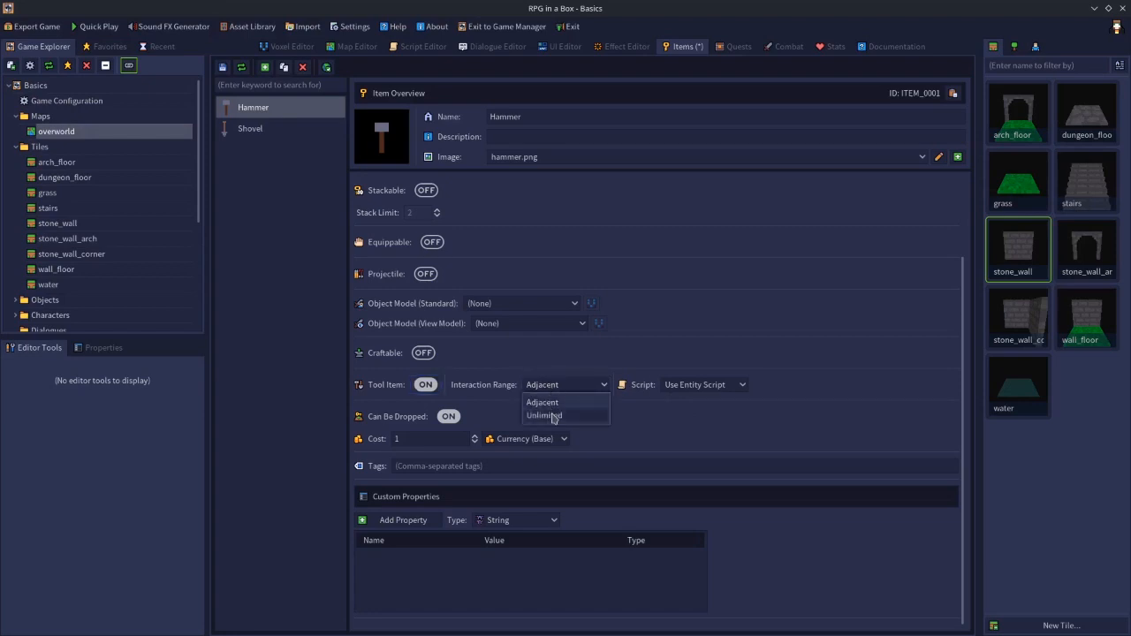
click(544, 415)
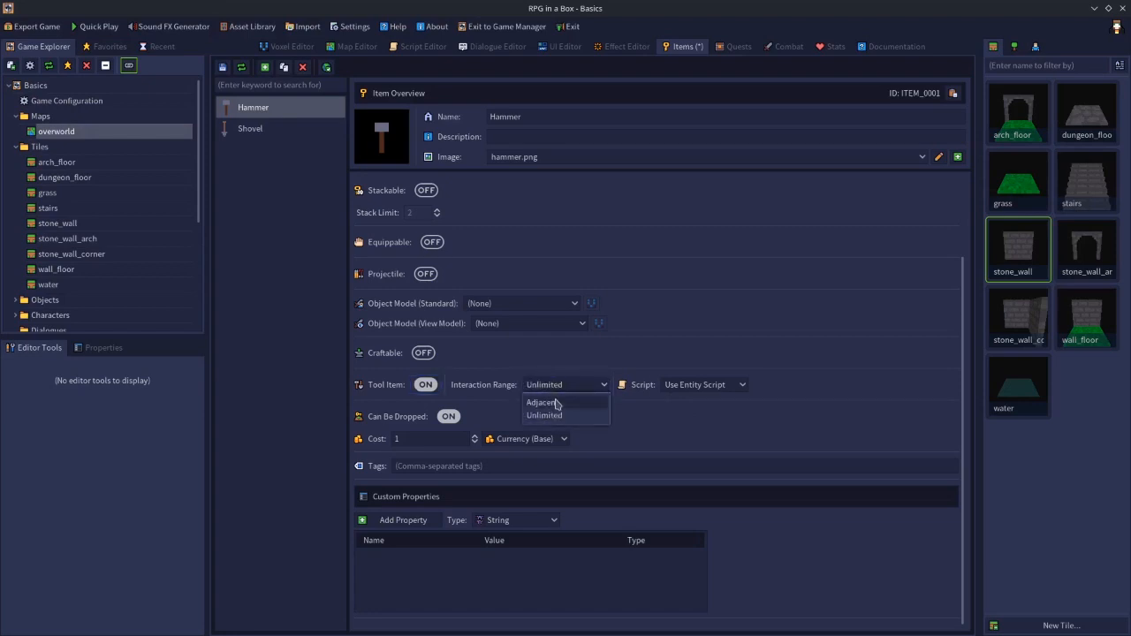
click(542, 402)
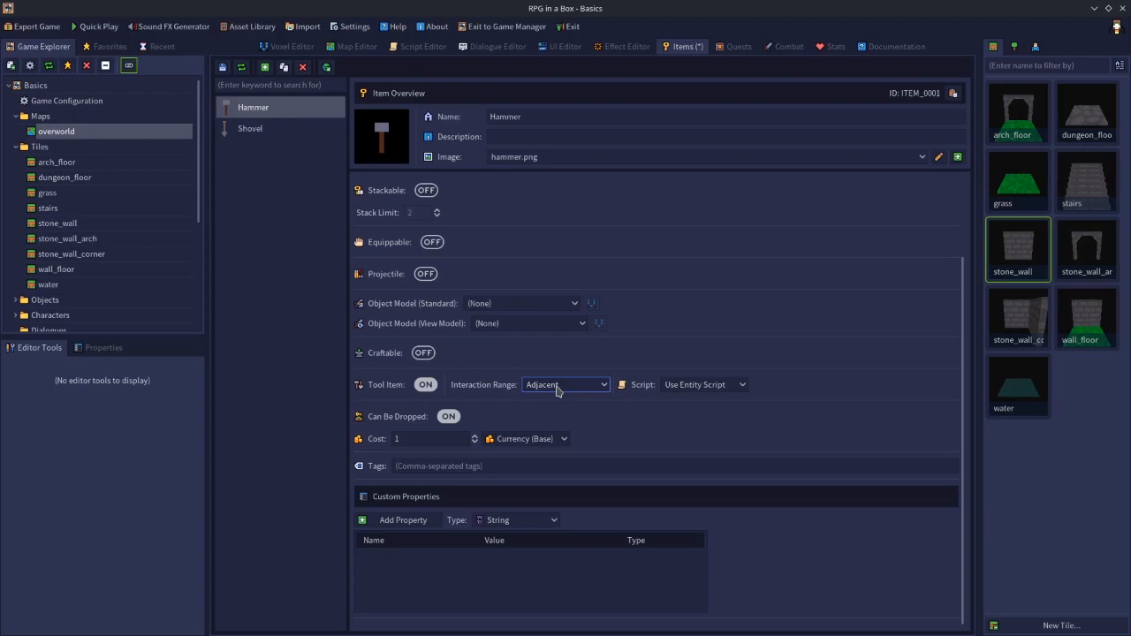
click(565, 385)
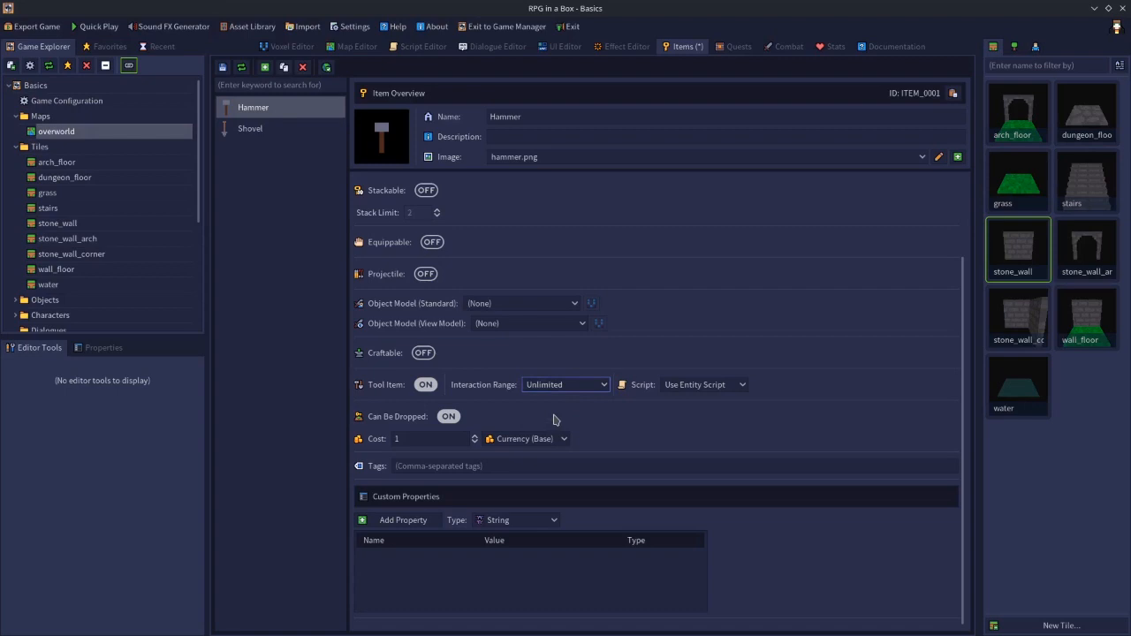
mouse_move(642, 392)
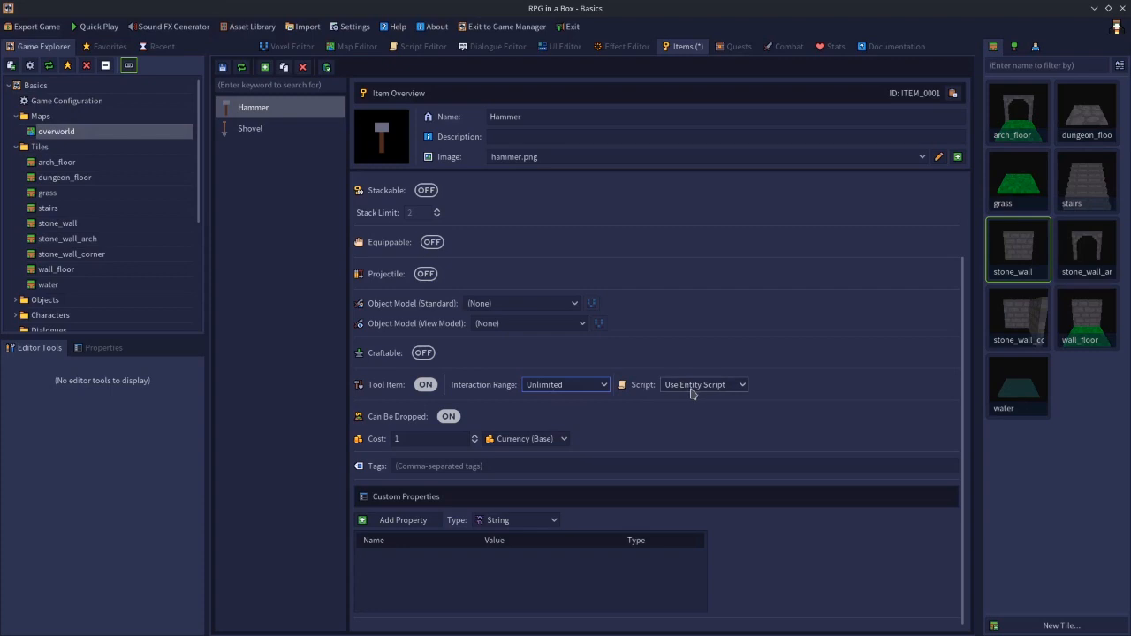
Step: Enable Use Global Script on the Hammer with the script set to (None)
click(704, 384)
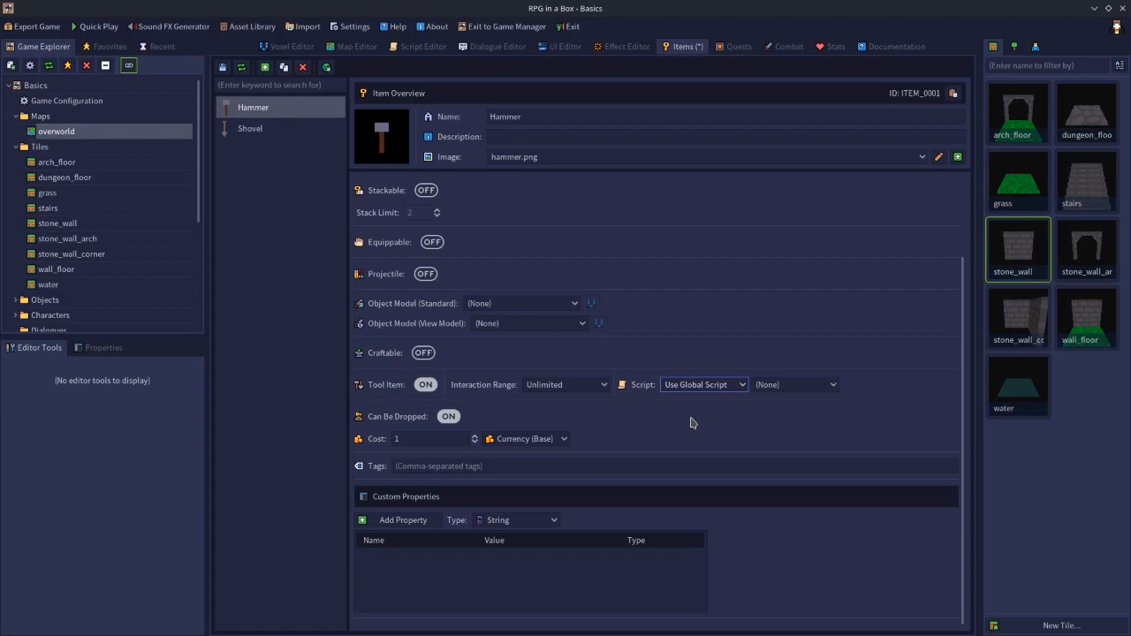
mouse_move(693, 419)
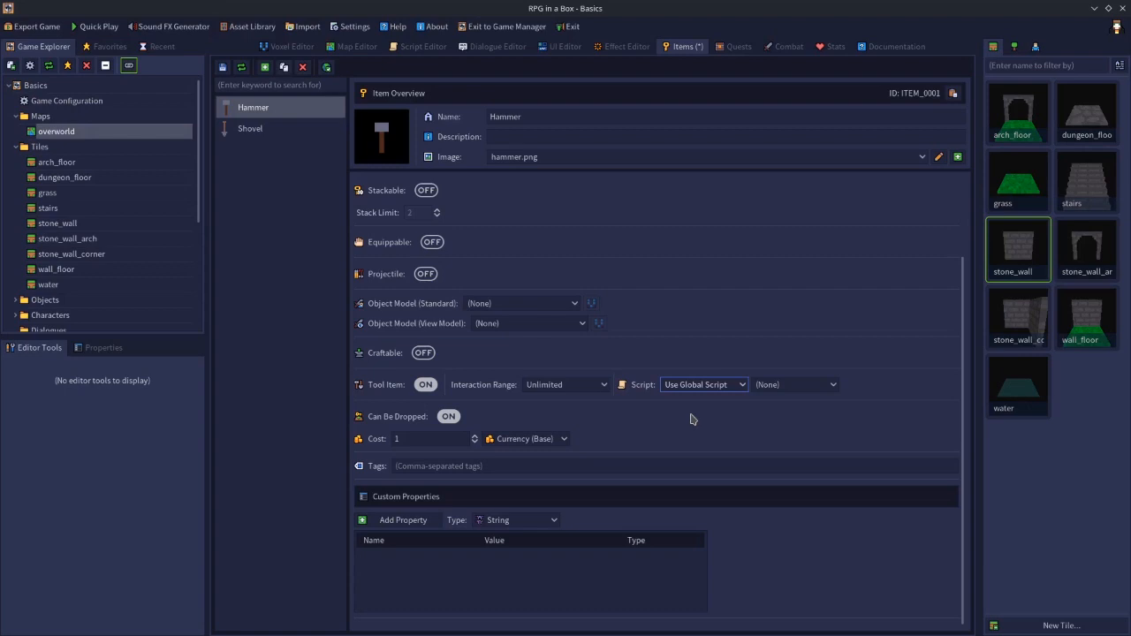
click(702, 384)
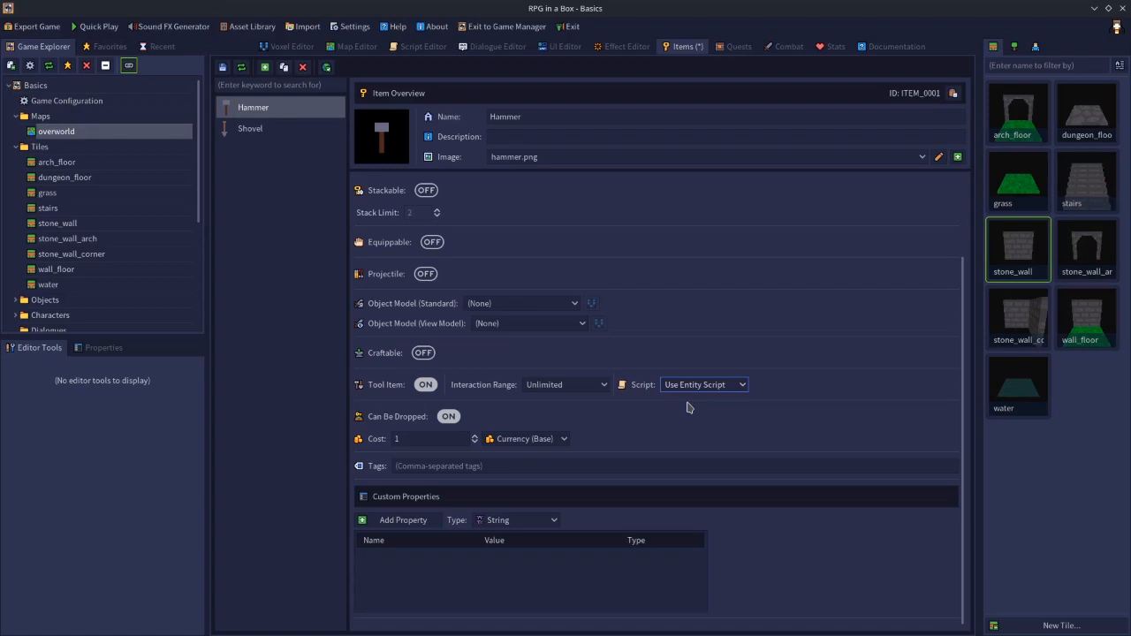
mouse_move(690, 377)
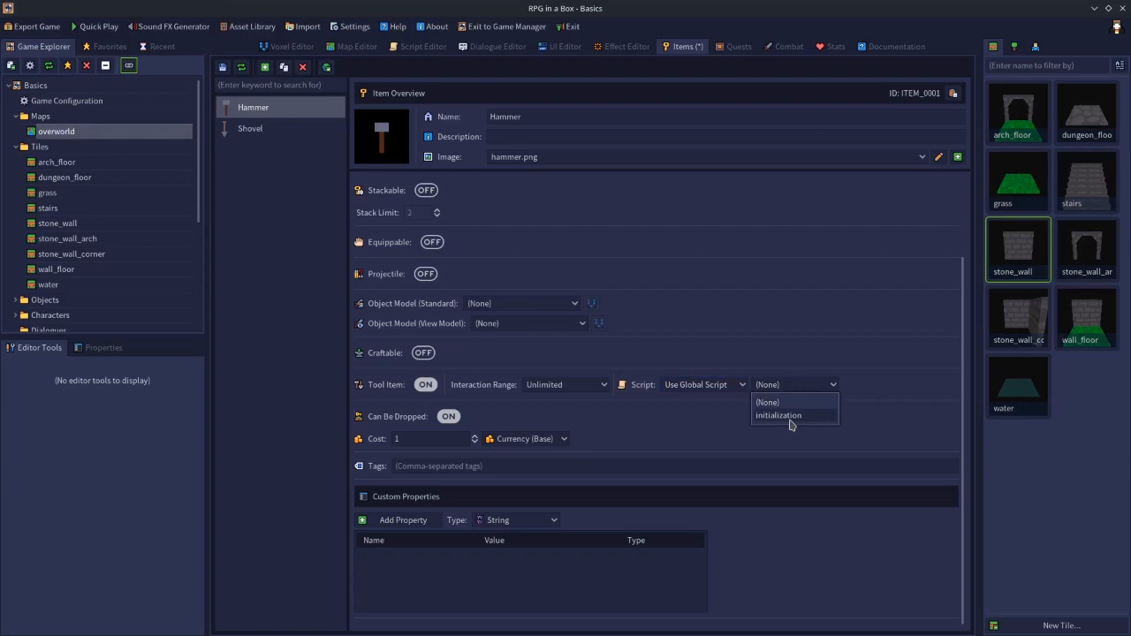
click(778, 415)
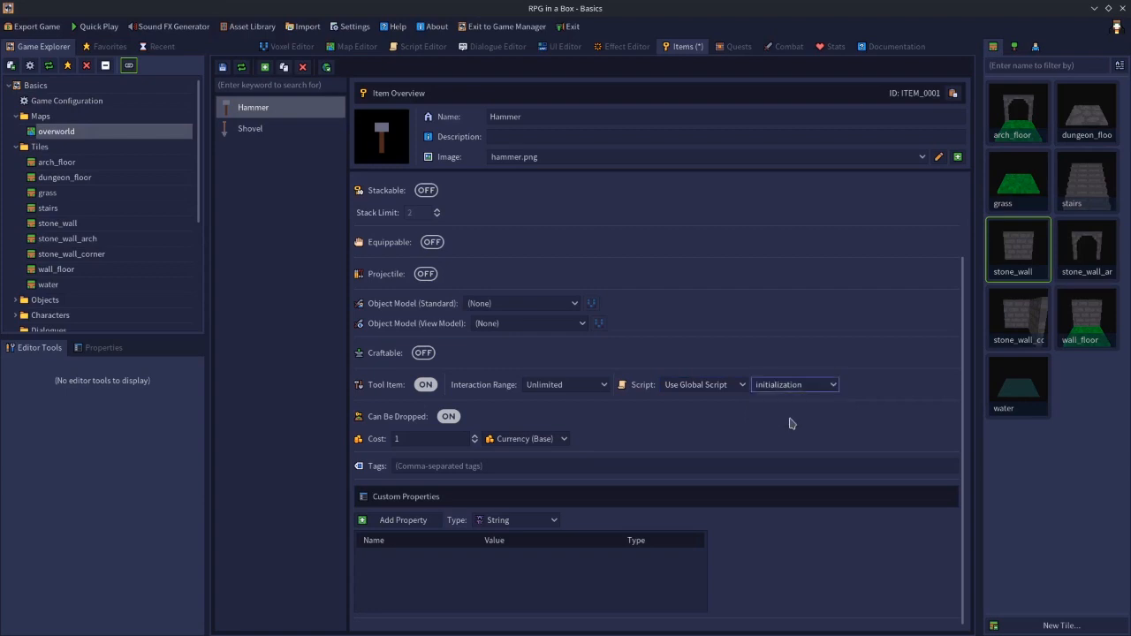
click(793, 384)
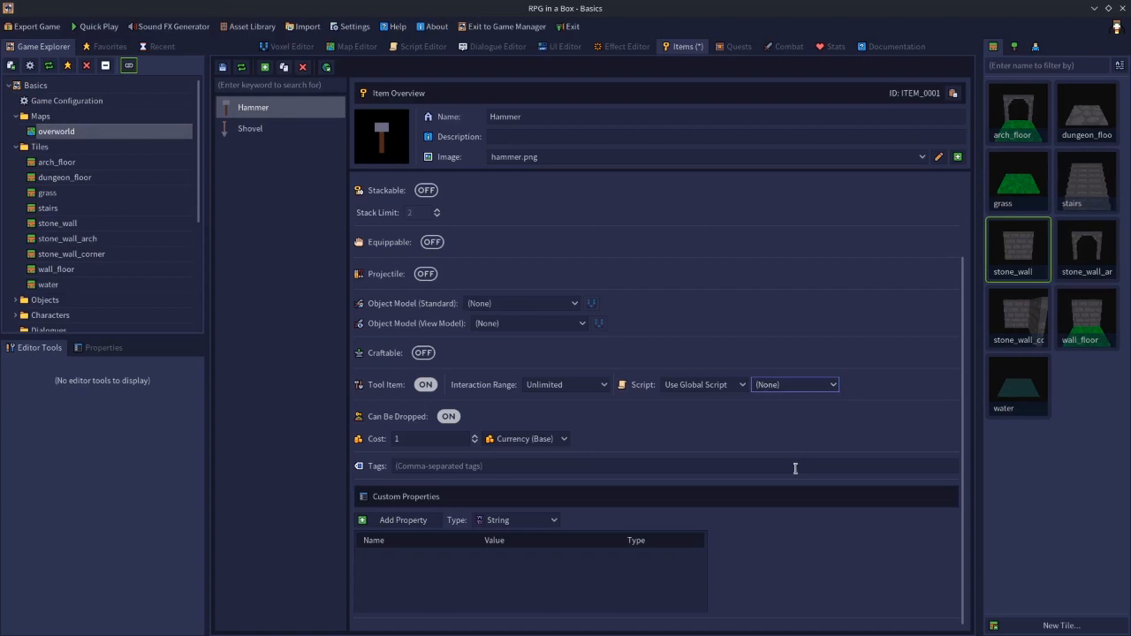
mouse_move(777, 360)
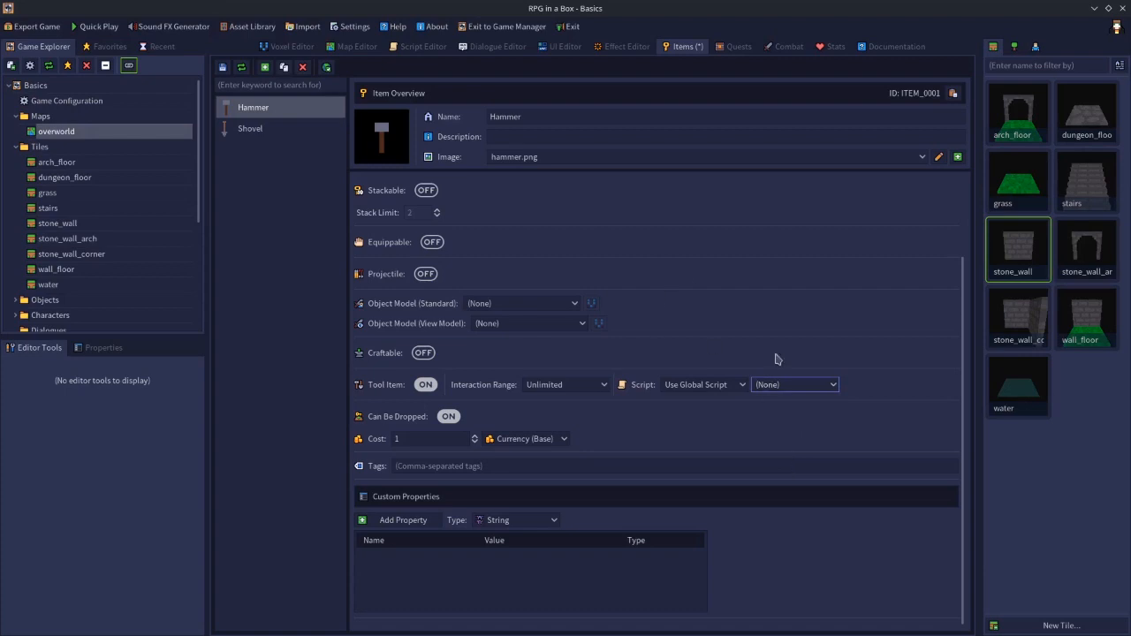
click(564, 384)
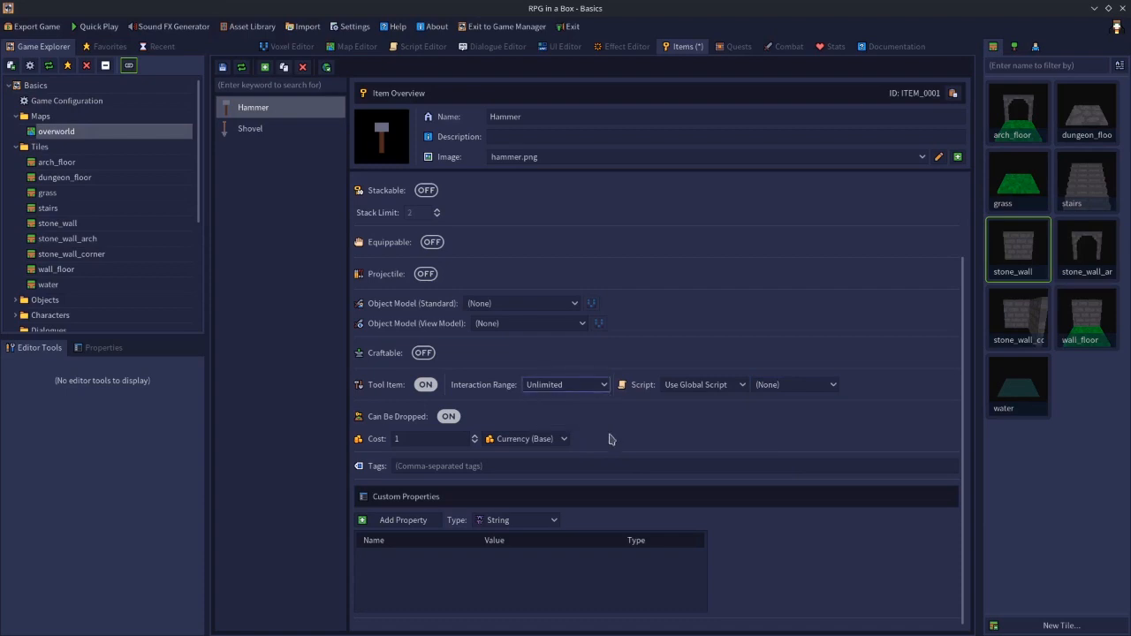
mouse_move(732, 420)
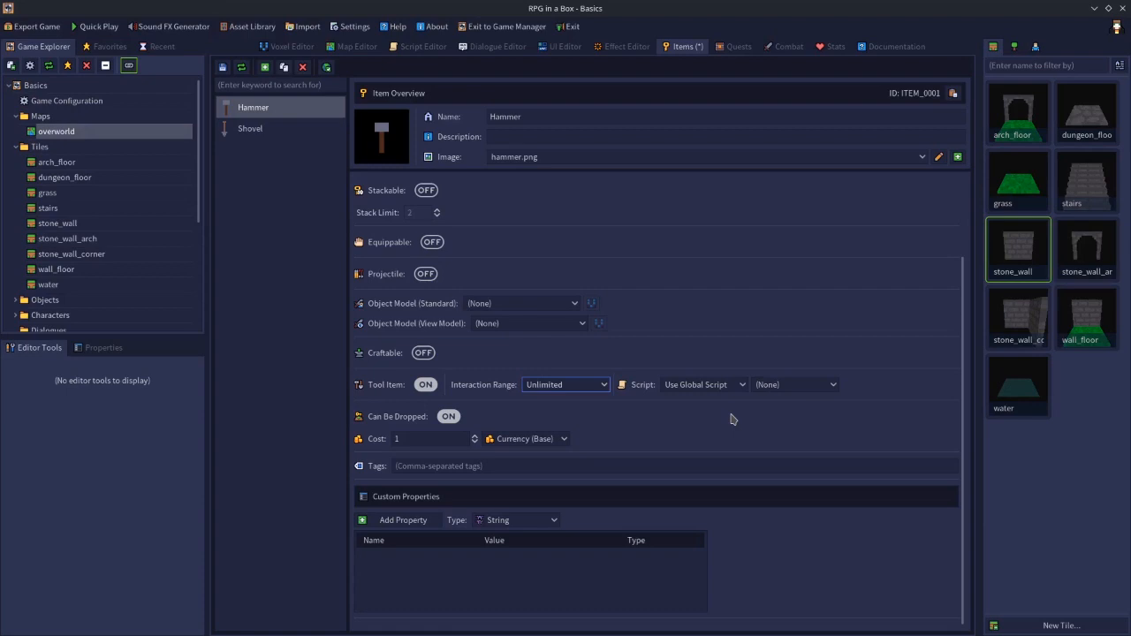
mouse_move(261, 140)
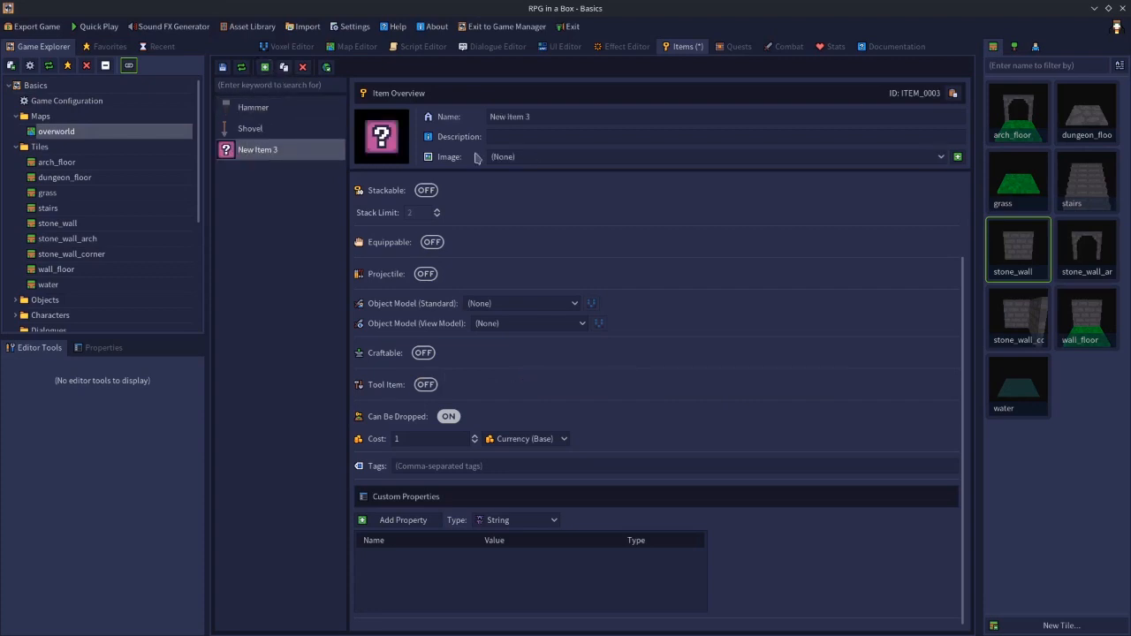
Step: Create a 'Book' tool item with unlimited range, then go to the UI Editor widgets
text(Book)
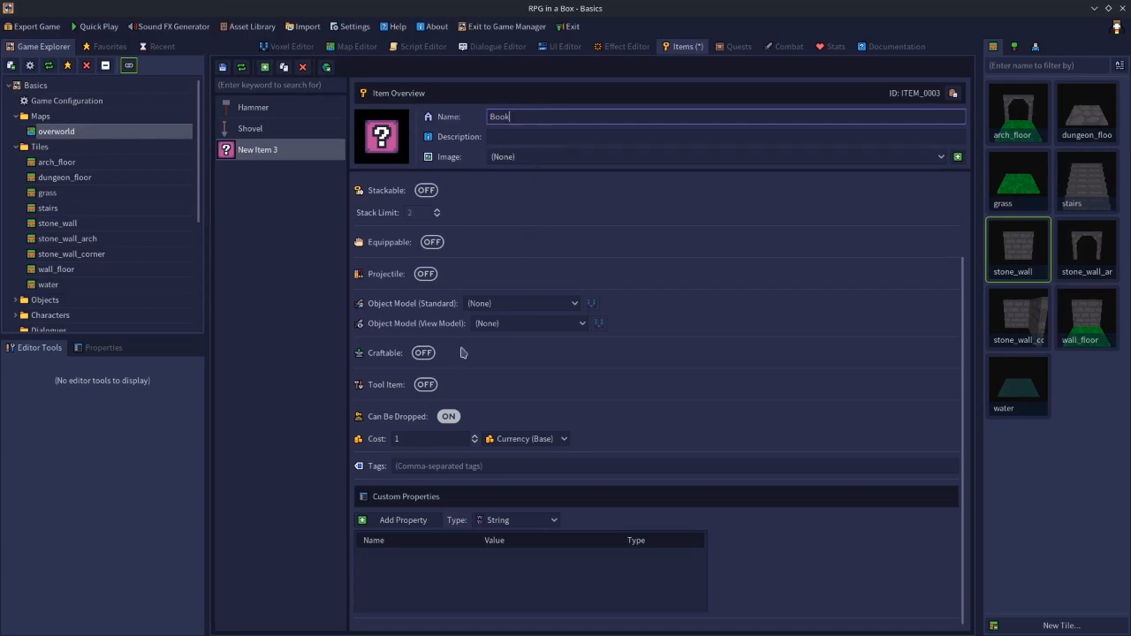
click(425, 384)
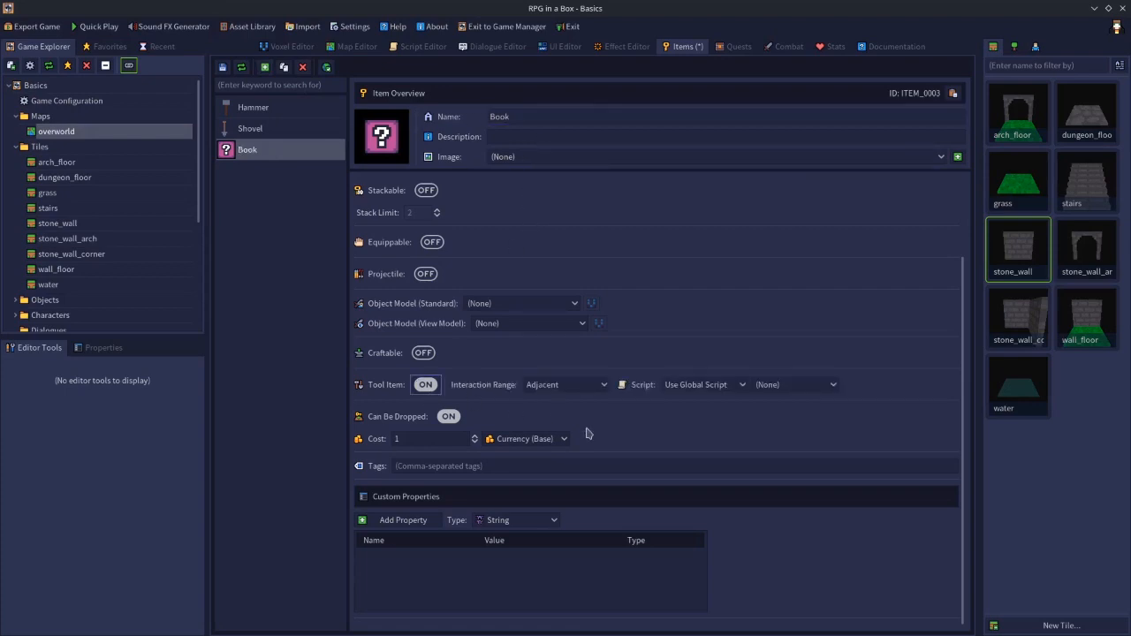
click(565, 385)
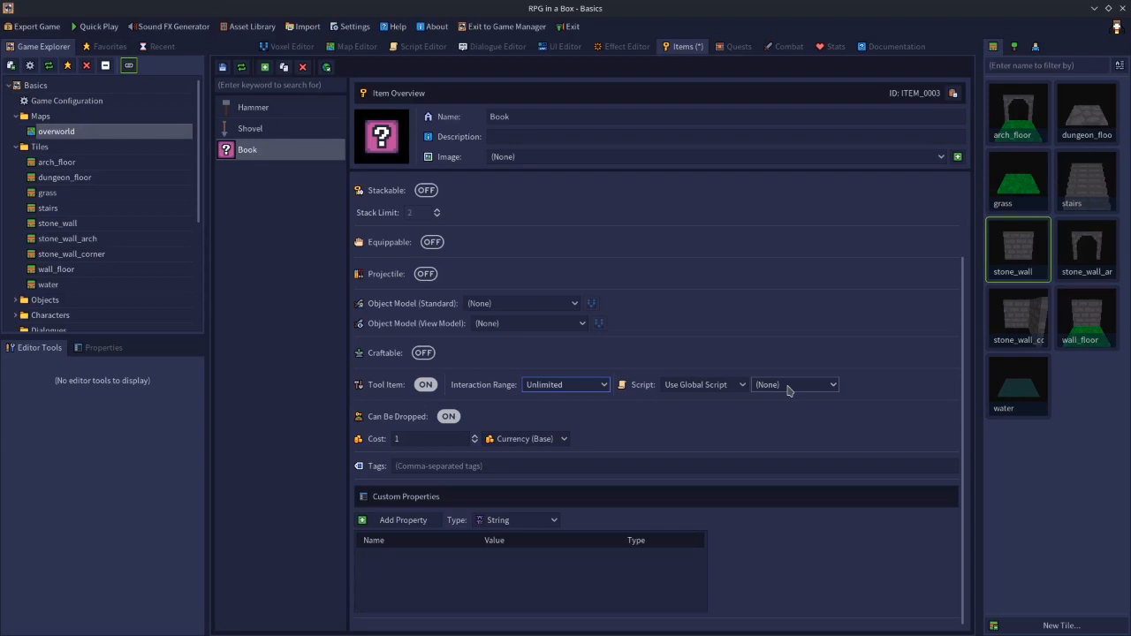
click(564, 46)
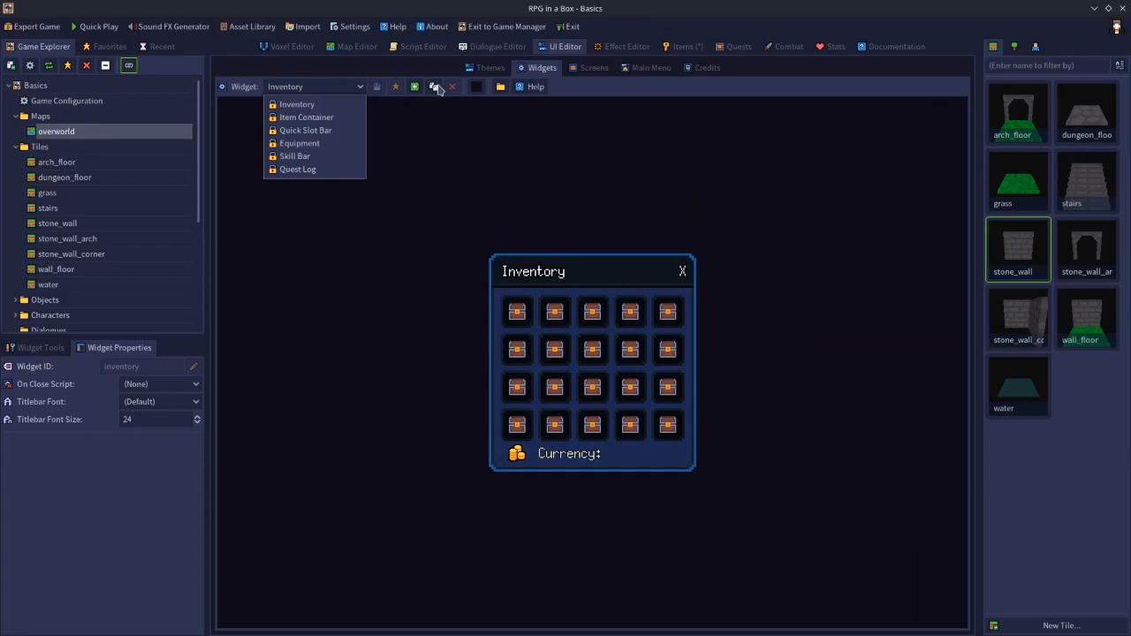
Step: Add a 'book' widget and stretch a Text Field across most of its grid
click(414, 86)
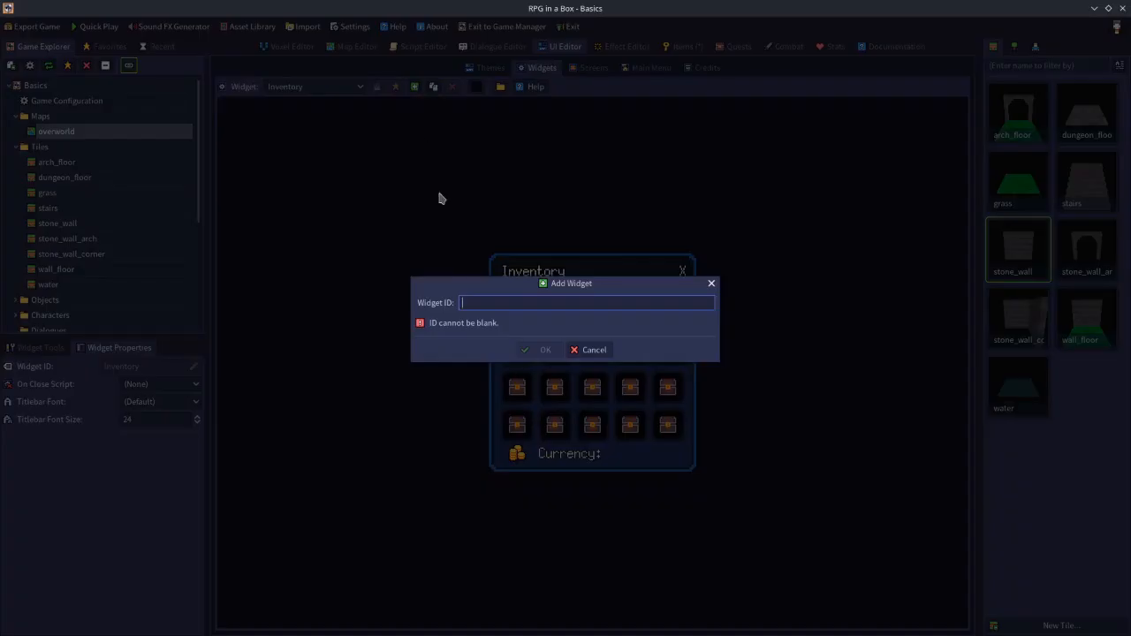
text(book)
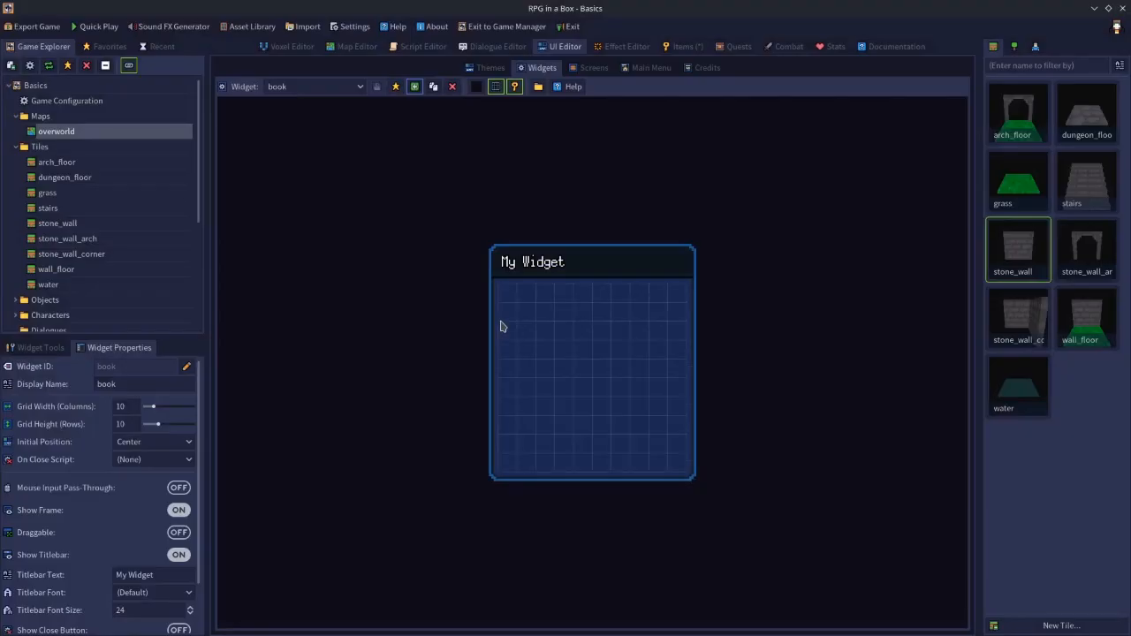
click(40, 347)
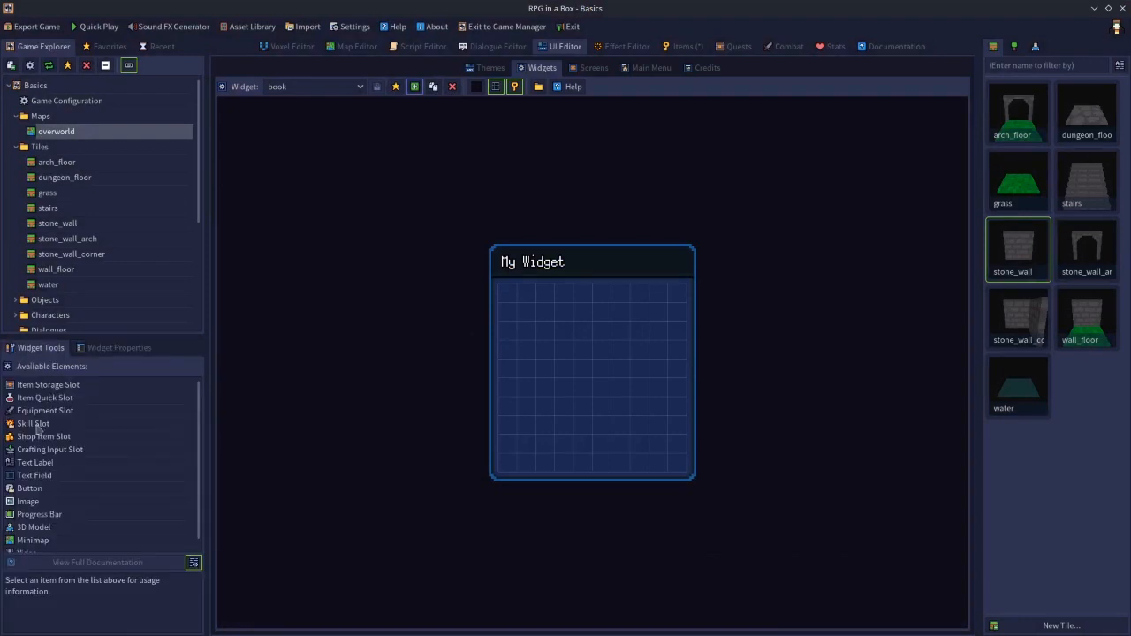
click(34, 474)
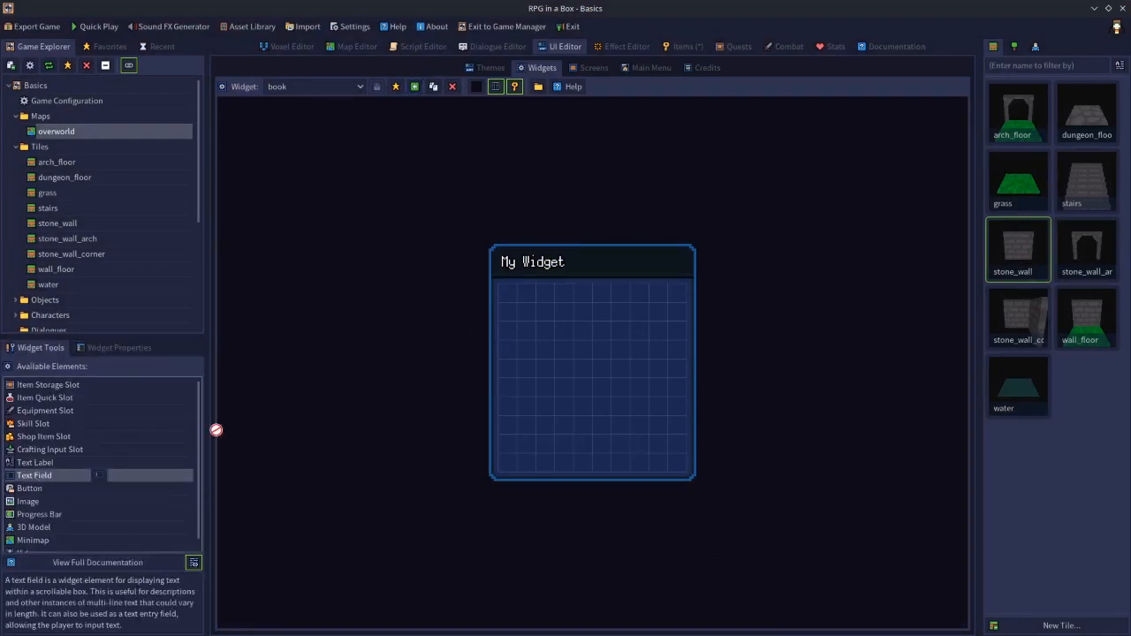
drag(34, 475, 535, 312)
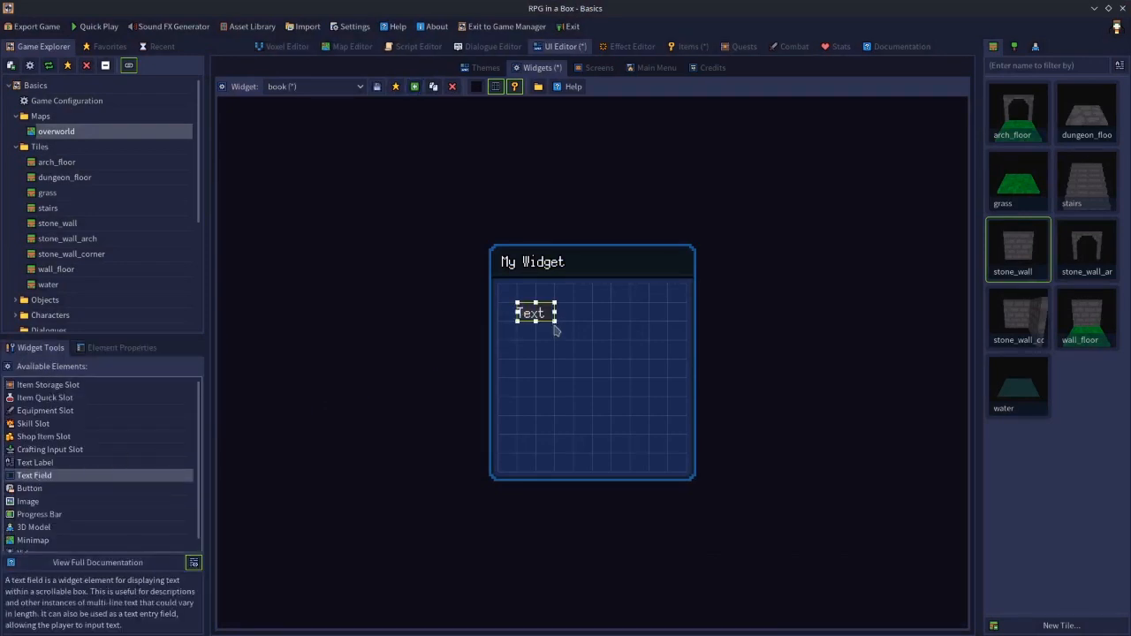
drag(554, 319, 667, 452)
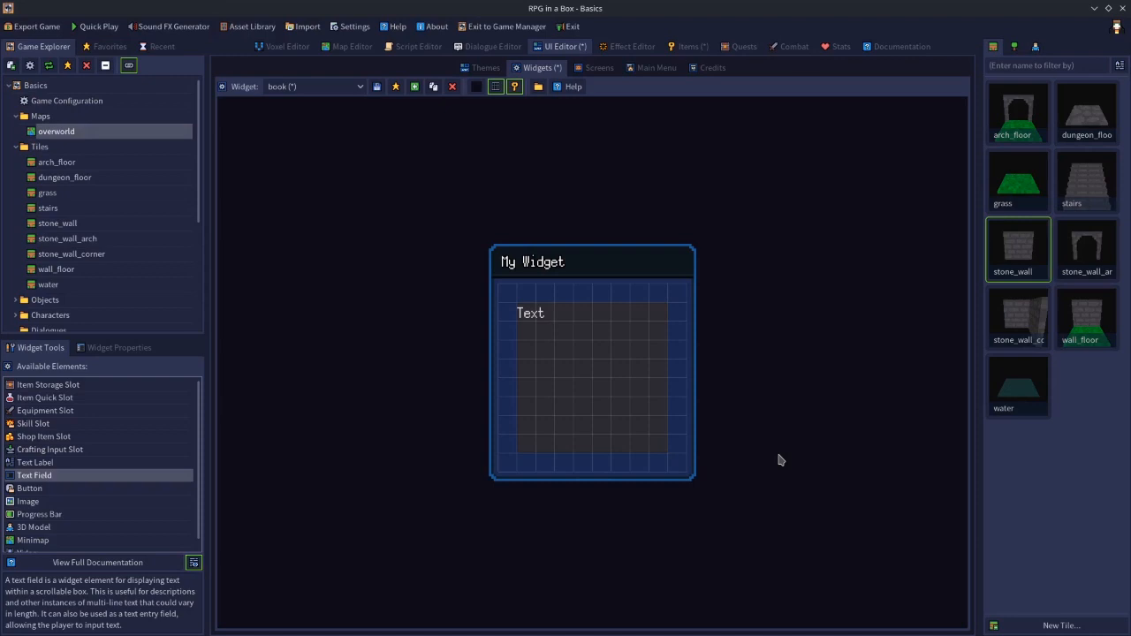
mouse_move(521, 121)
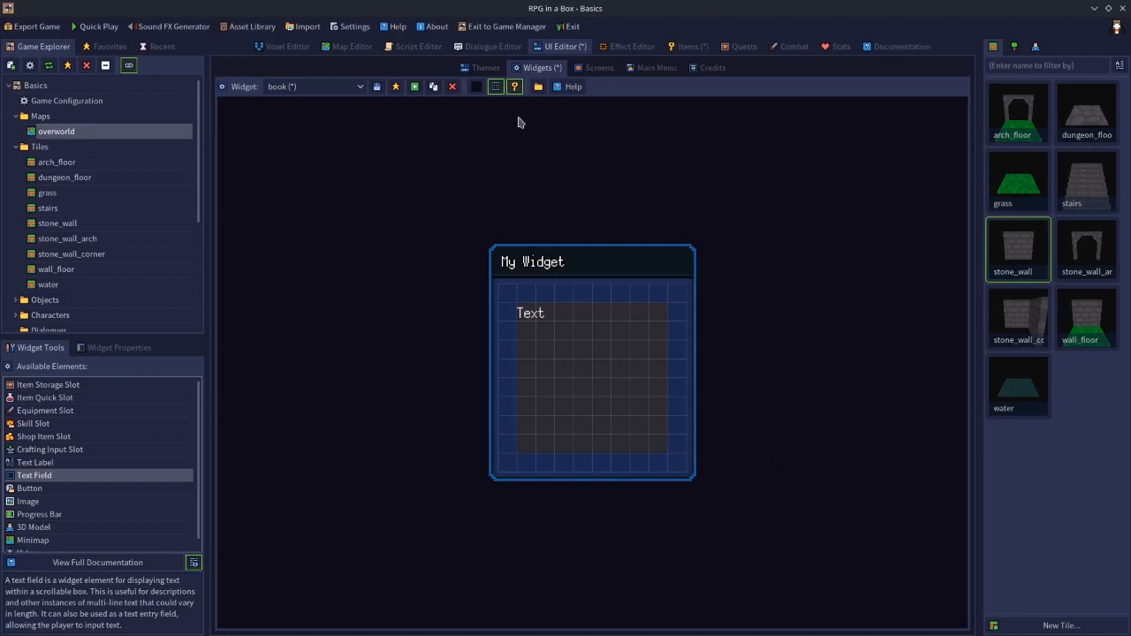
mouse_move(519, 142)
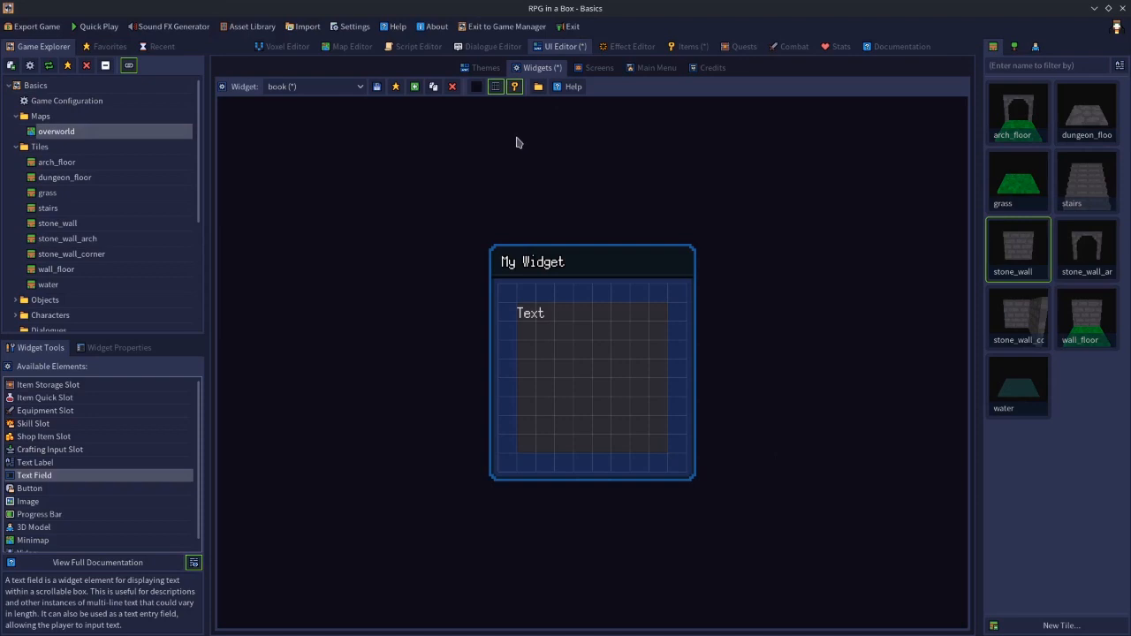
mouse_move(435, 95)
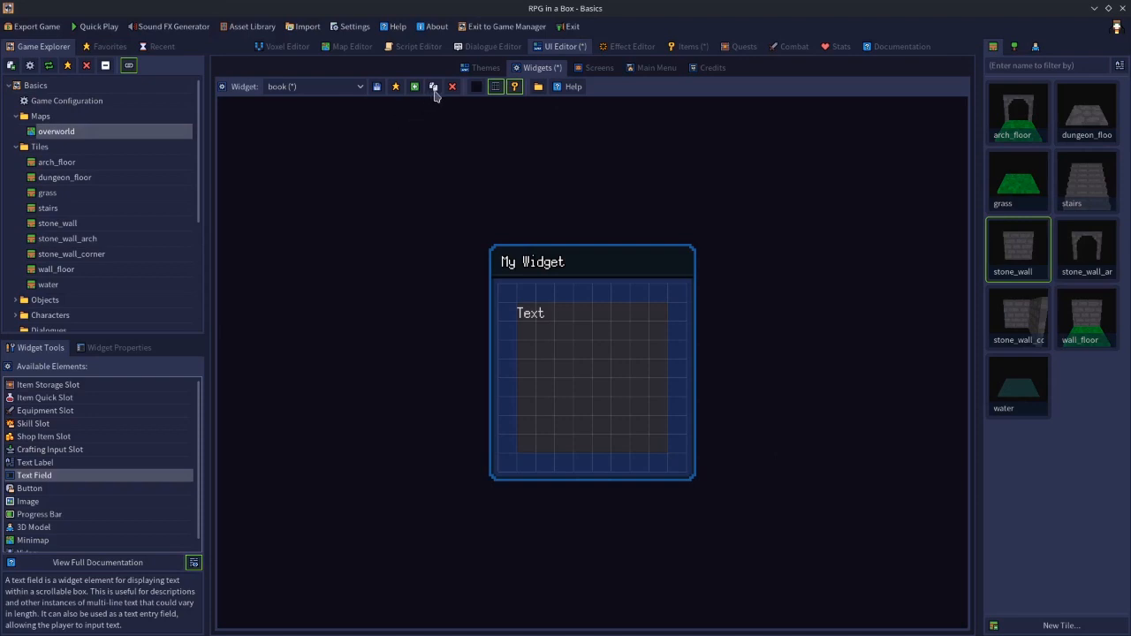
mouse_move(491, 130)
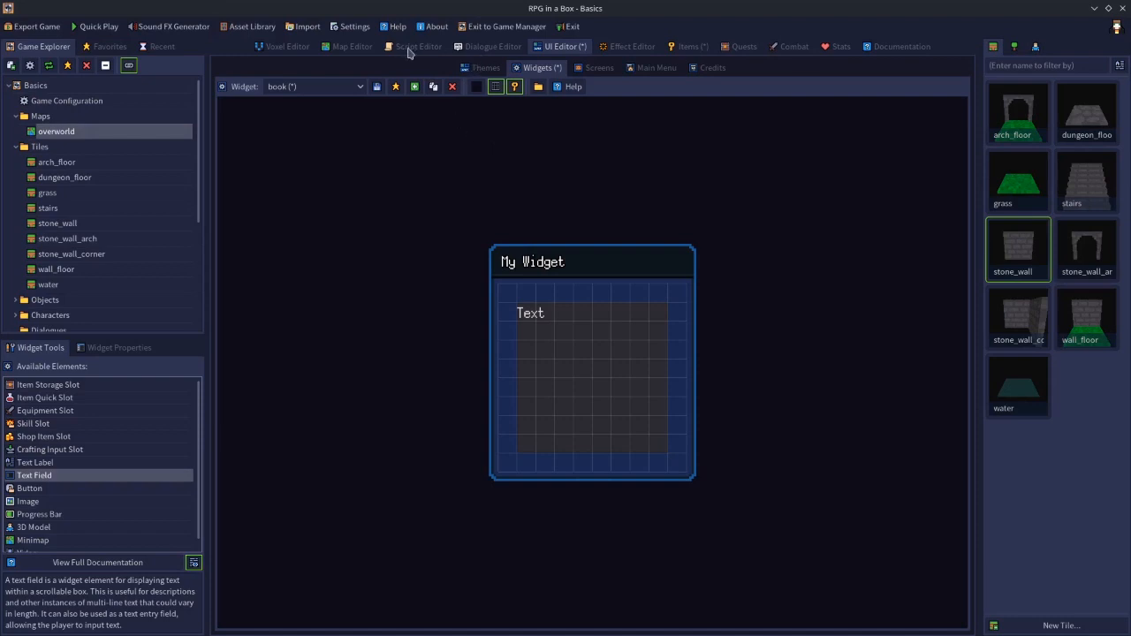
Step: Give the Book item Use Entity Script and Adjacent range, then request its deletion
click(691, 45)
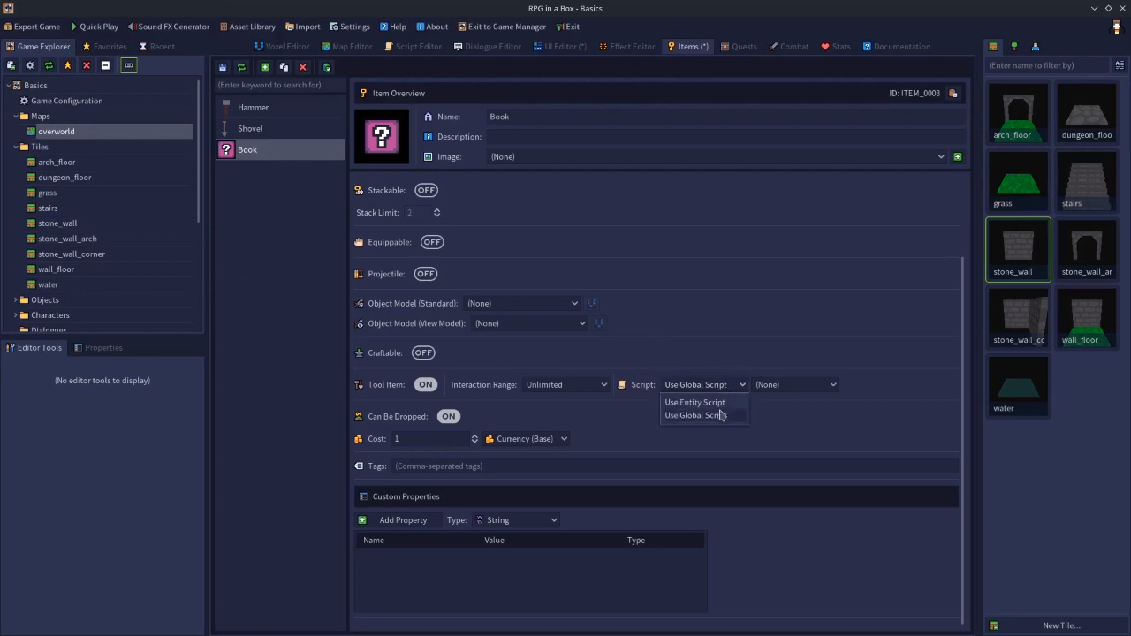
click(694, 402)
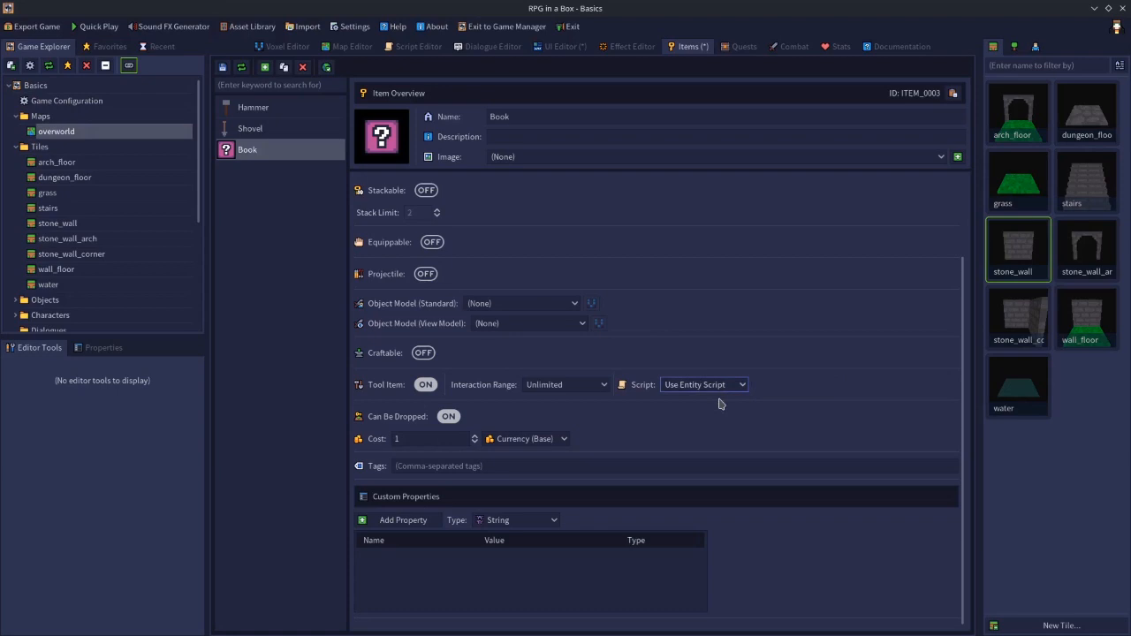
click(566, 383)
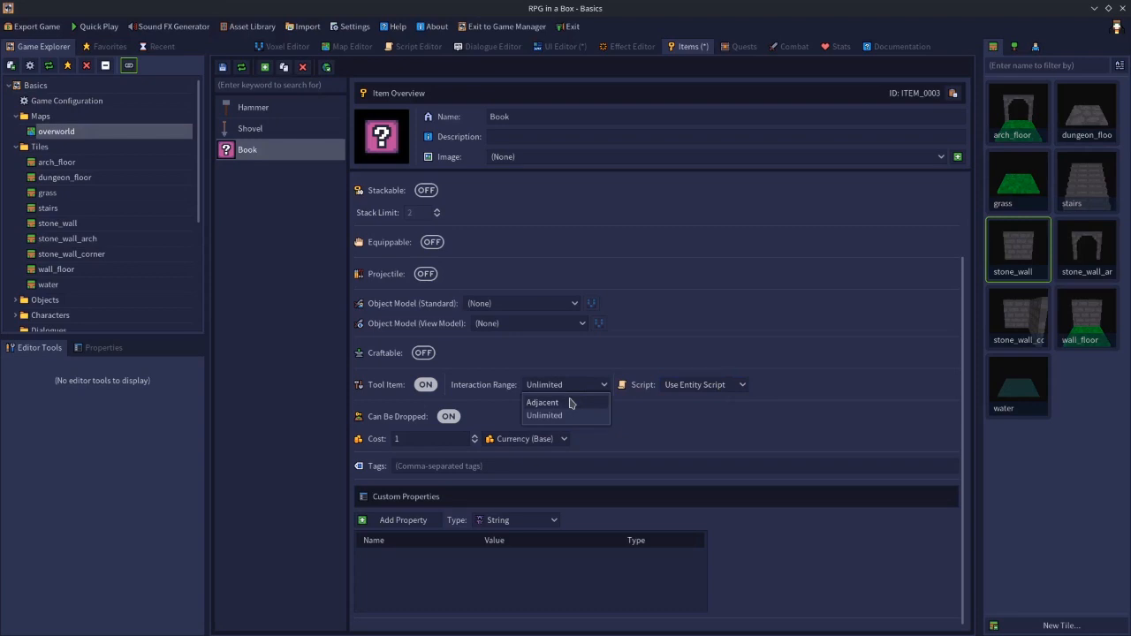
click(542, 402)
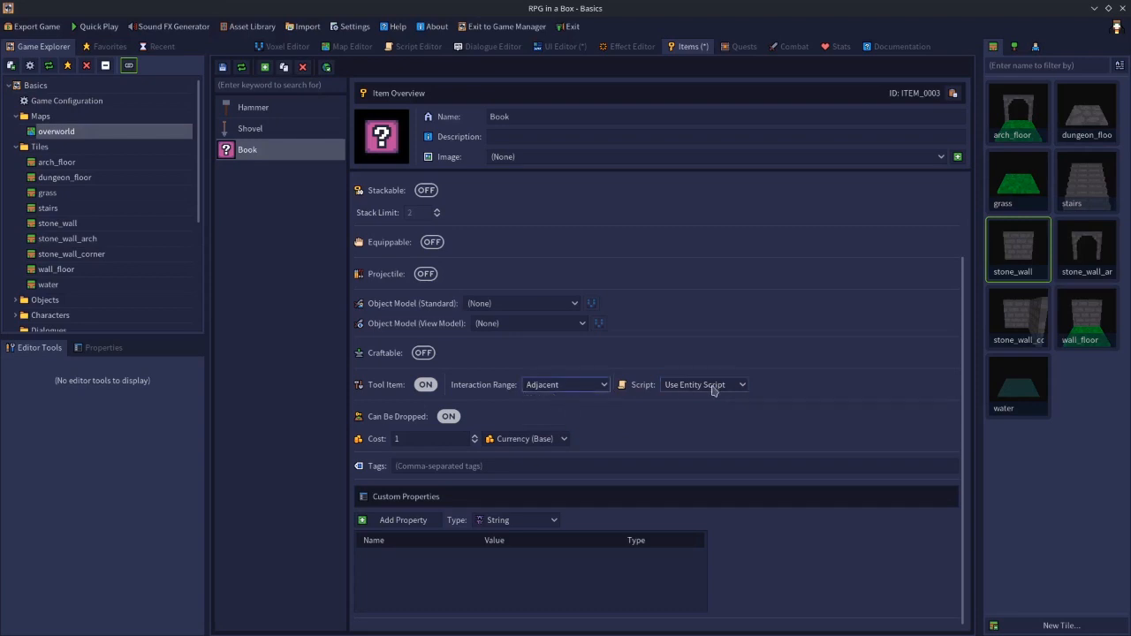
click(303, 66)
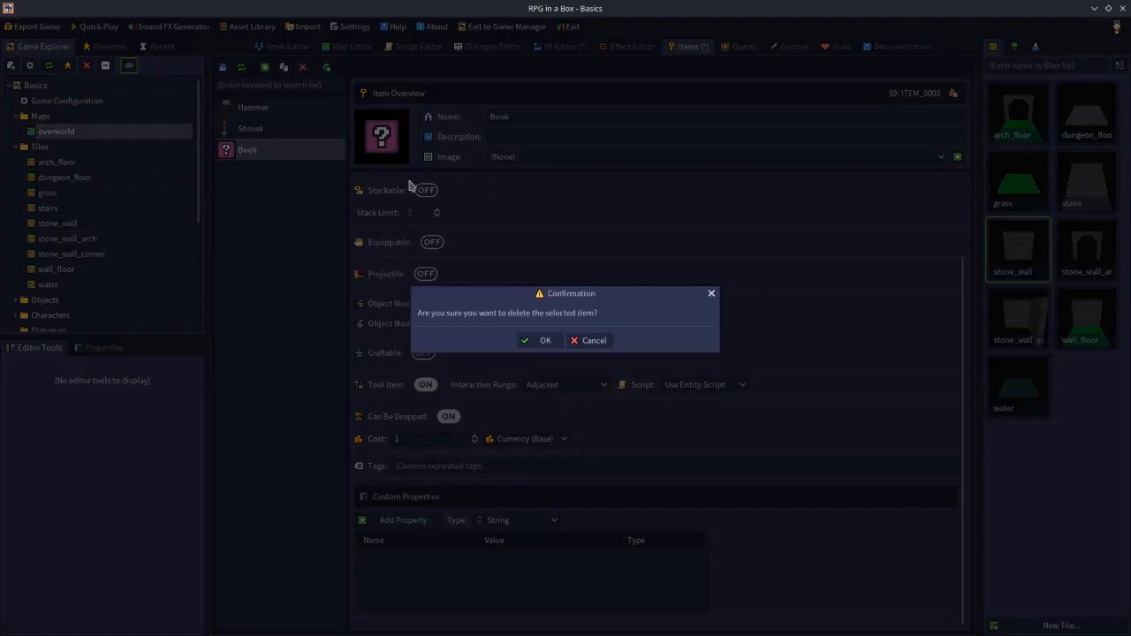
Step: Confirm deleting the Book item and set the Hammer's interaction range to Adjacent
click(545, 340)
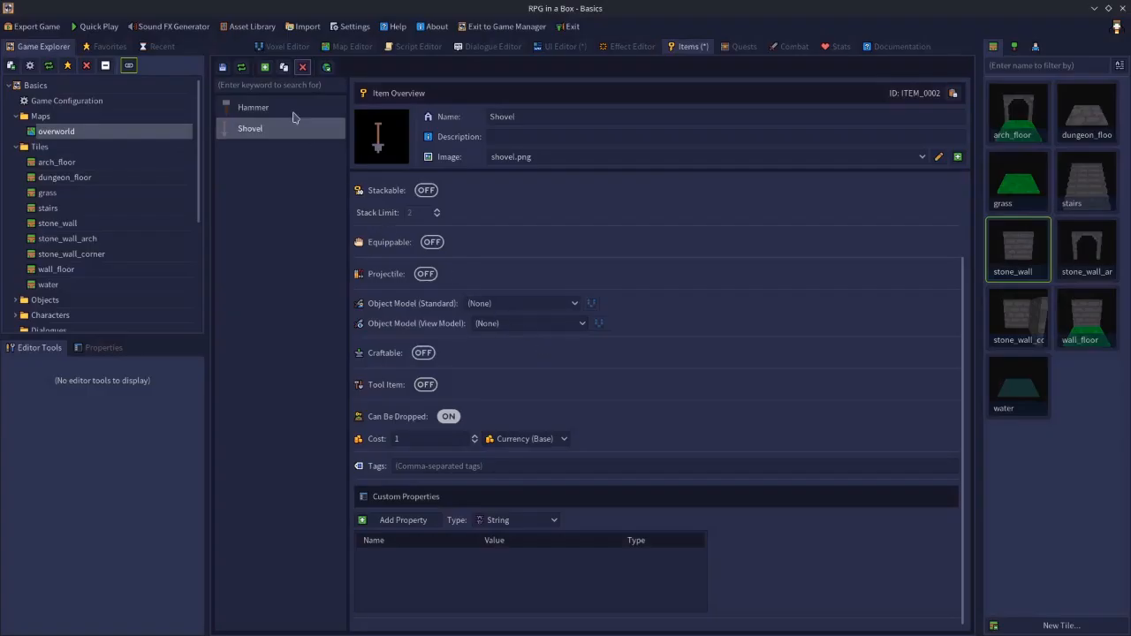
click(254, 107)
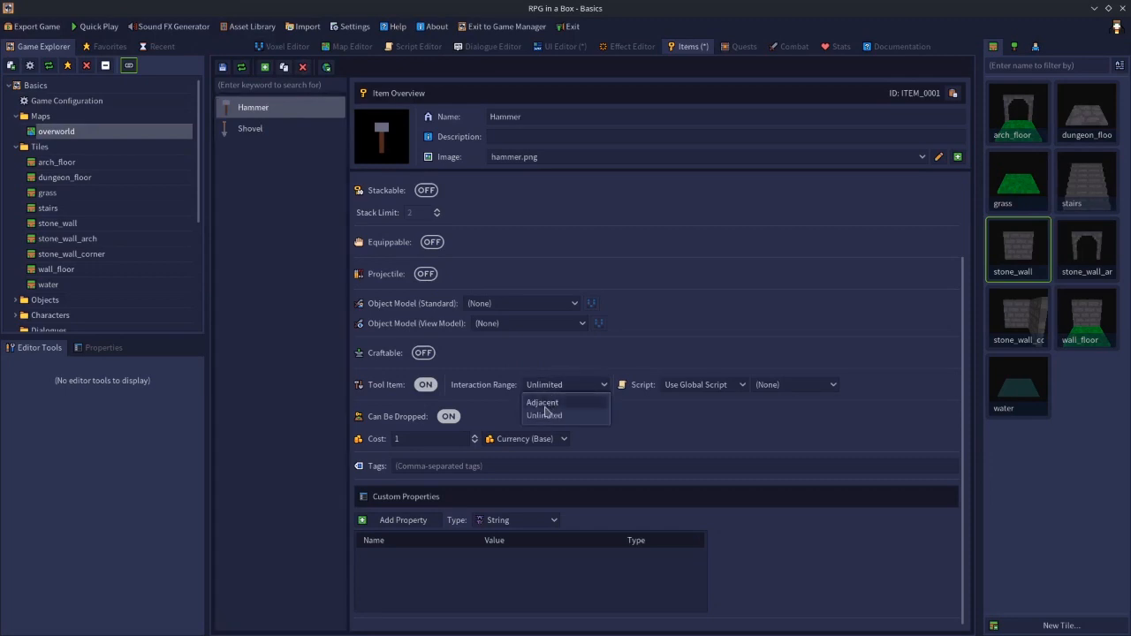
click(542, 402)
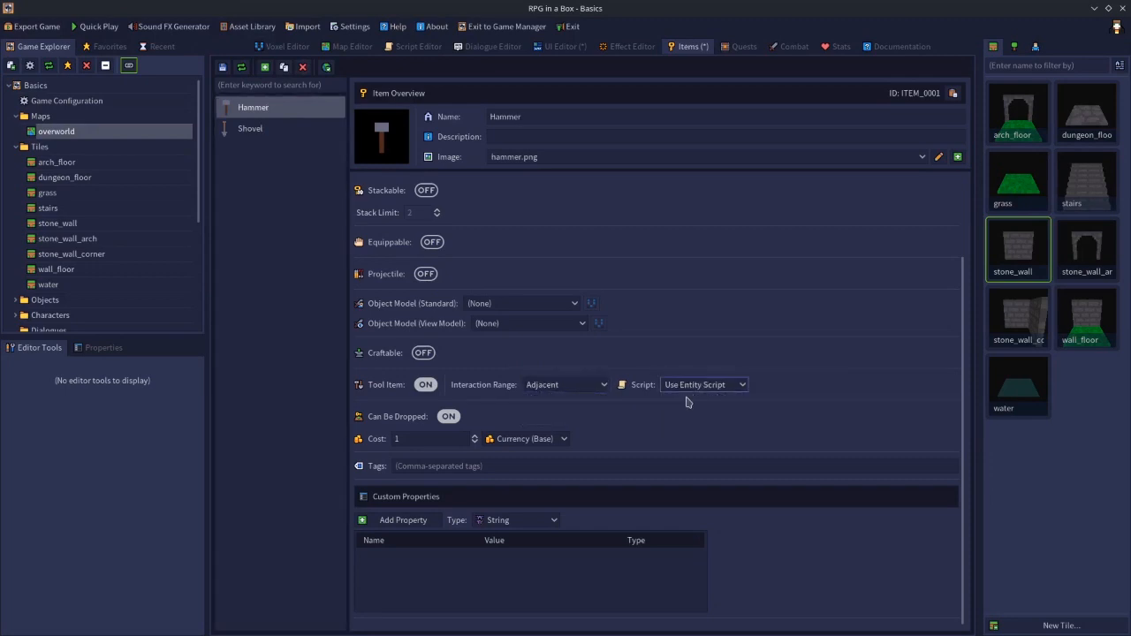
mouse_move(543, 373)
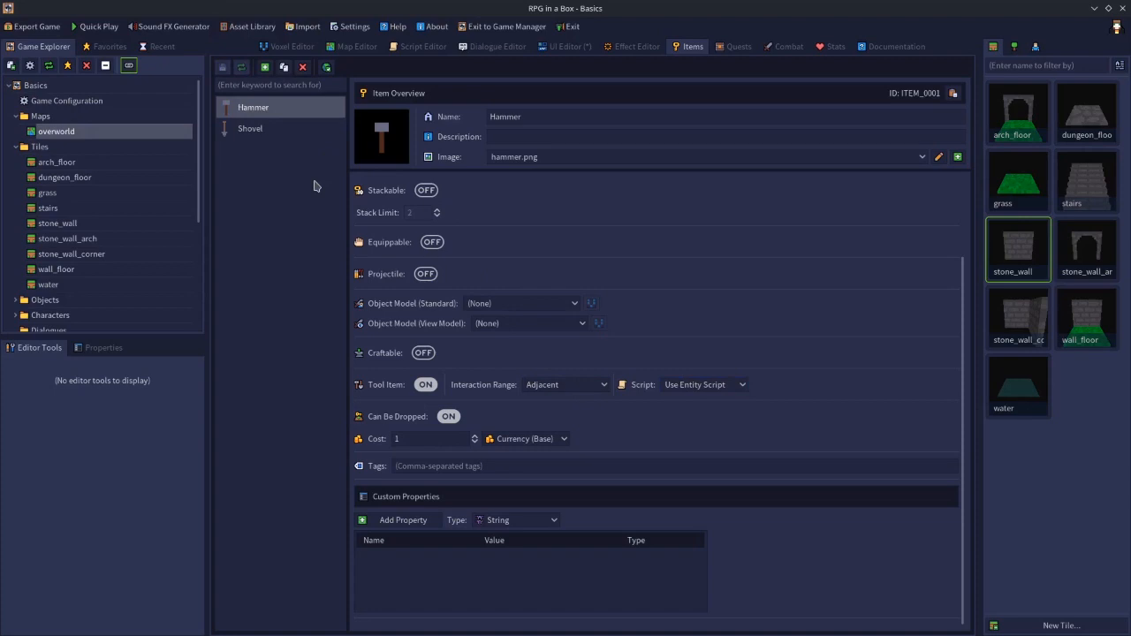
Step: Select the Shovel item and toggle Tool Item on
click(250, 128)
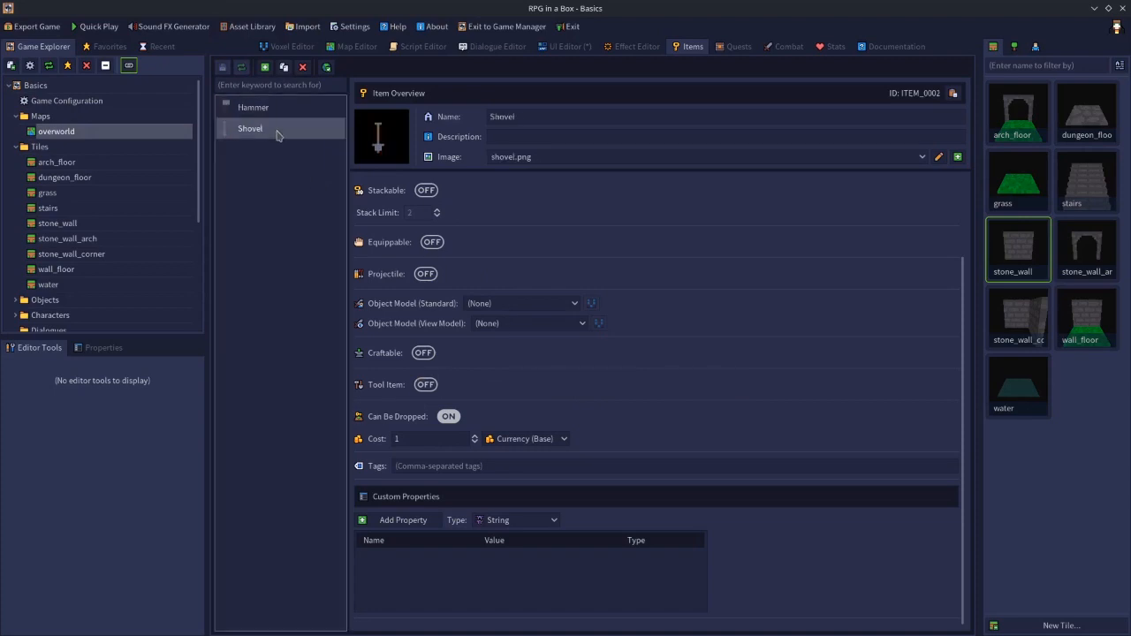
click(424, 384)
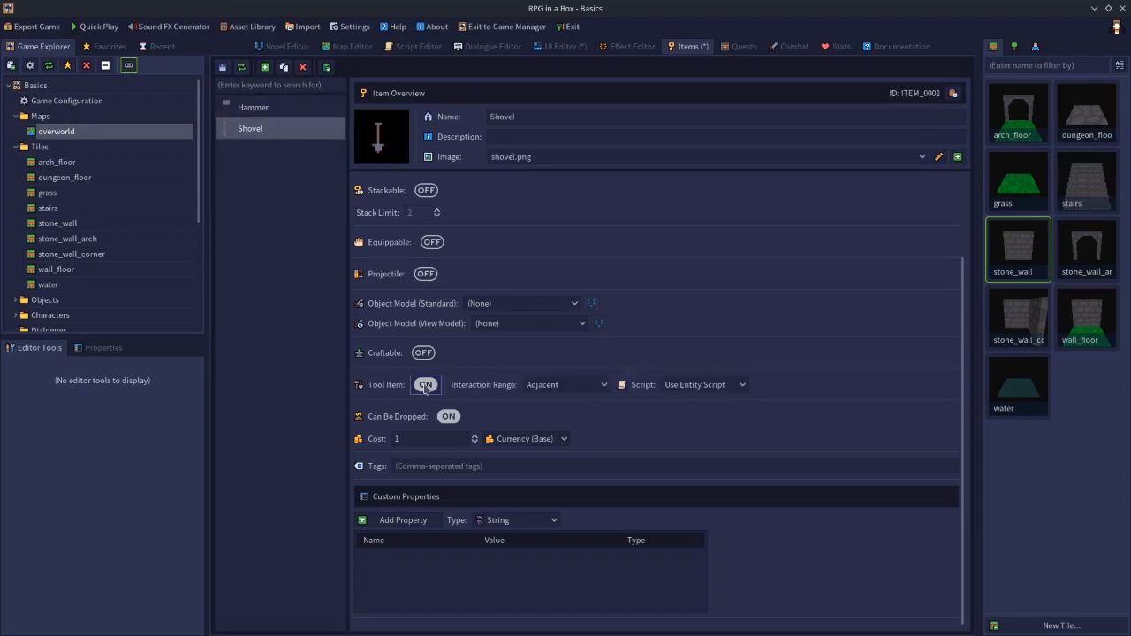
click(425, 384)
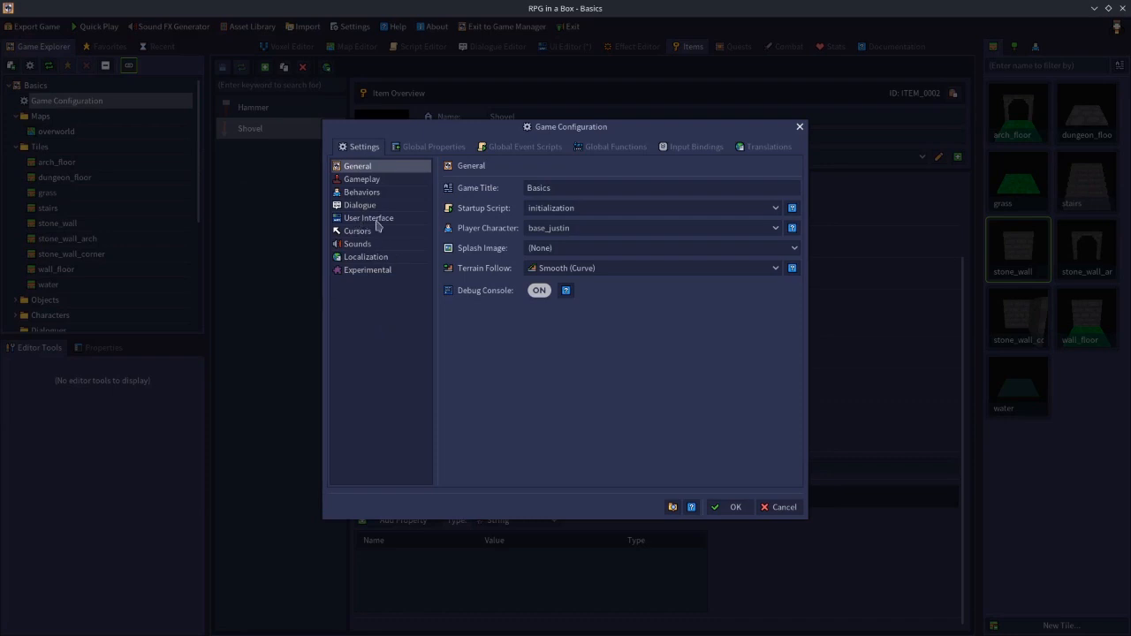
Step: Switch Tool Item UI on under User Interface in Game Configuration and confirm
click(368, 217)
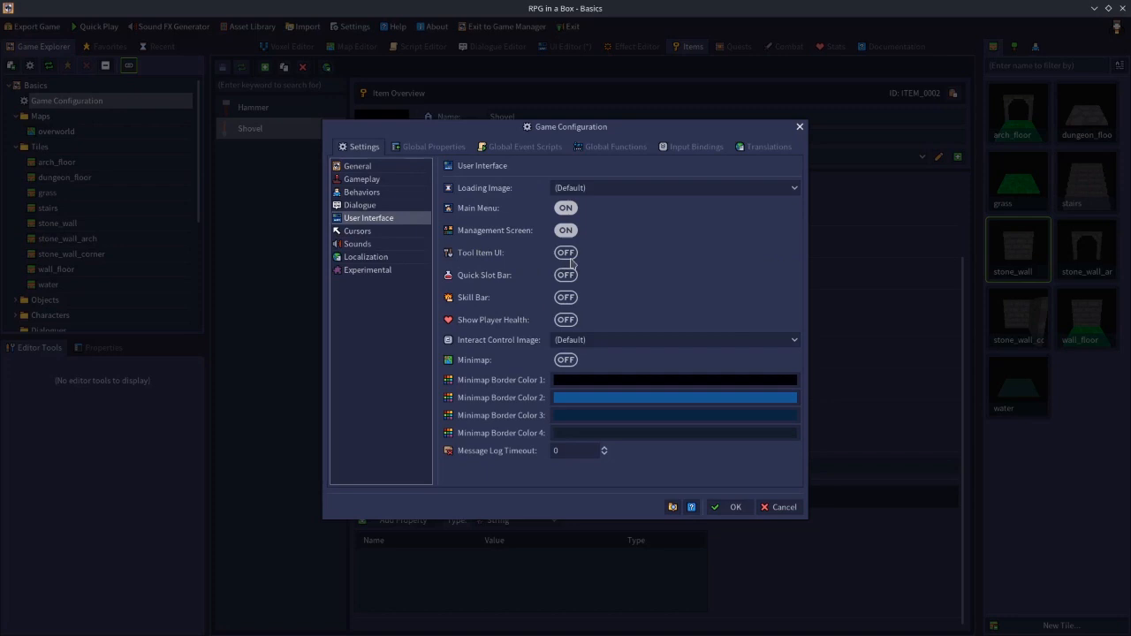
click(566, 251)
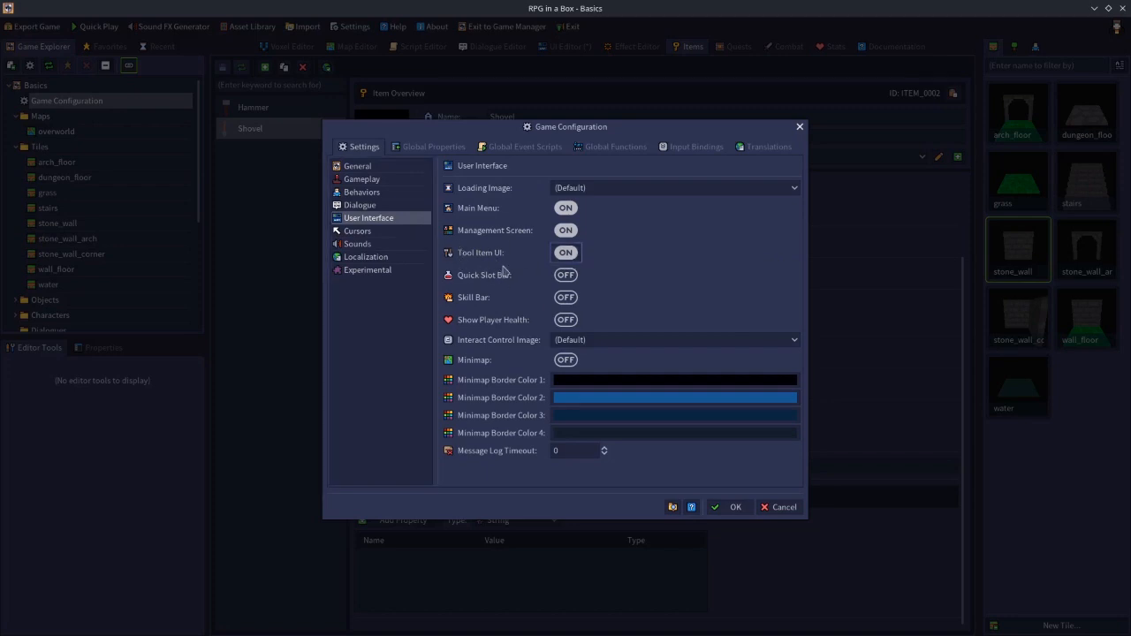
mouse_move(493, 238)
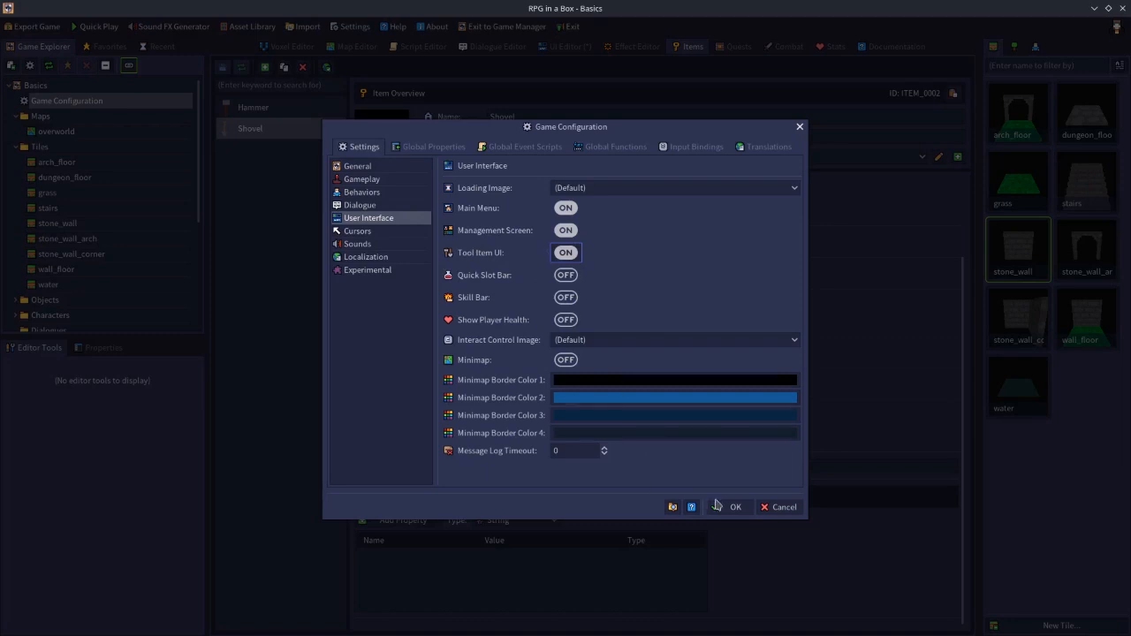
click(729, 506)
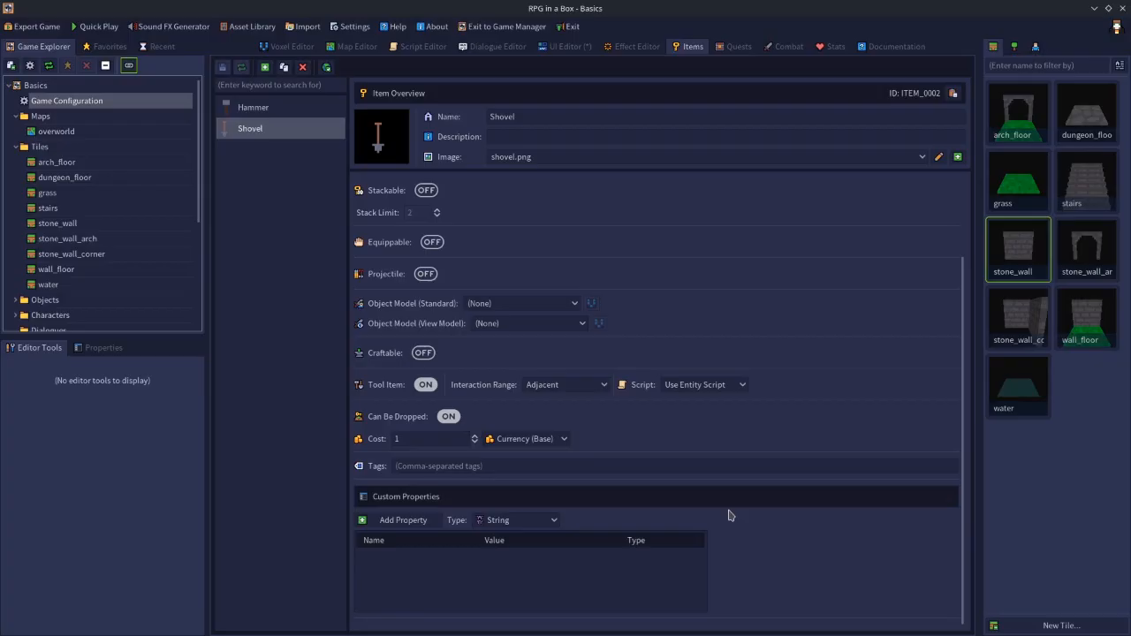
mouse_move(635, 377)
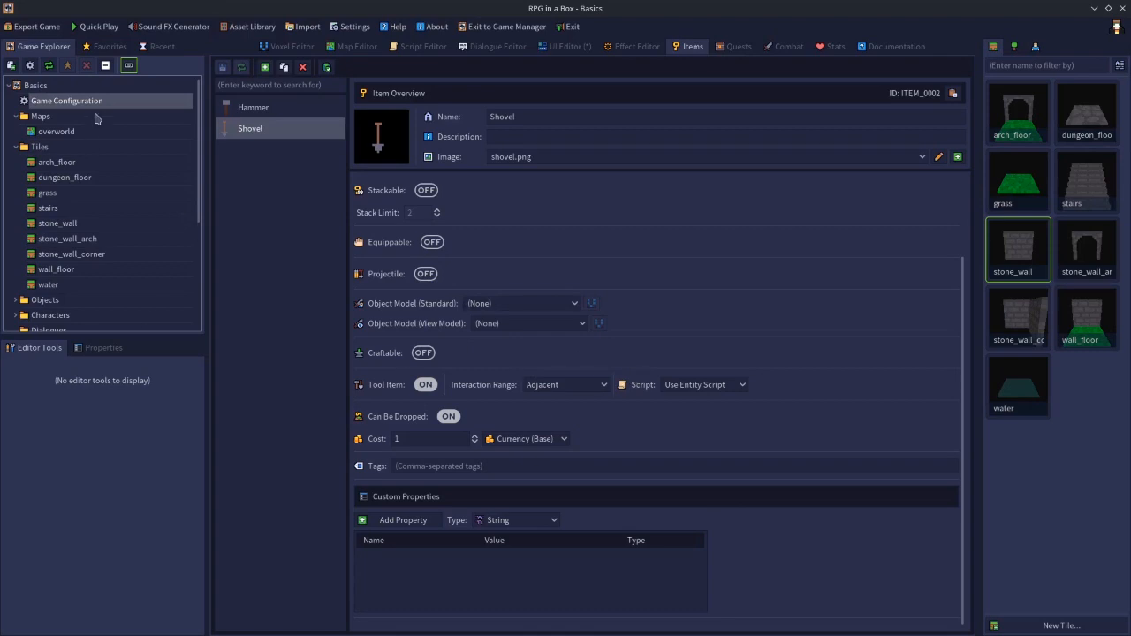
mouse_move(383, 95)
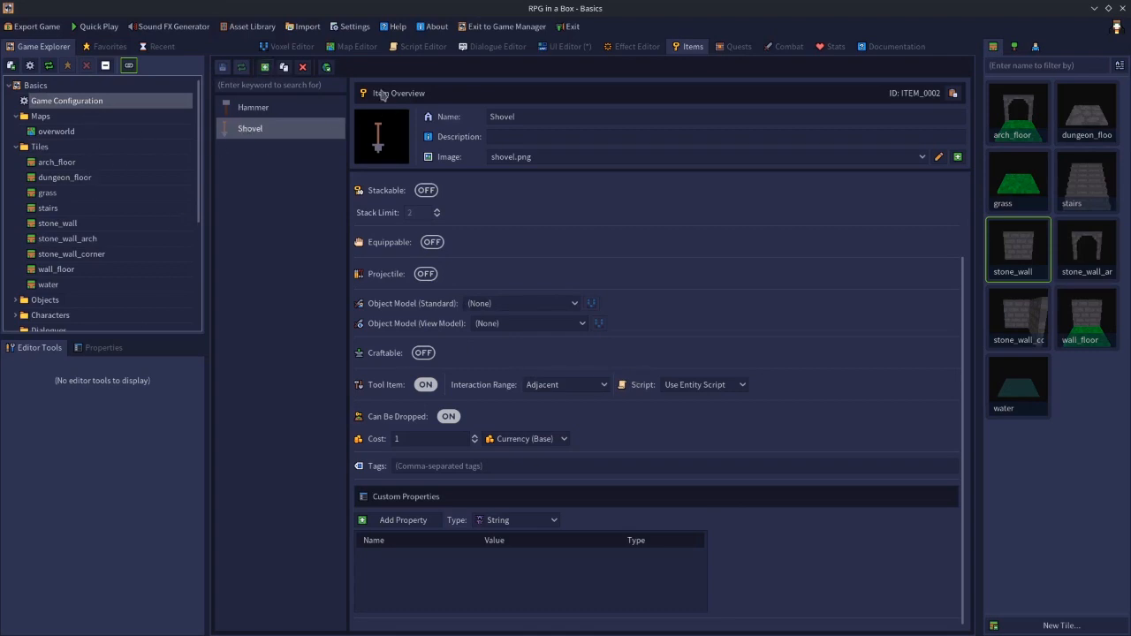
Step: Create a new script named tool_shovel in the Script Editor
click(423, 46)
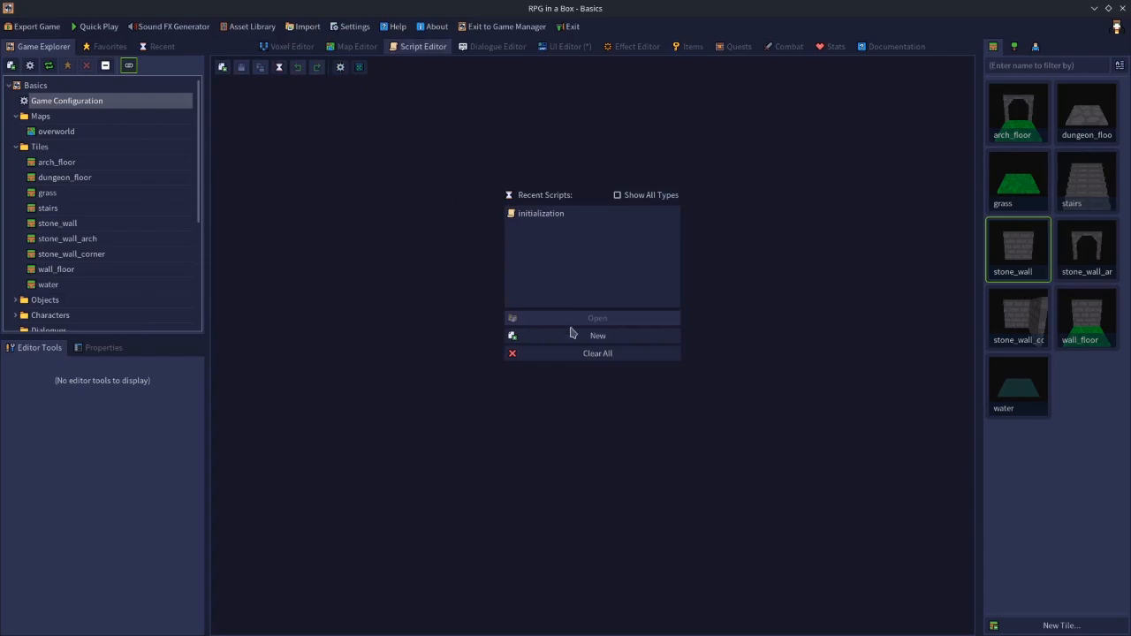
click(597, 335)
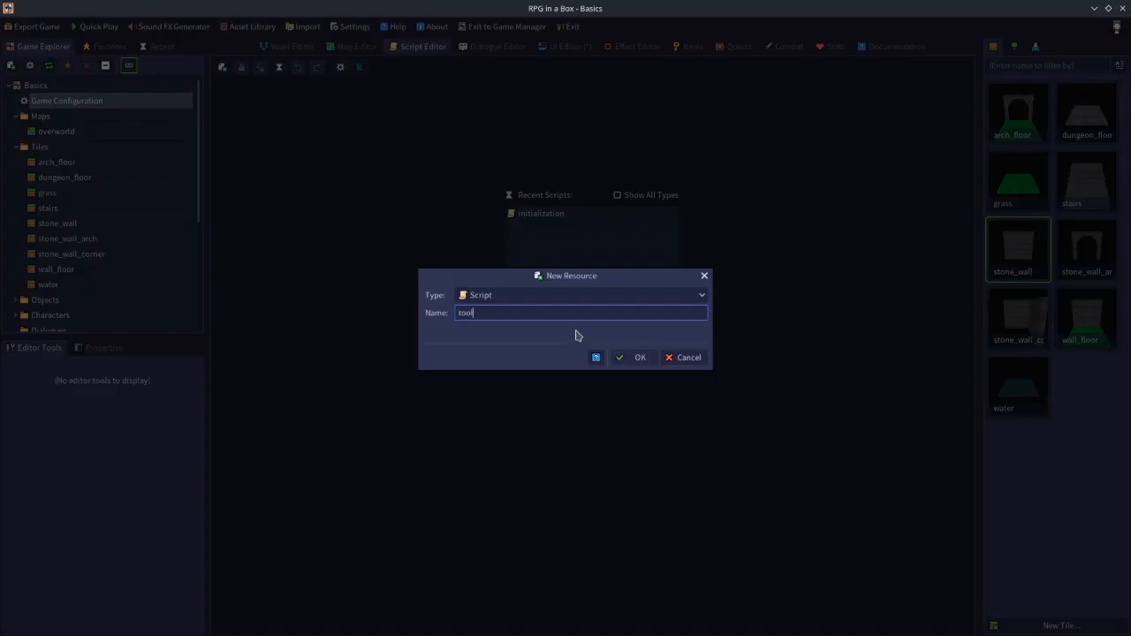
text(_)
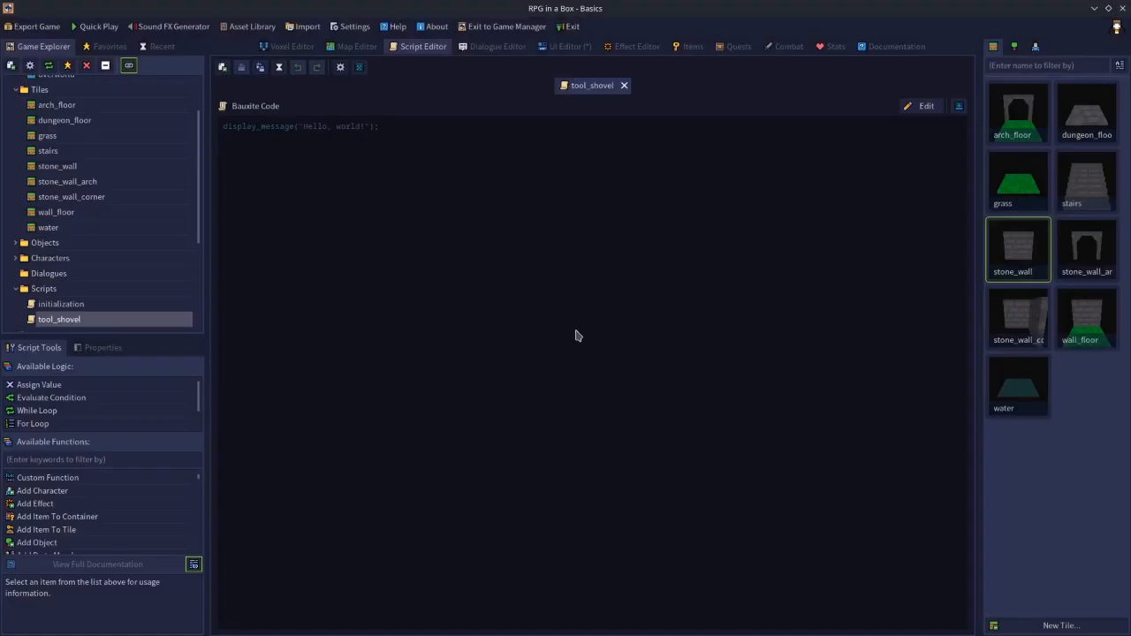
Step: Replace 'Hello, world!' with 'The shovel does little damage to the wall'
click(926, 105)
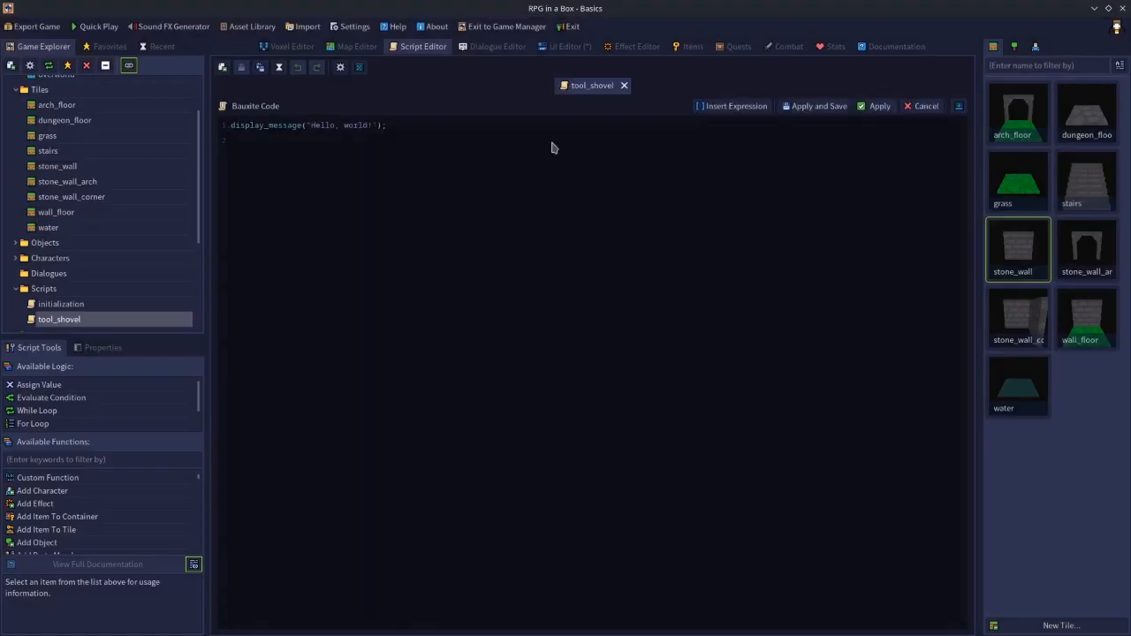
double_click(340, 124)
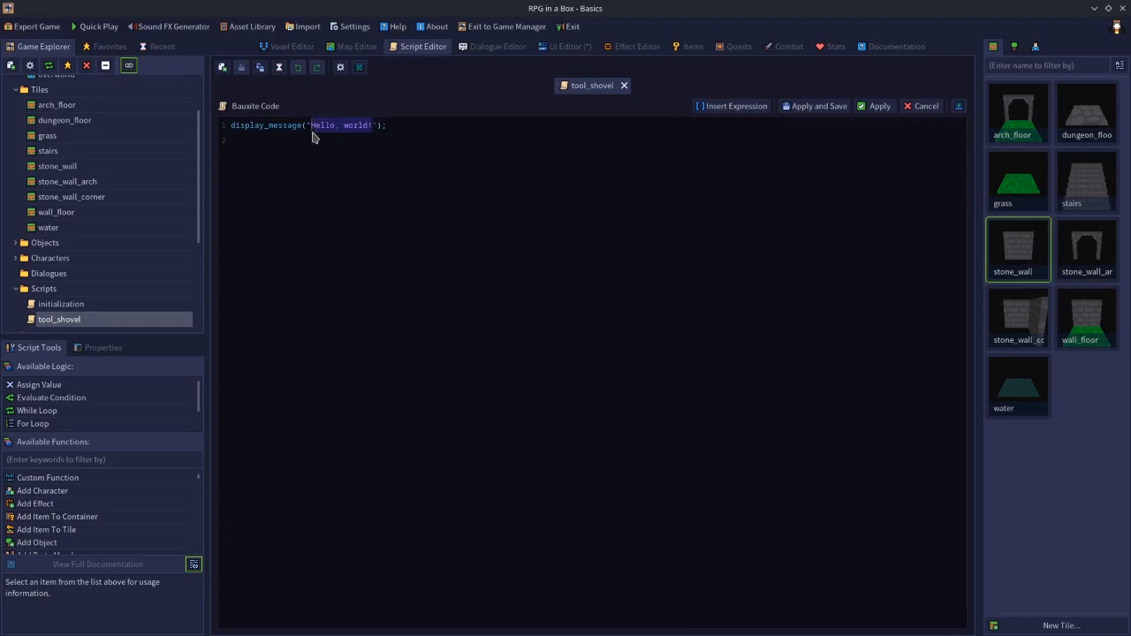
text(The shovel does little)
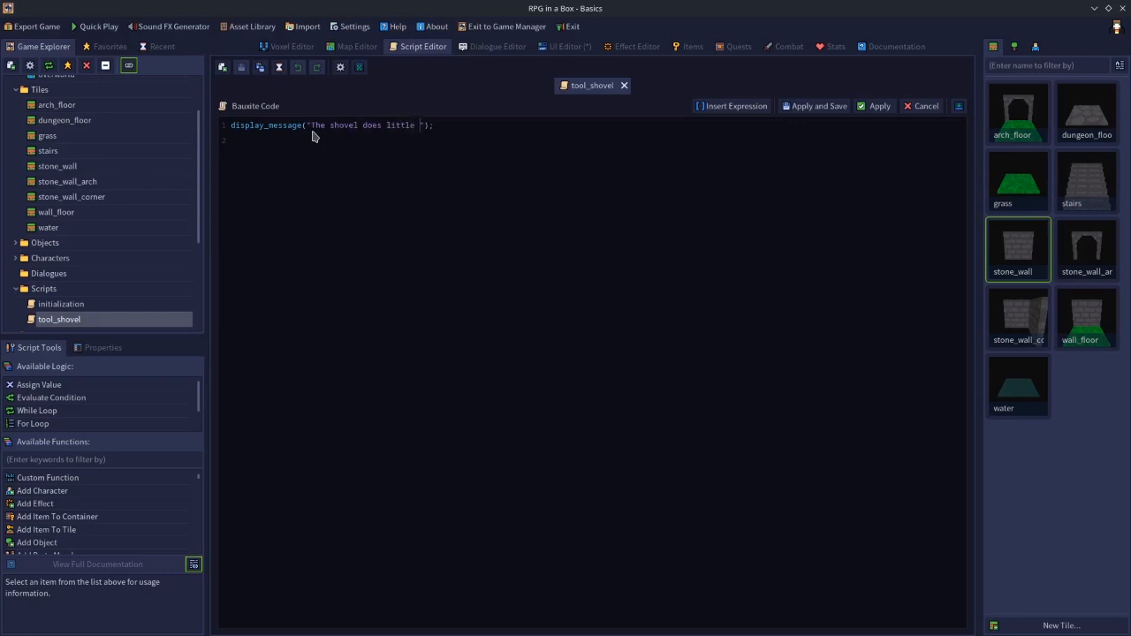
text(damage to the)
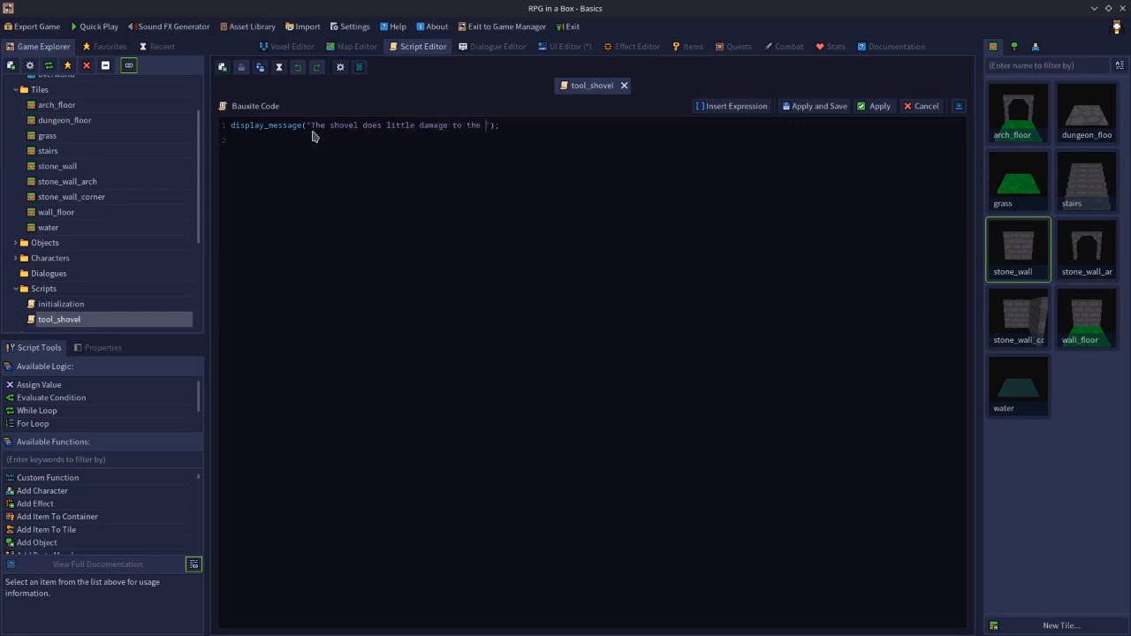
text(wall)
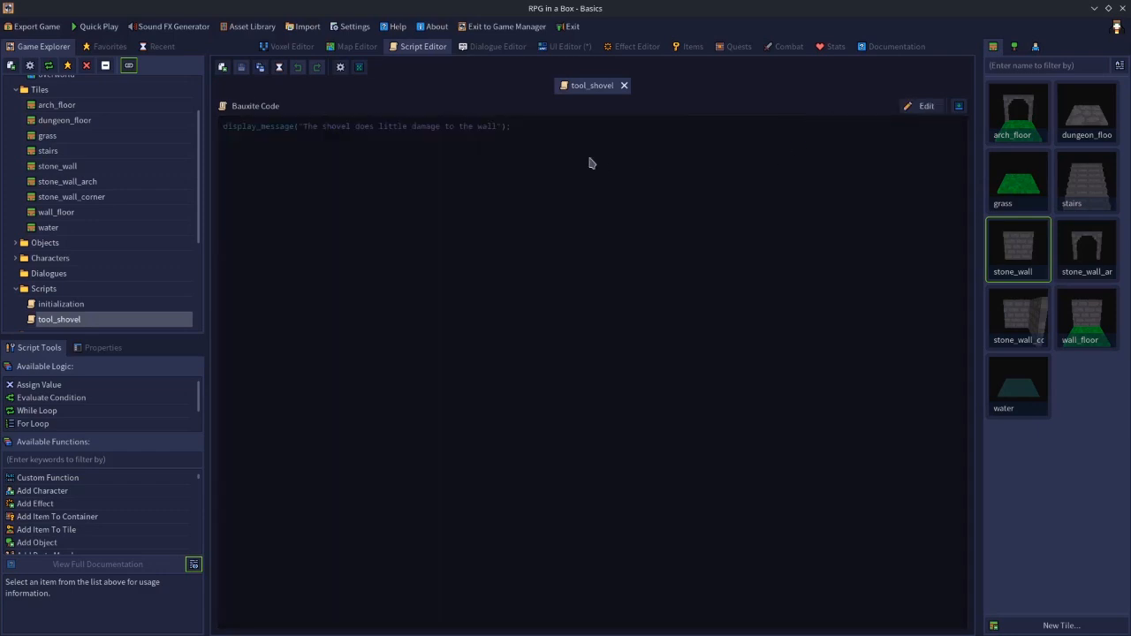
mouse_move(593, 157)
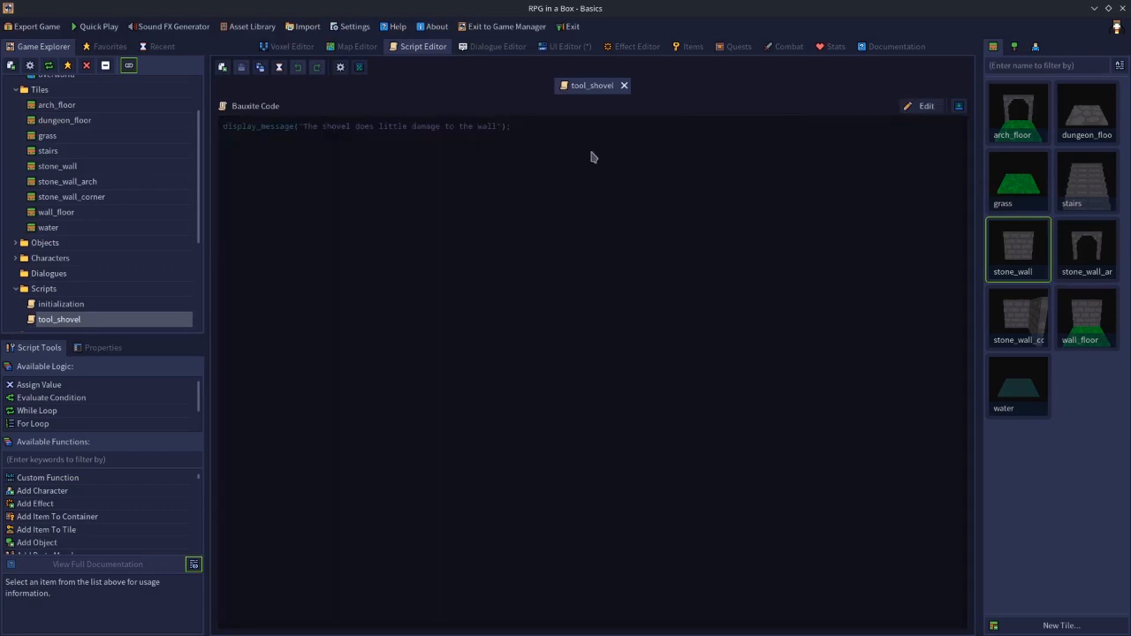
mouse_move(654, 113)
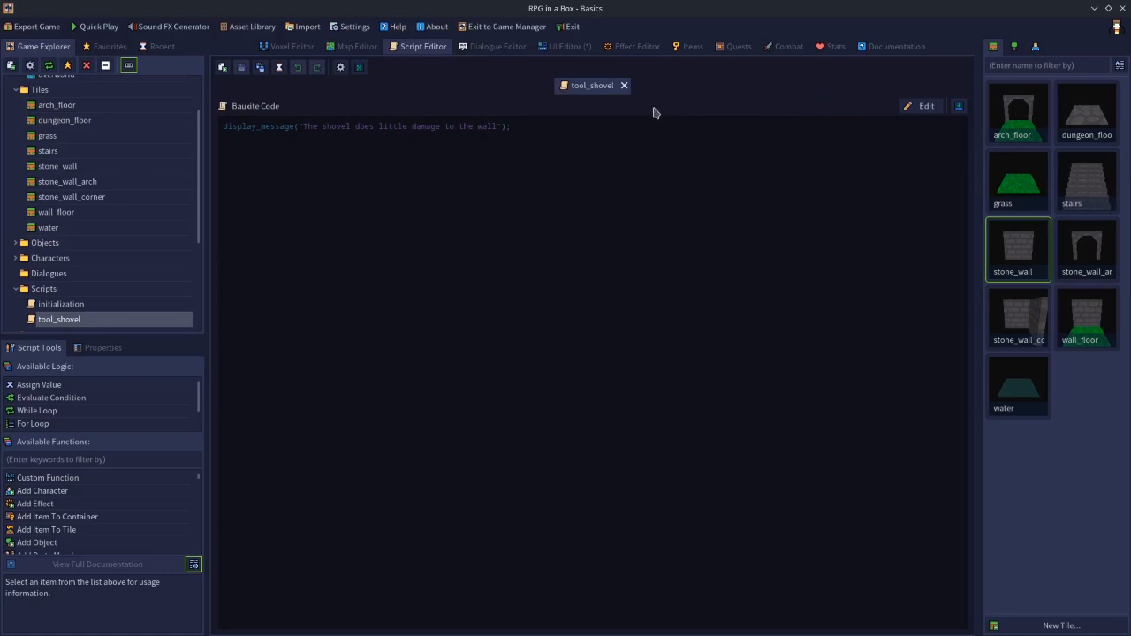
mouse_move(278, 97)
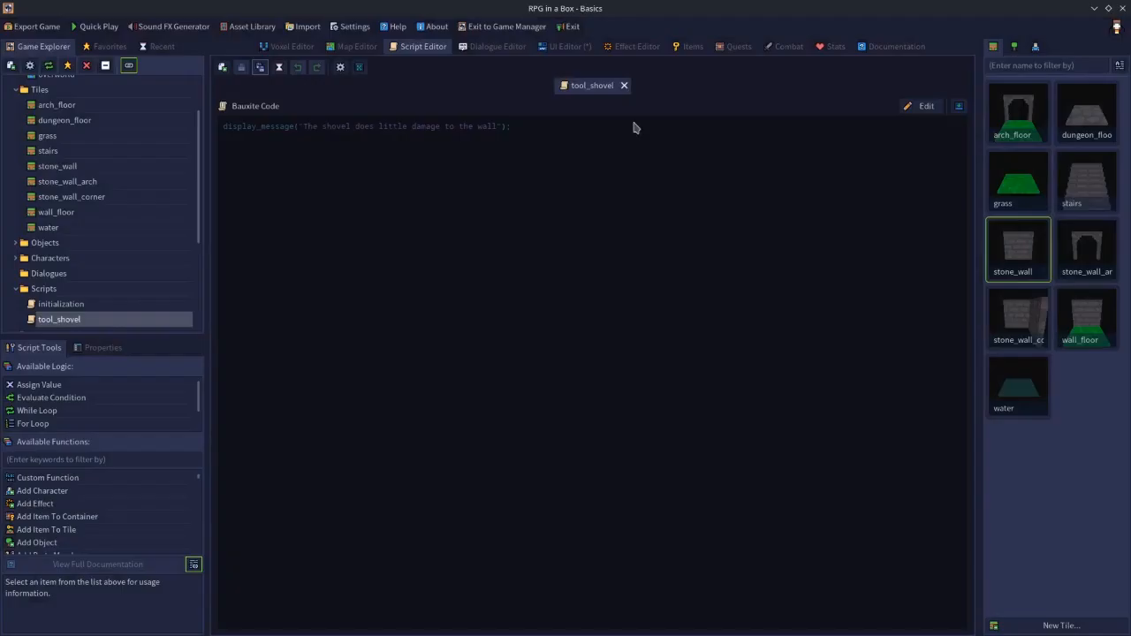
Step: Create a new tool_hammer script whose first line plays the 'break' animation on self
click(222, 66)
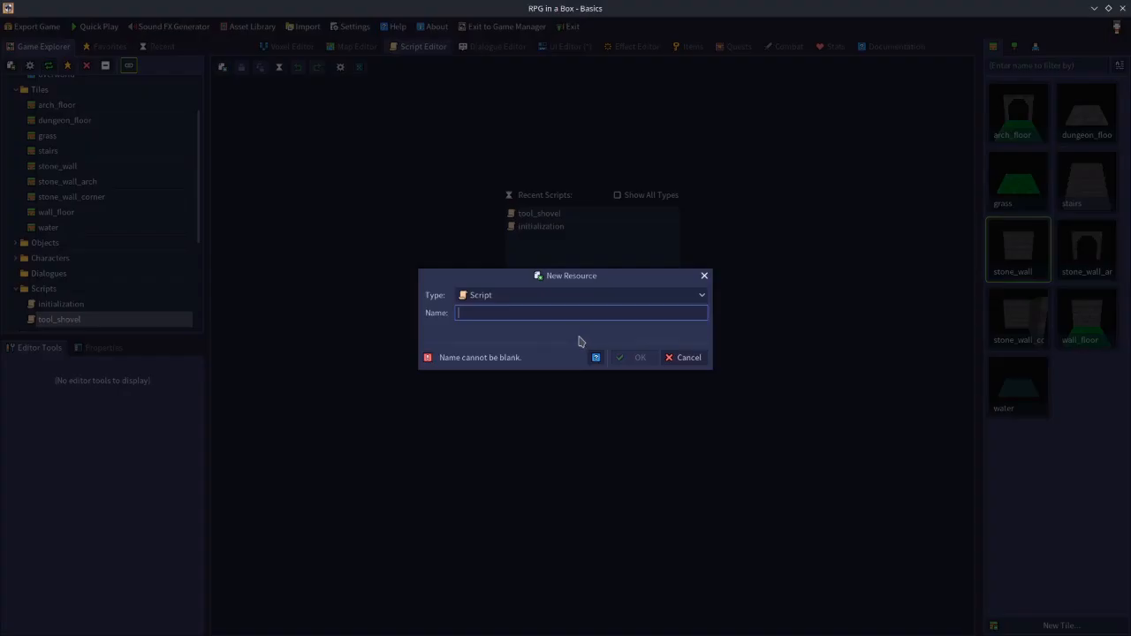
text(tool_hammer)
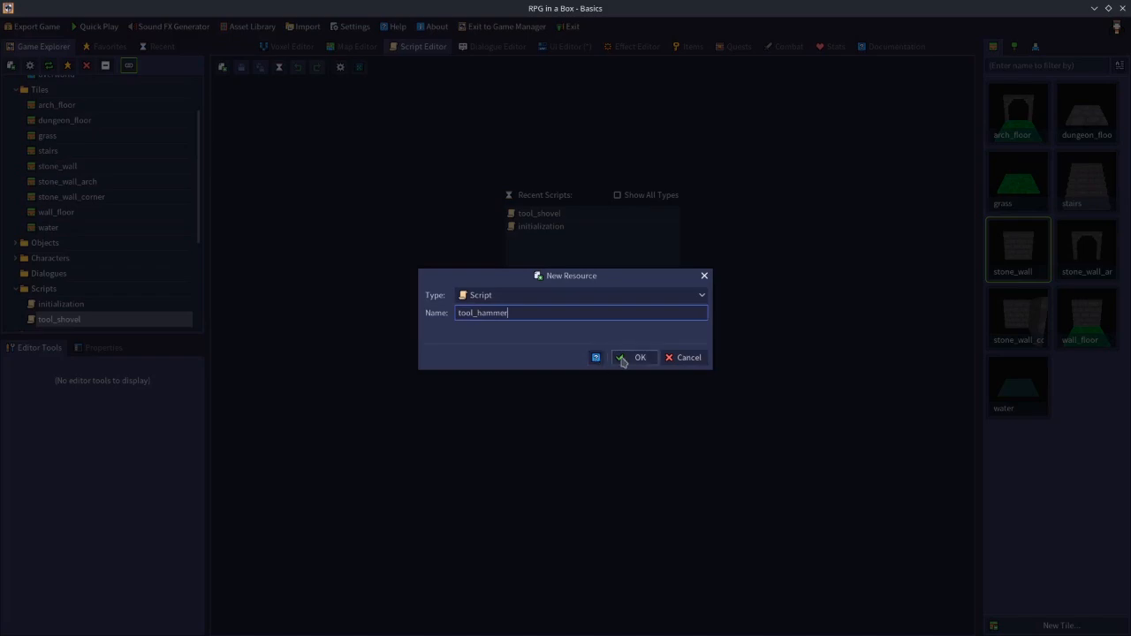
click(634, 357)
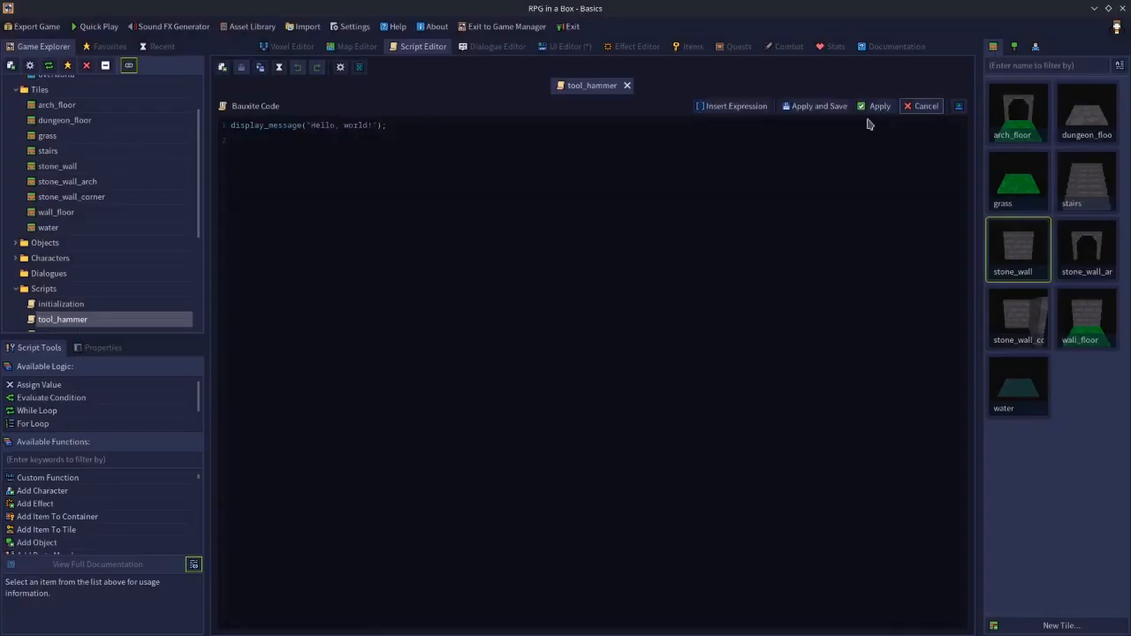
triple_click(305, 124)
text(play_an)
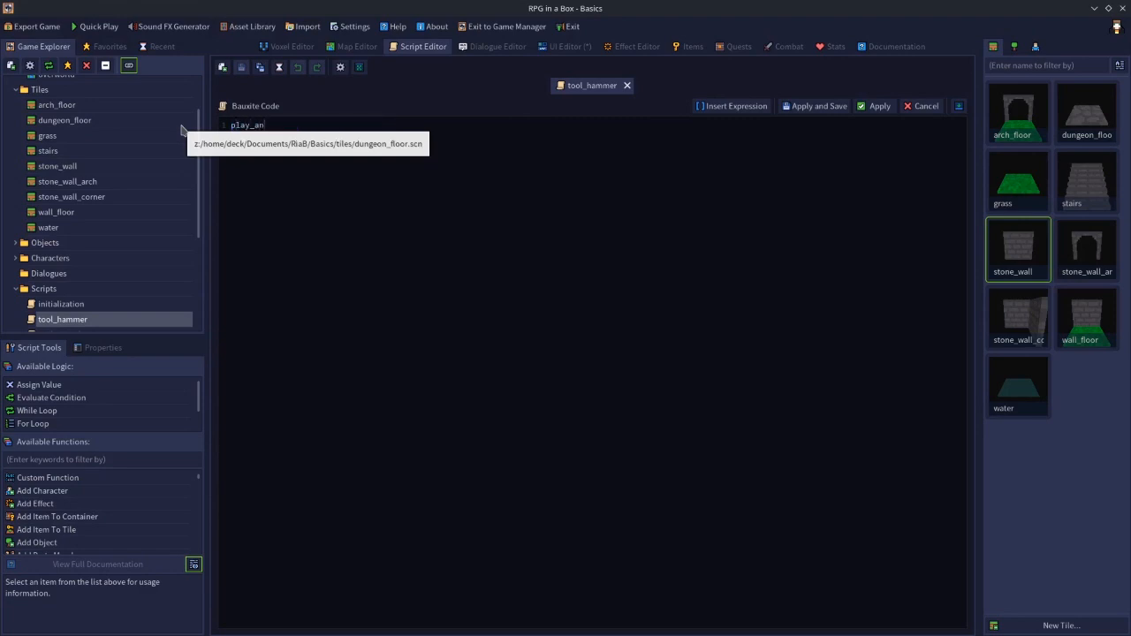
text(imation()
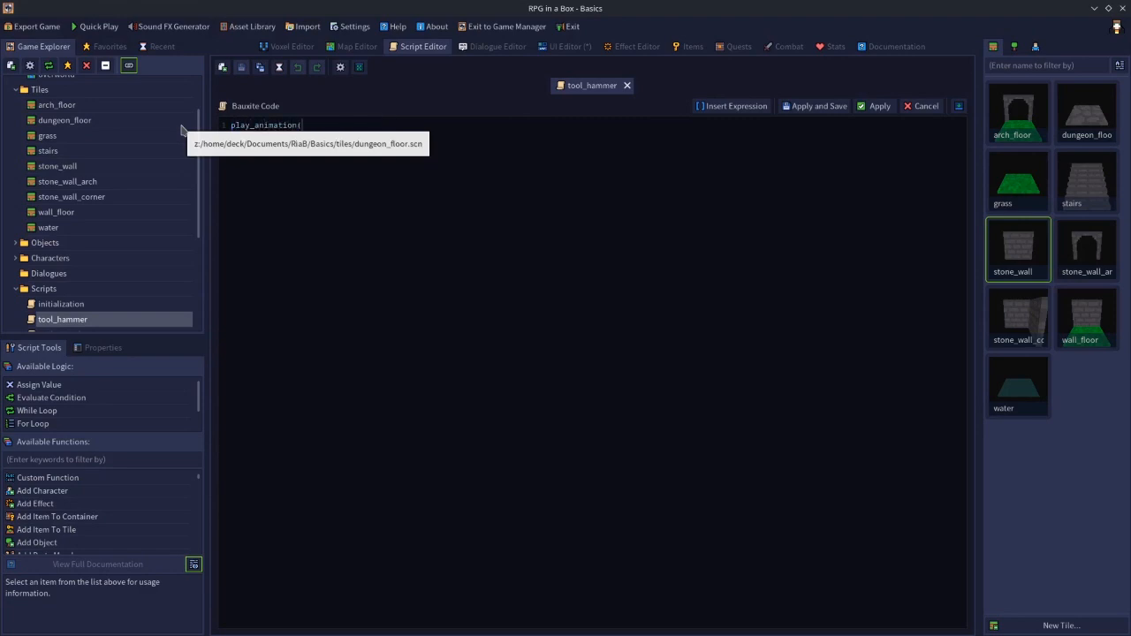
text(self))
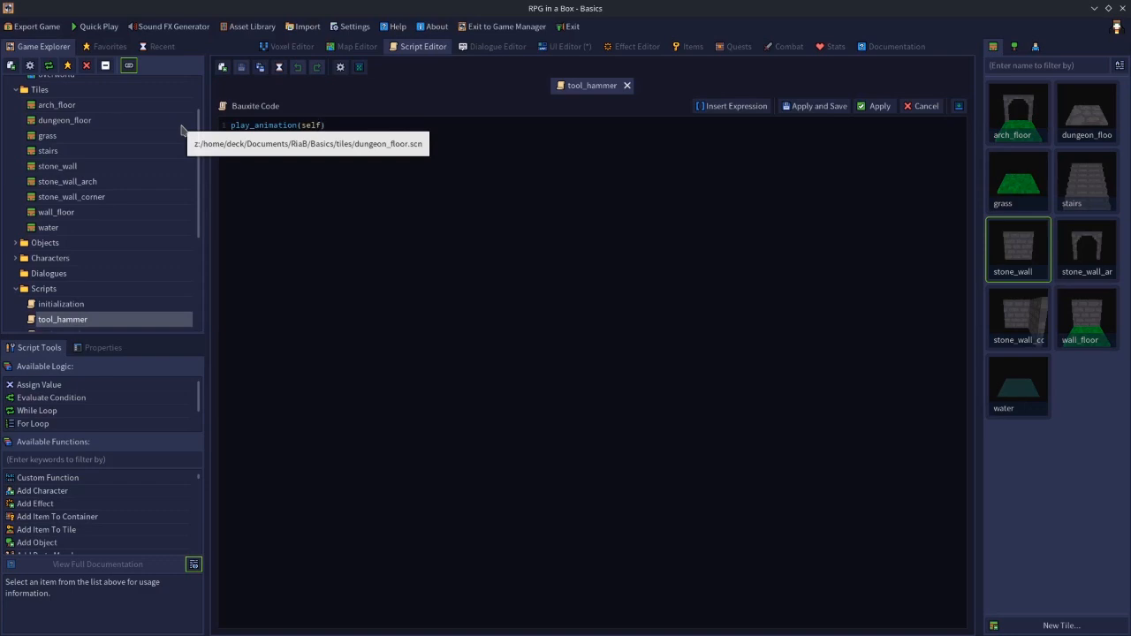
mouse_move(483, 275)
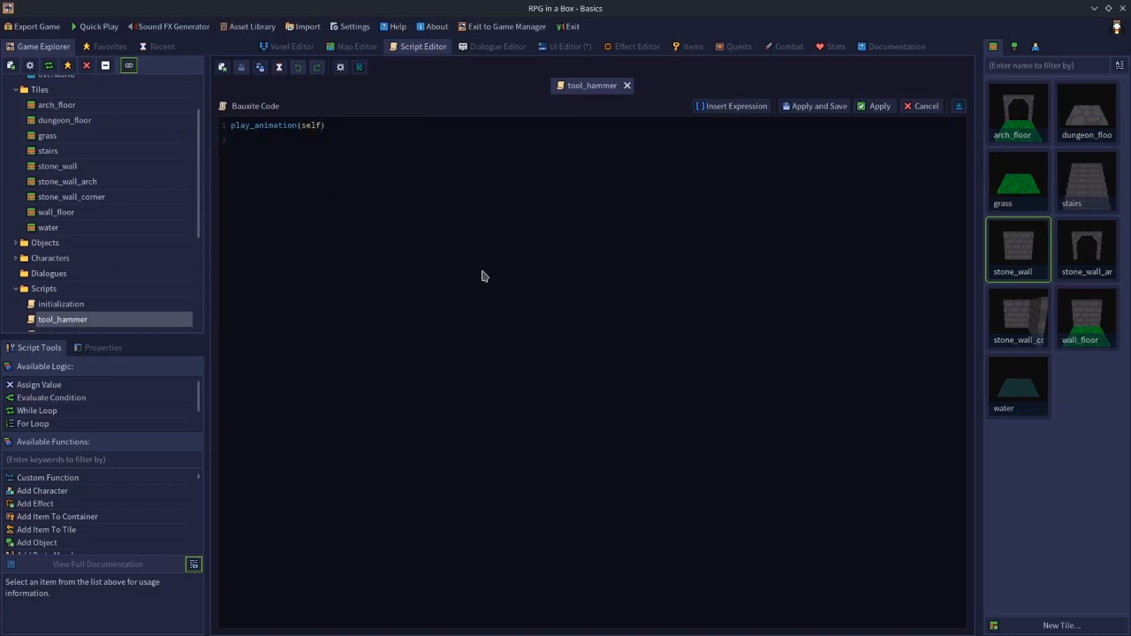
text(, "break)
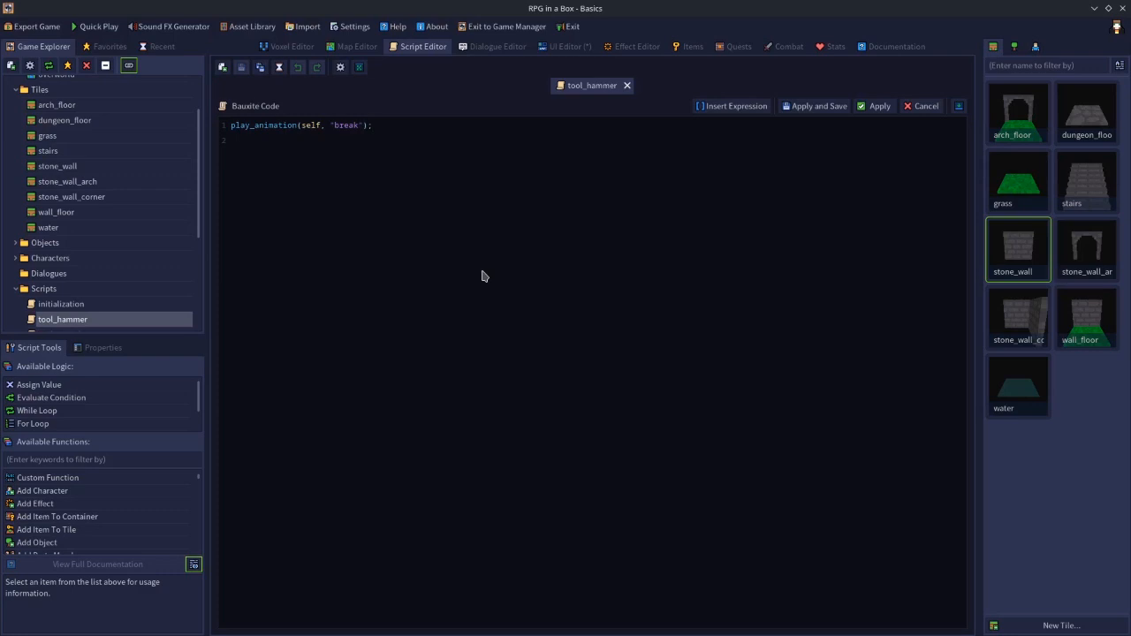
Step: Add replace_navigation(self, INTERACT_ONLY, WALK_AND_INTERACT) on line 2, then apply and save
key(enter)
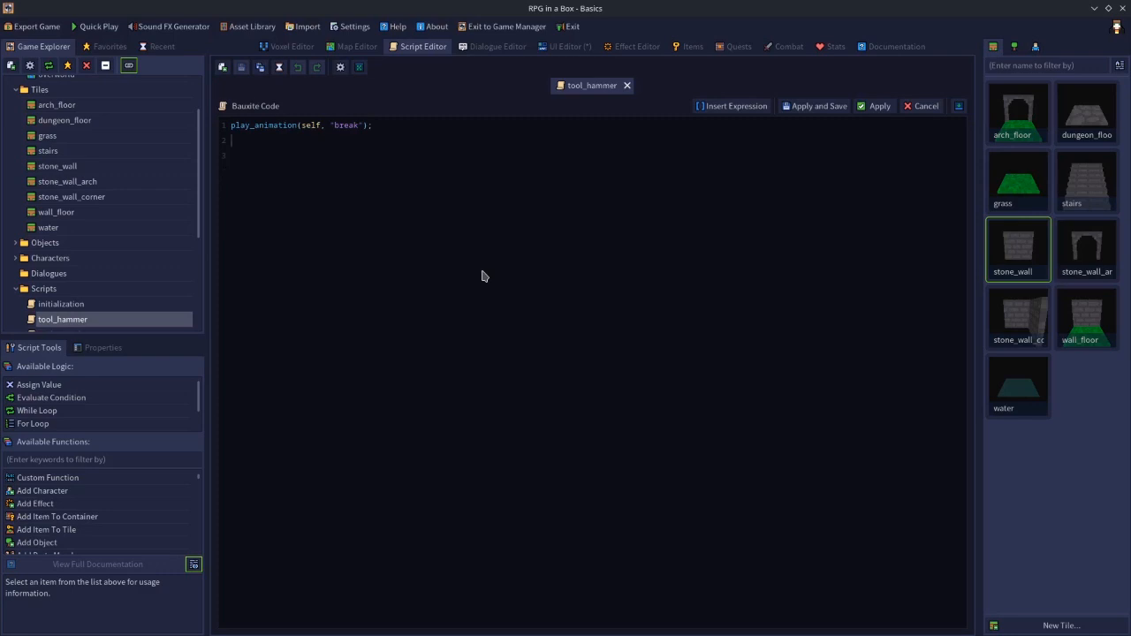
text(replace_)
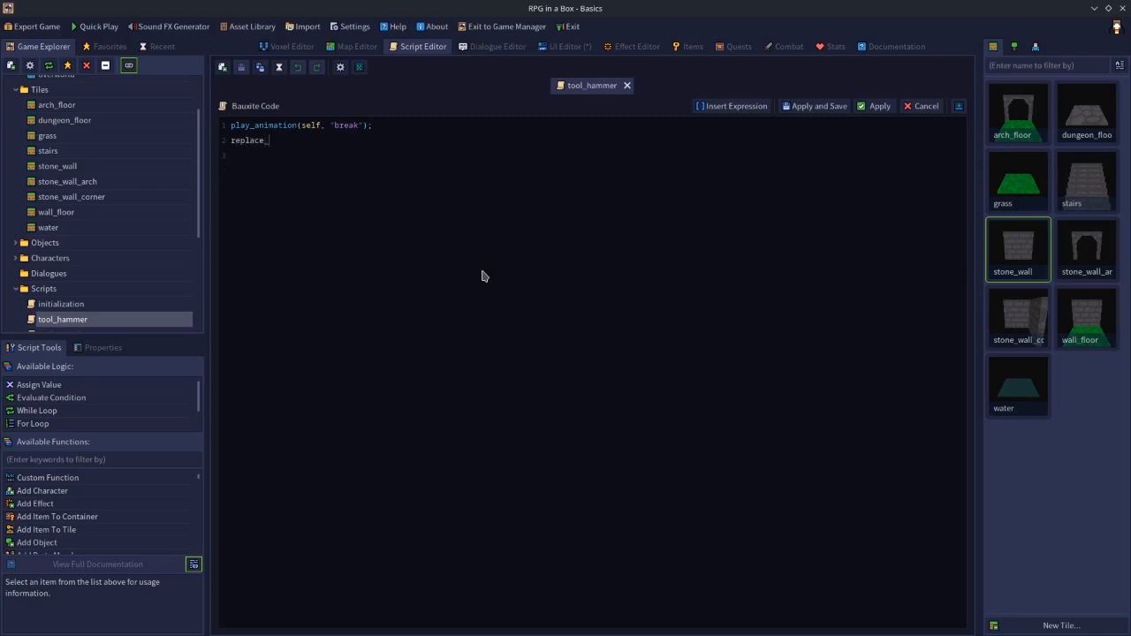
text(navigation)
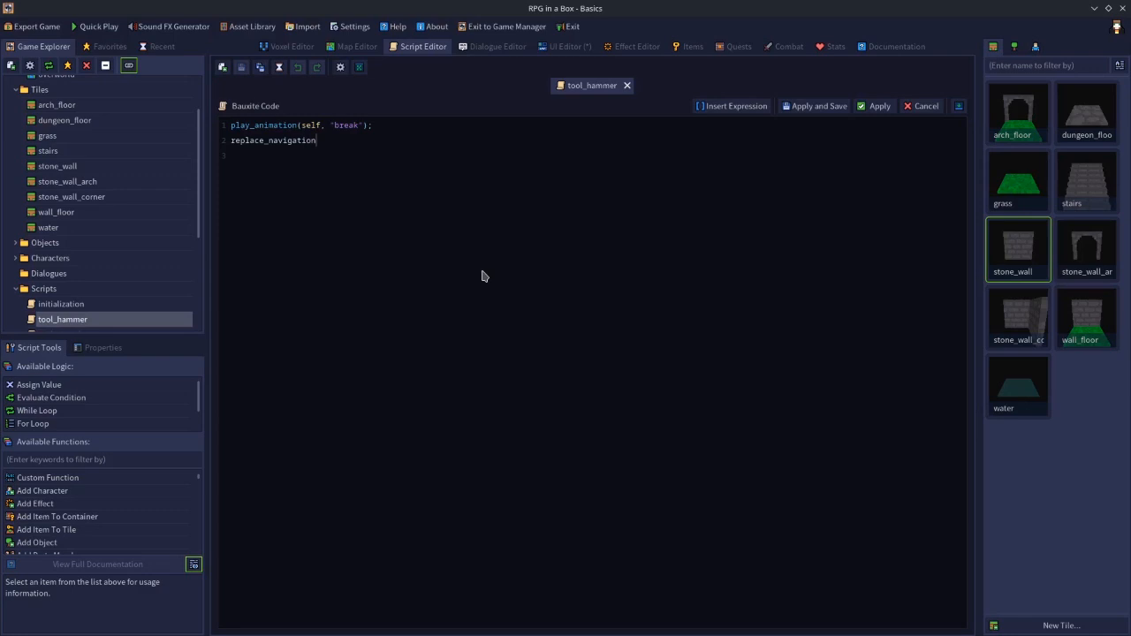
text(())
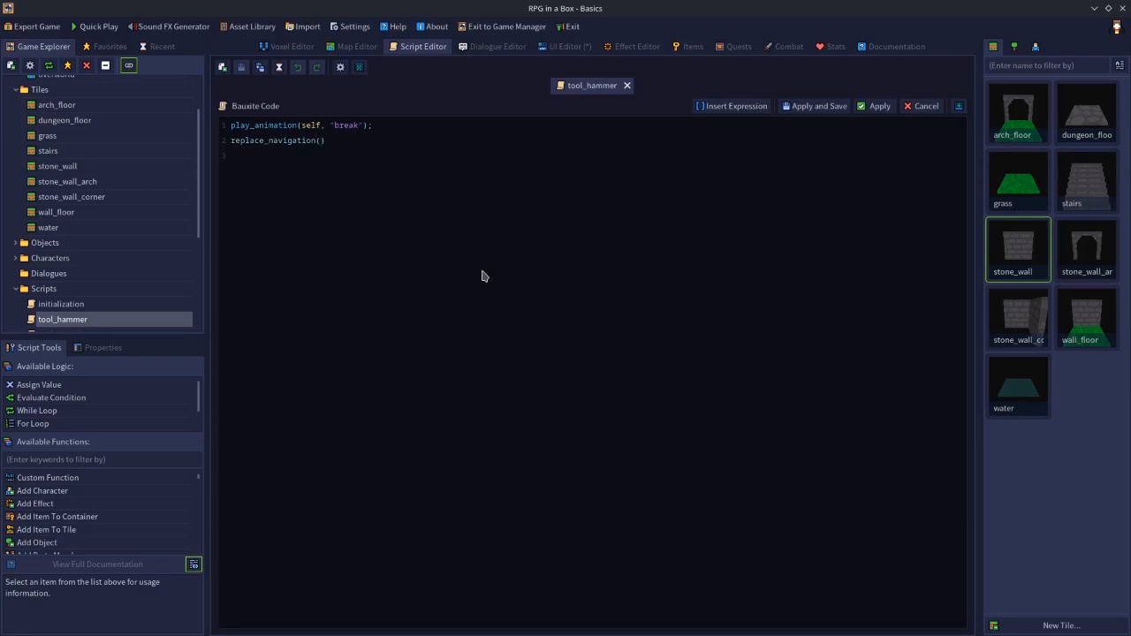
text(self,)
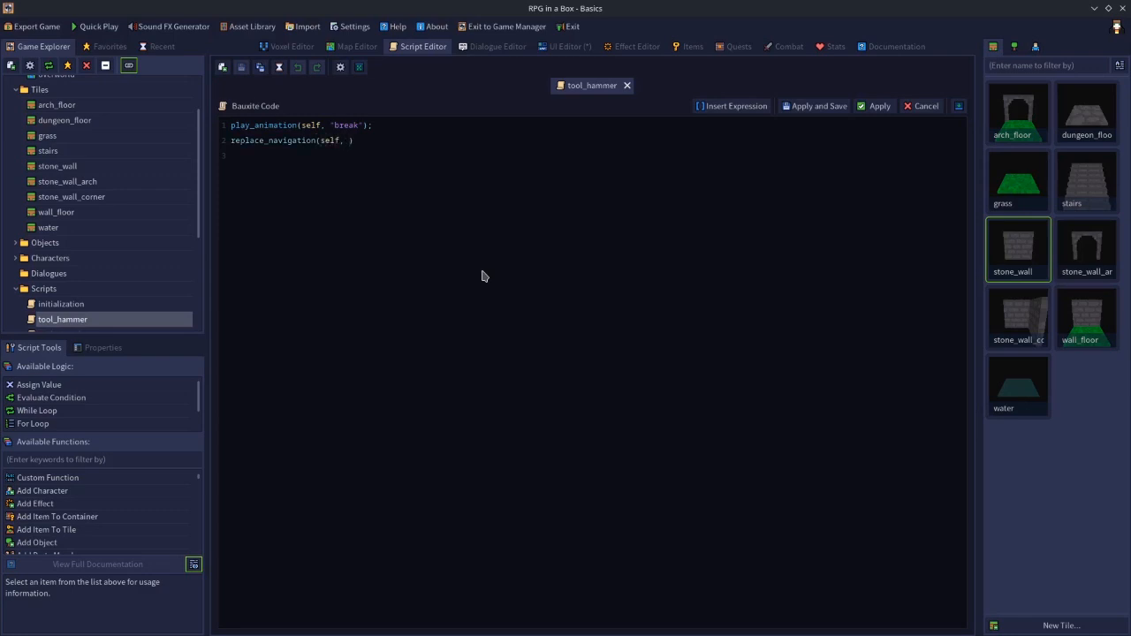
text(N)
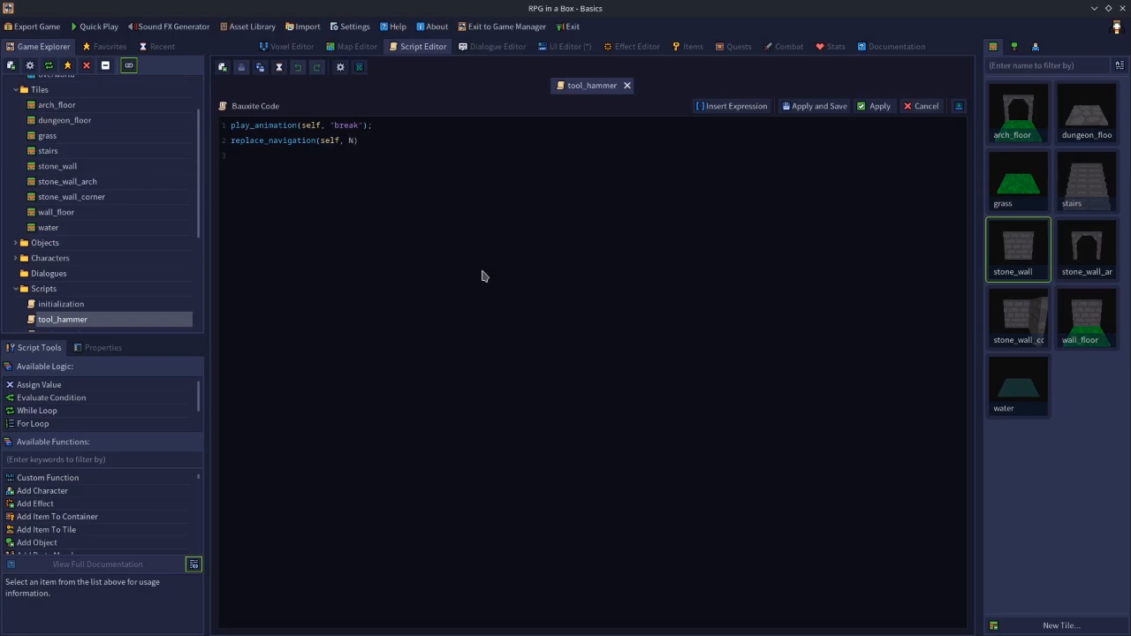
text(INTERACT)
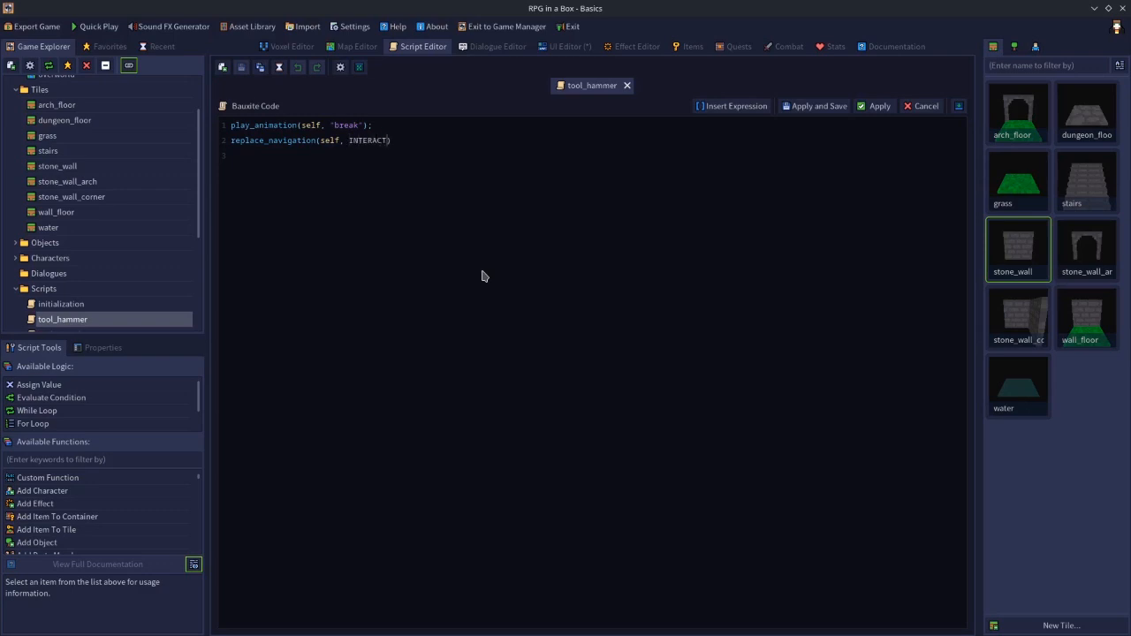
text(_)
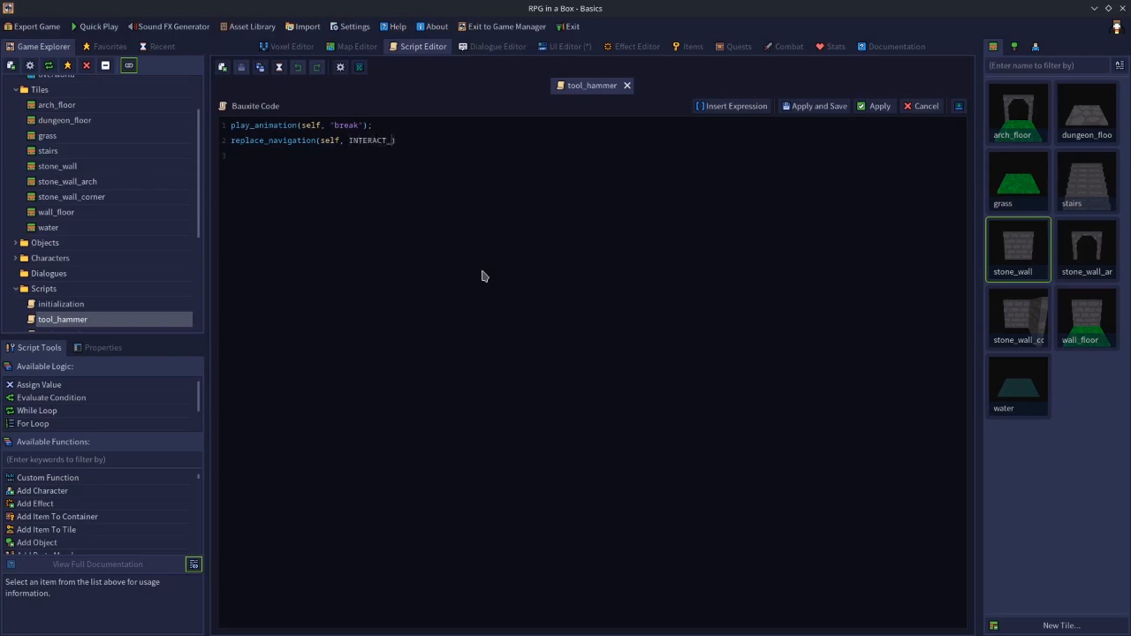
text(_ONLY,)
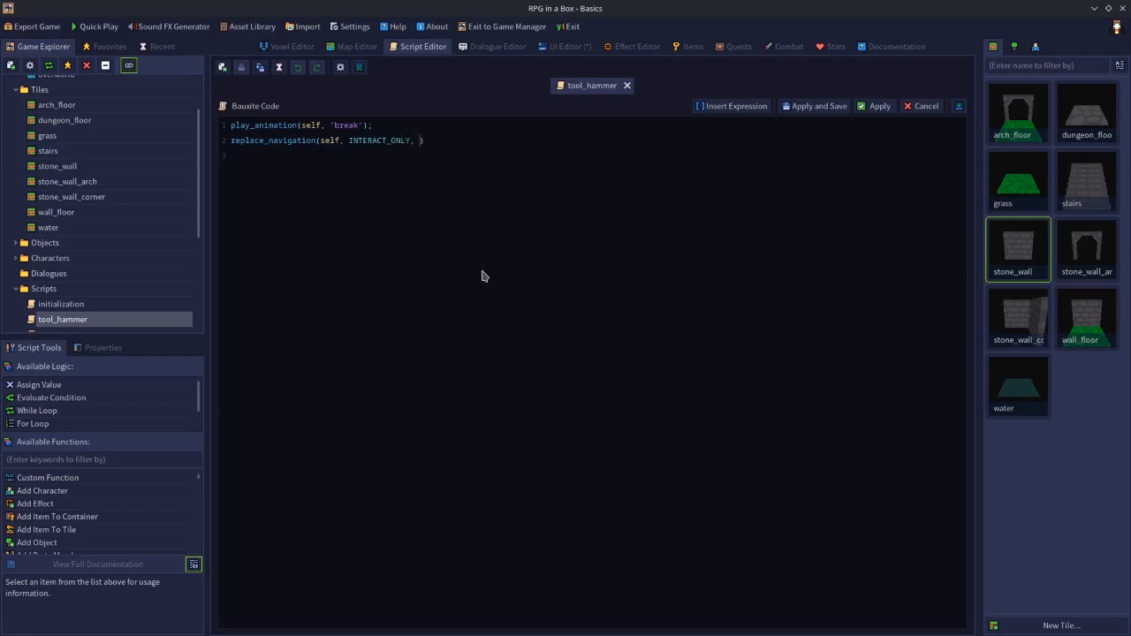
text(WALK)
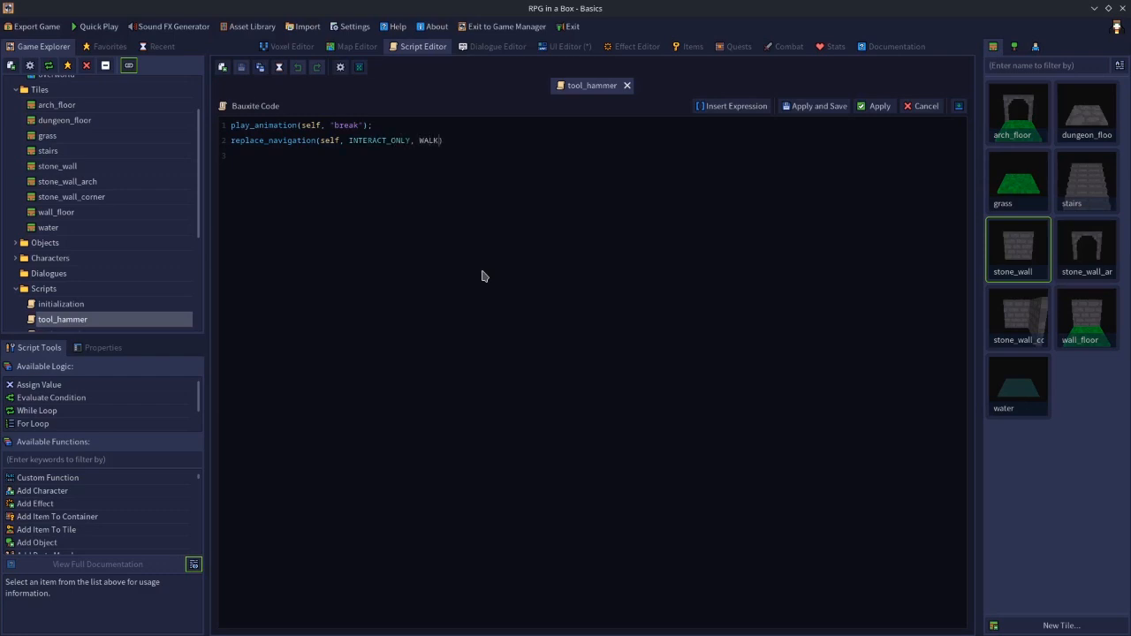
text(_AND)
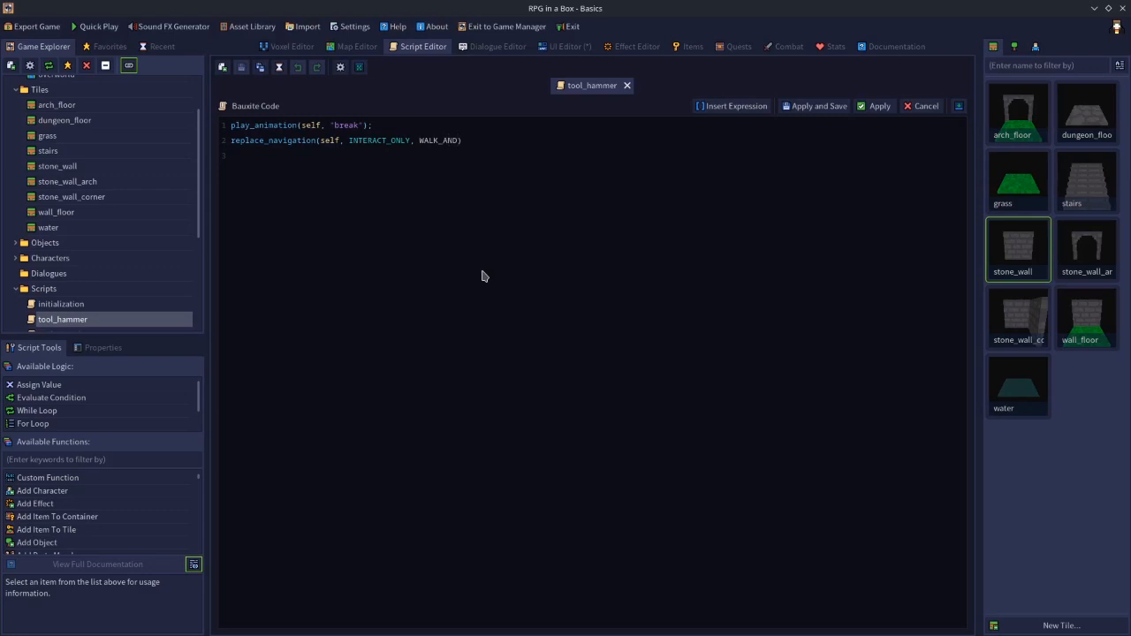
text(_INTERACT)
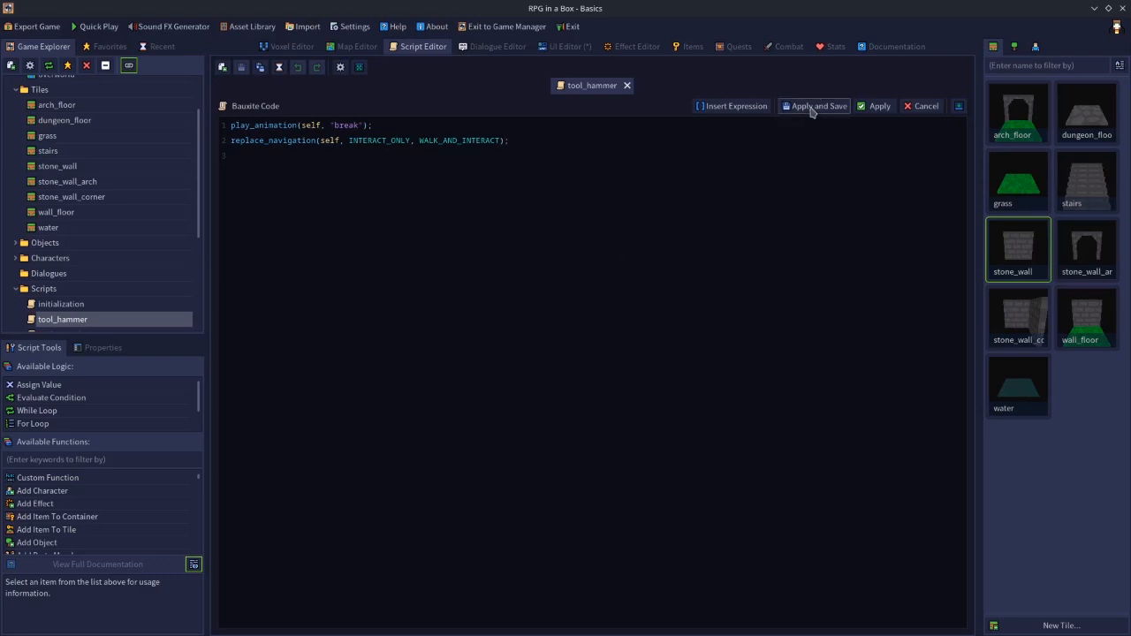
click(813, 105)
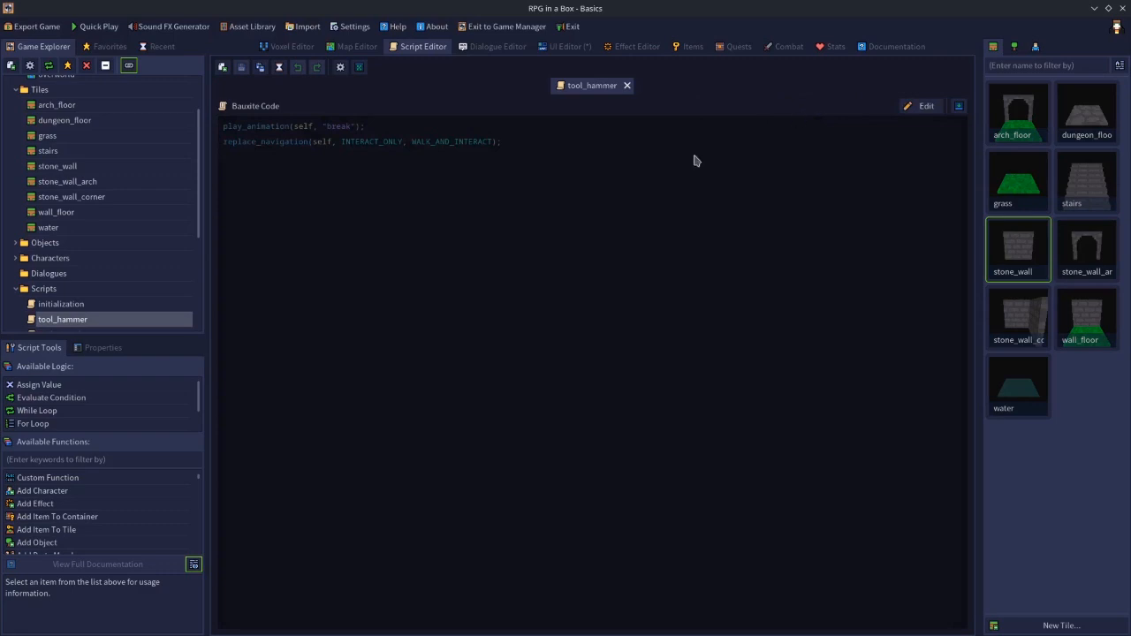
mouse_move(172, 84)
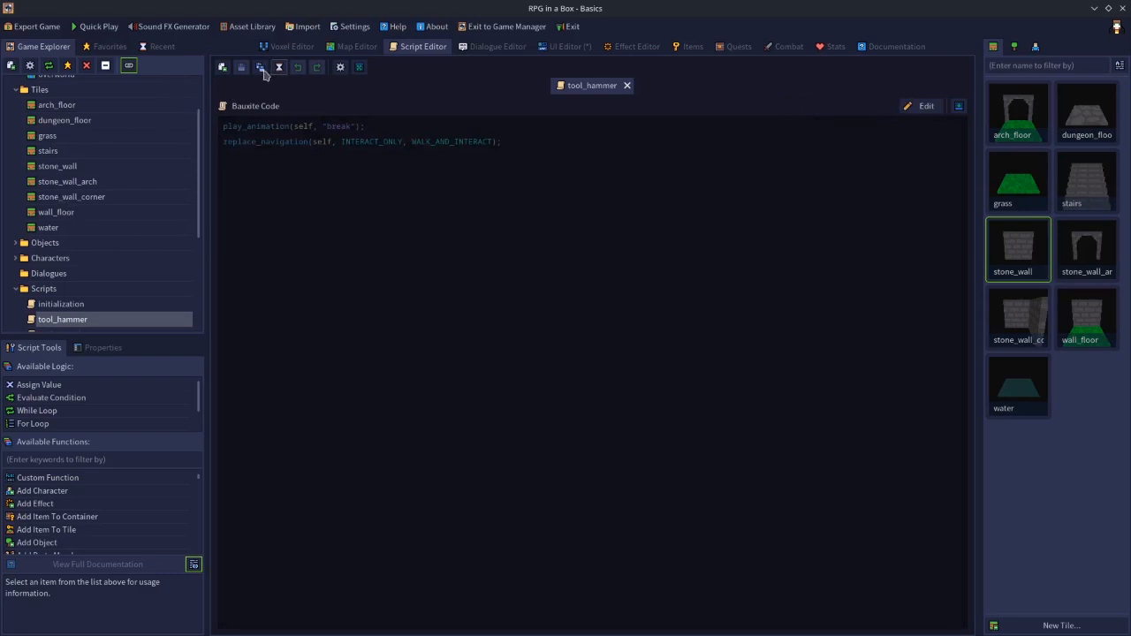
Step: On the overworld map, select a stone wall piece and view its properties
click(356, 46)
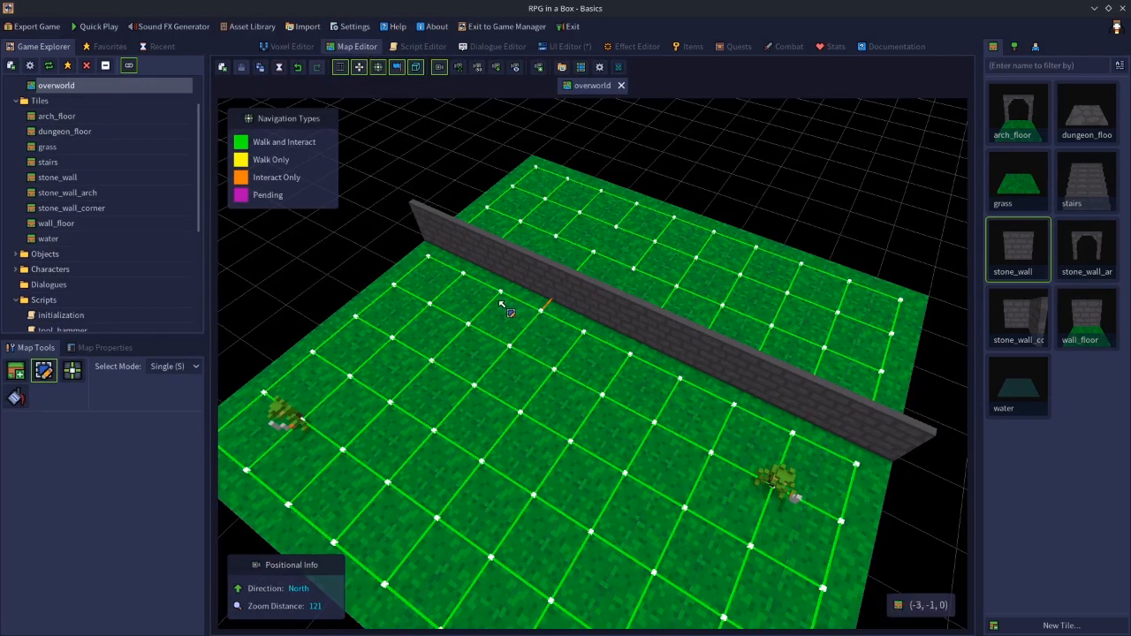
click(543, 278)
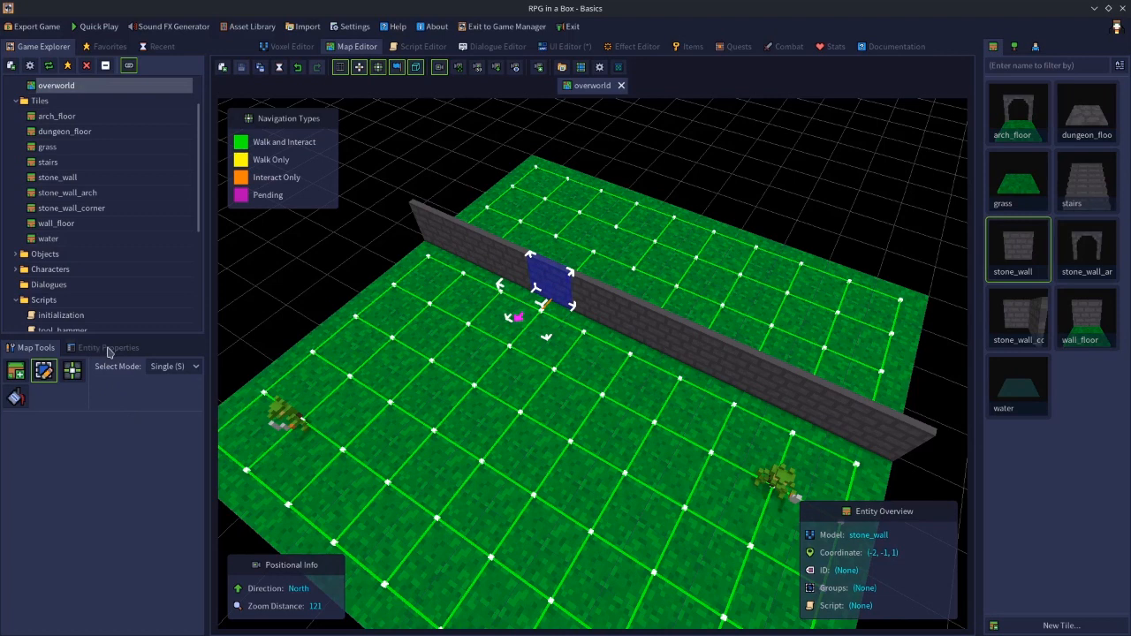
click(108, 347)
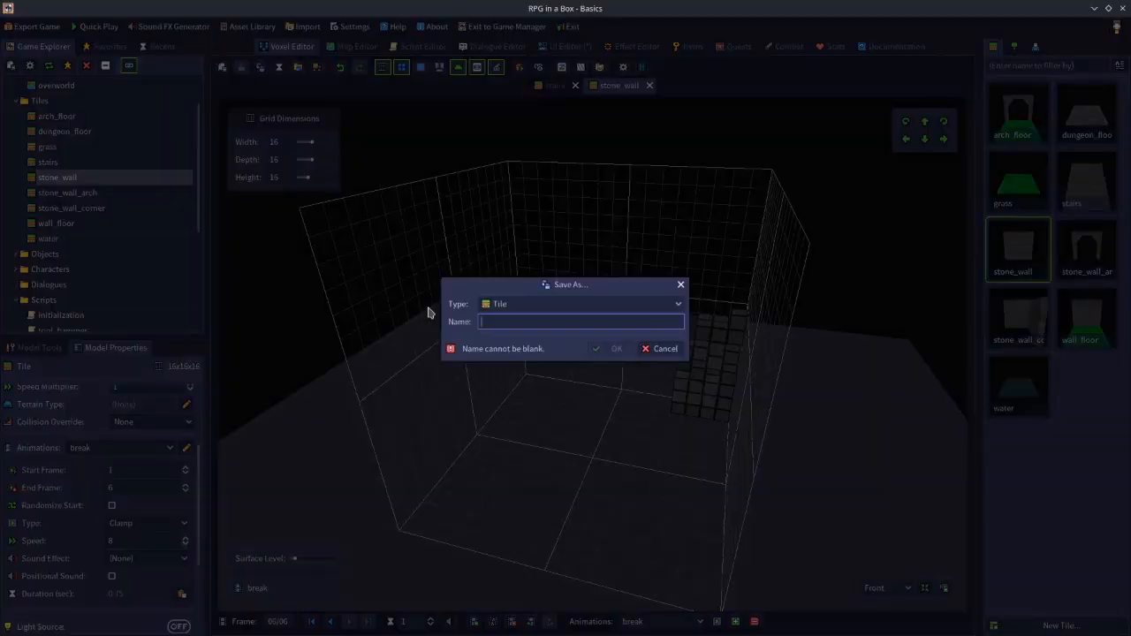
Step: Save the stone_wall model as an Object named wall_obj, returning to the overworld map
click(580, 303)
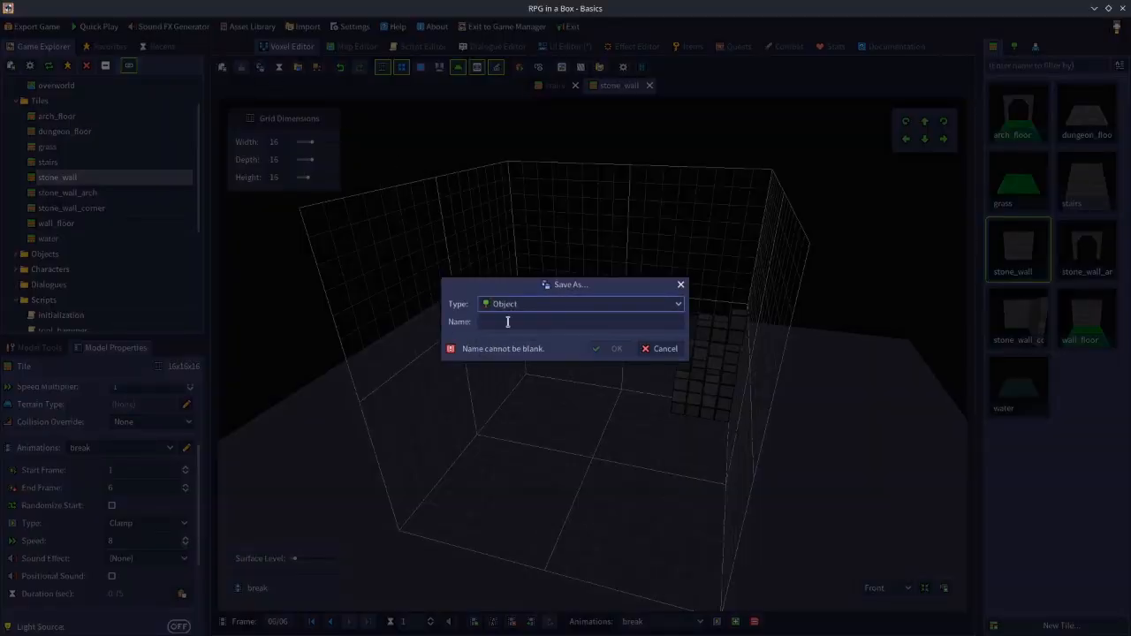
text(wall)
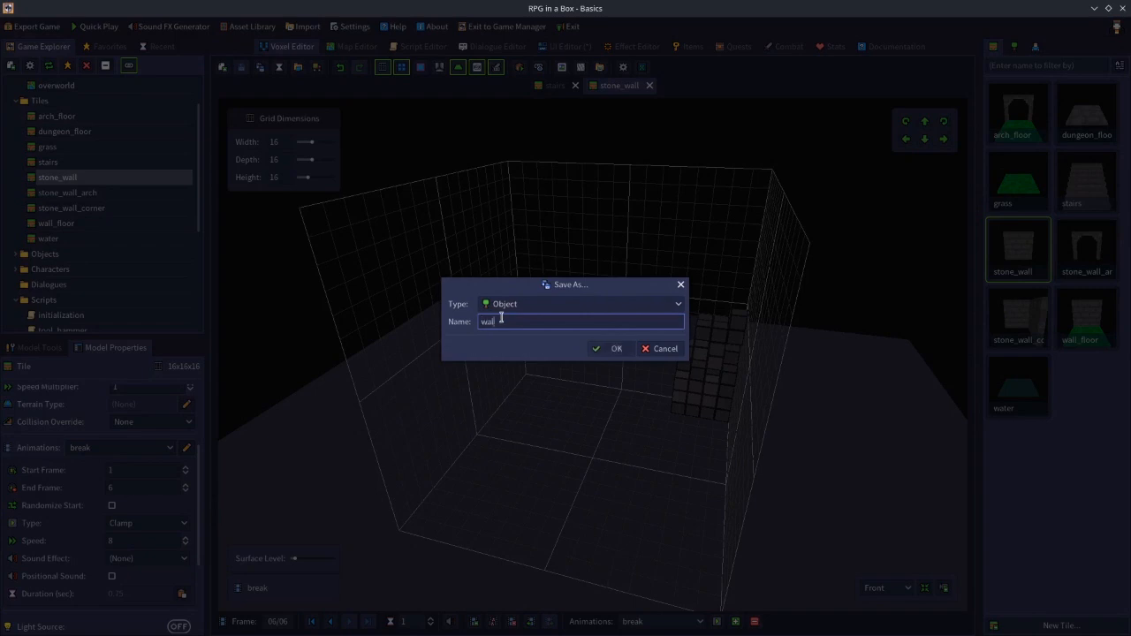
click(611, 348)
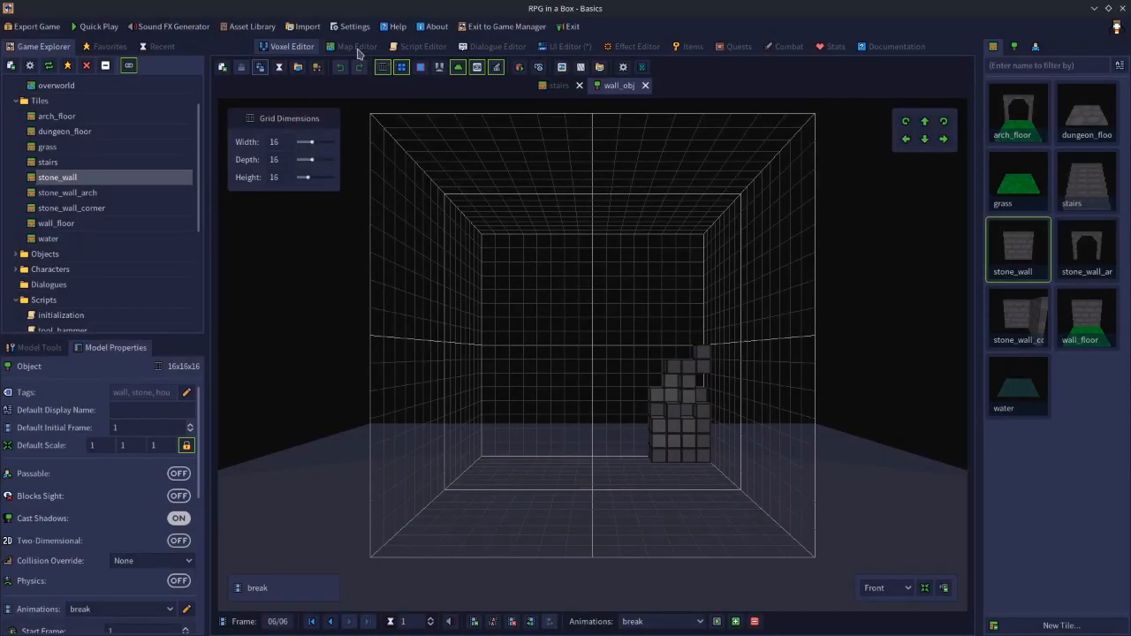
click(356, 45)
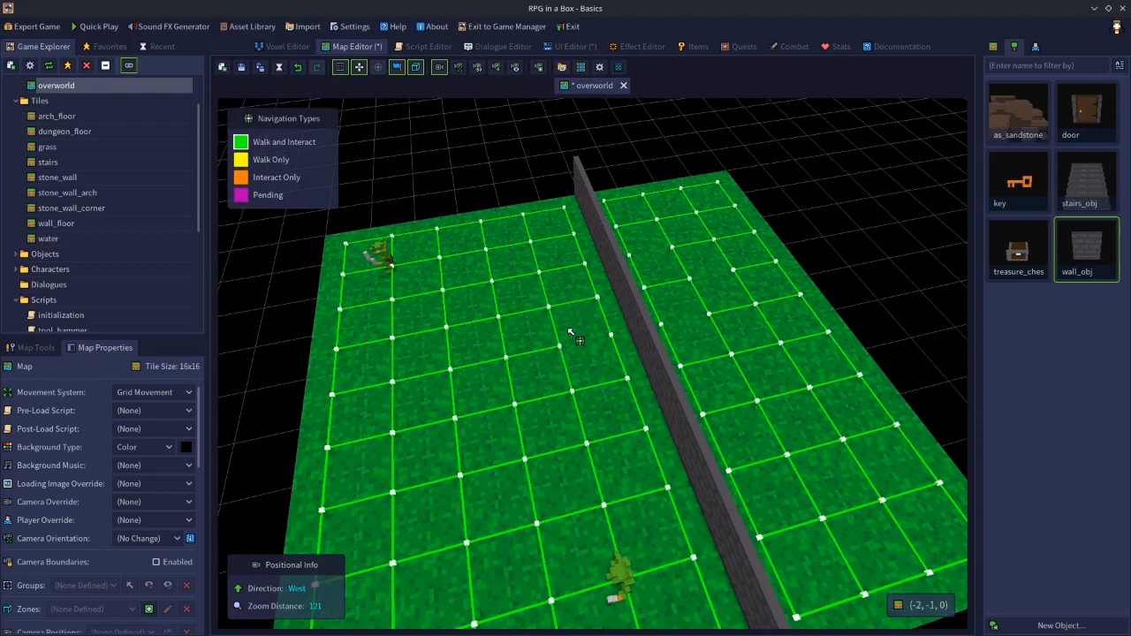
mouse_move(605, 309)
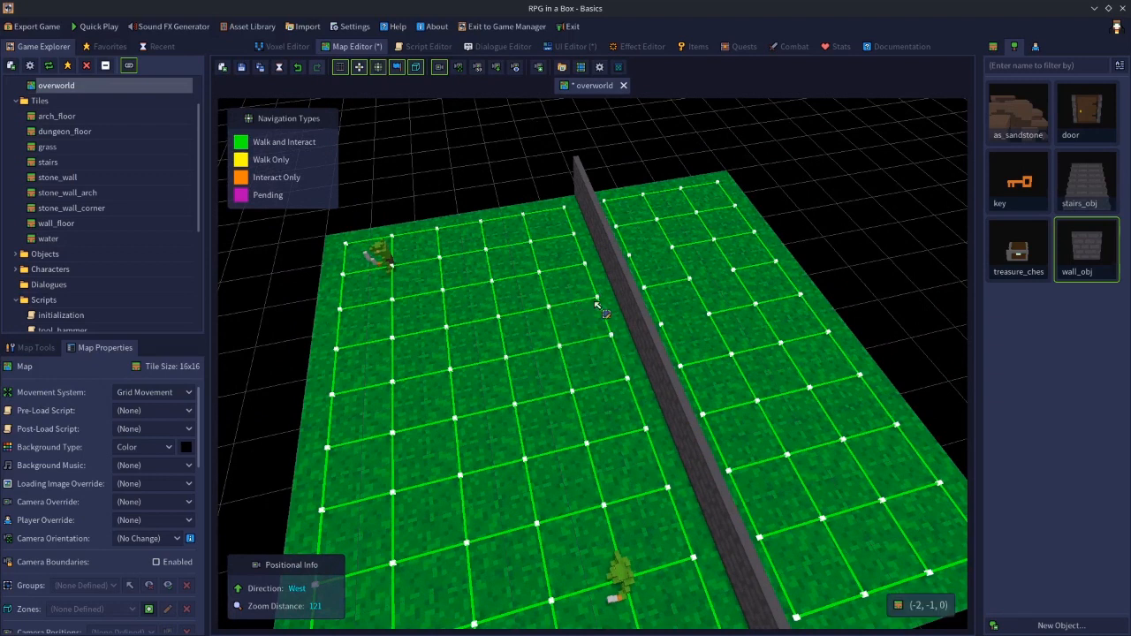
Step: Place the wall_obj object into the wall on the overworld map
click(618, 283)
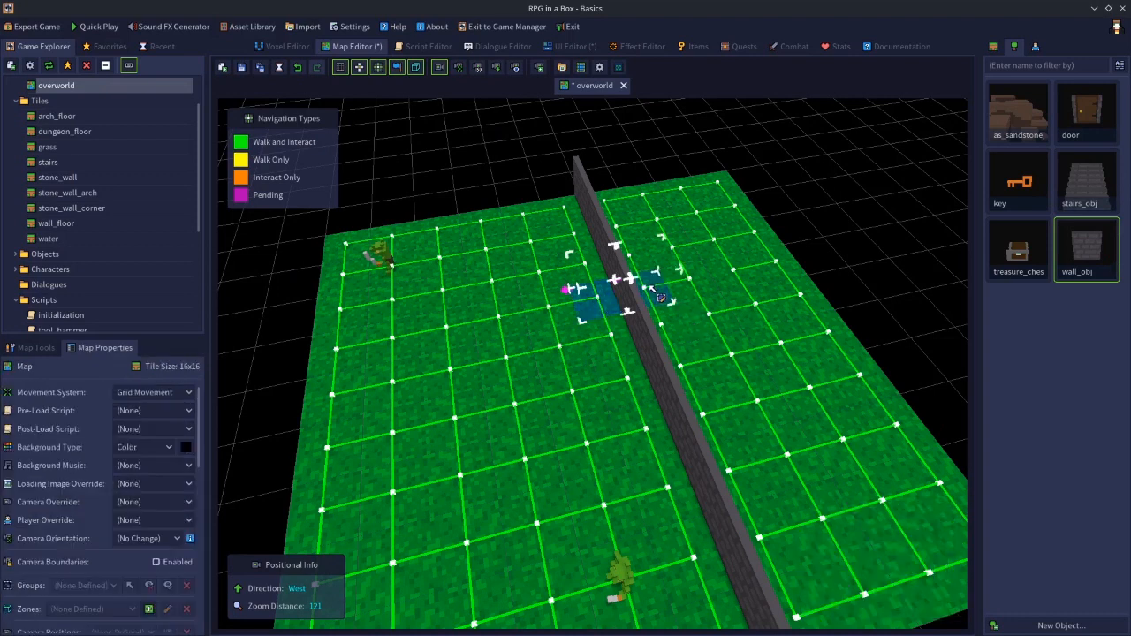
right_click(649, 292)
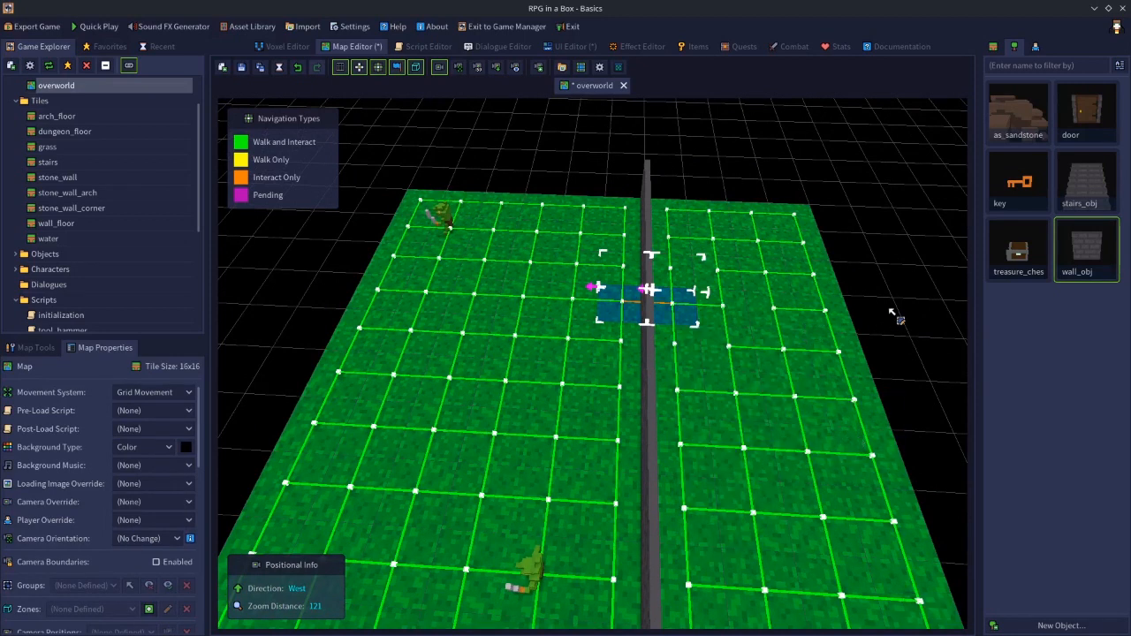
drag(649, 291, 669, 343)
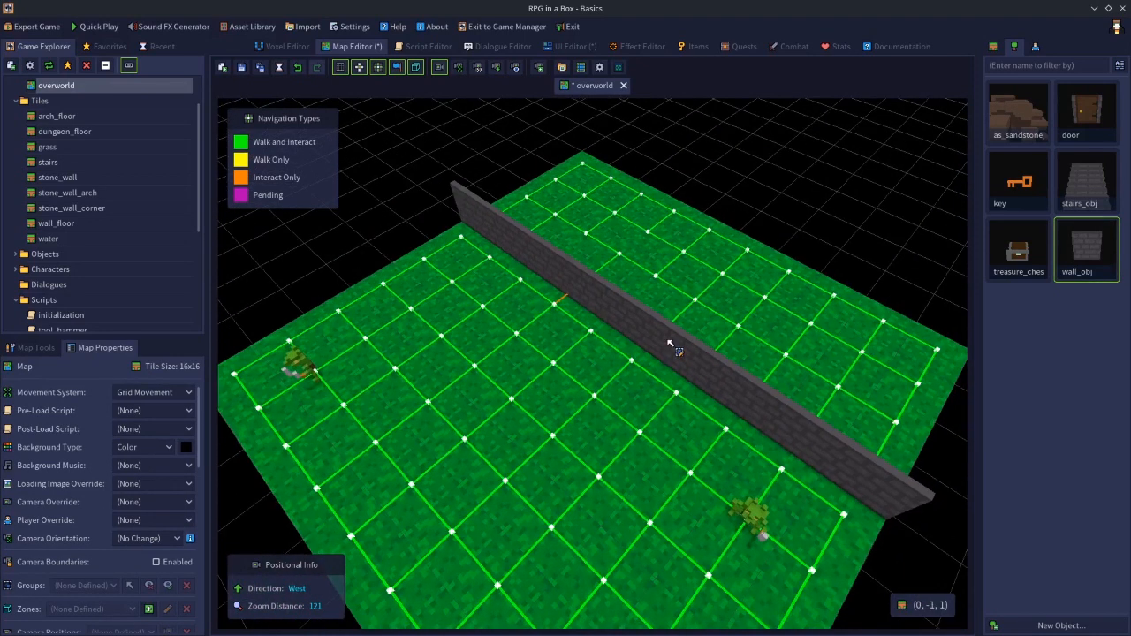
click(565, 282)
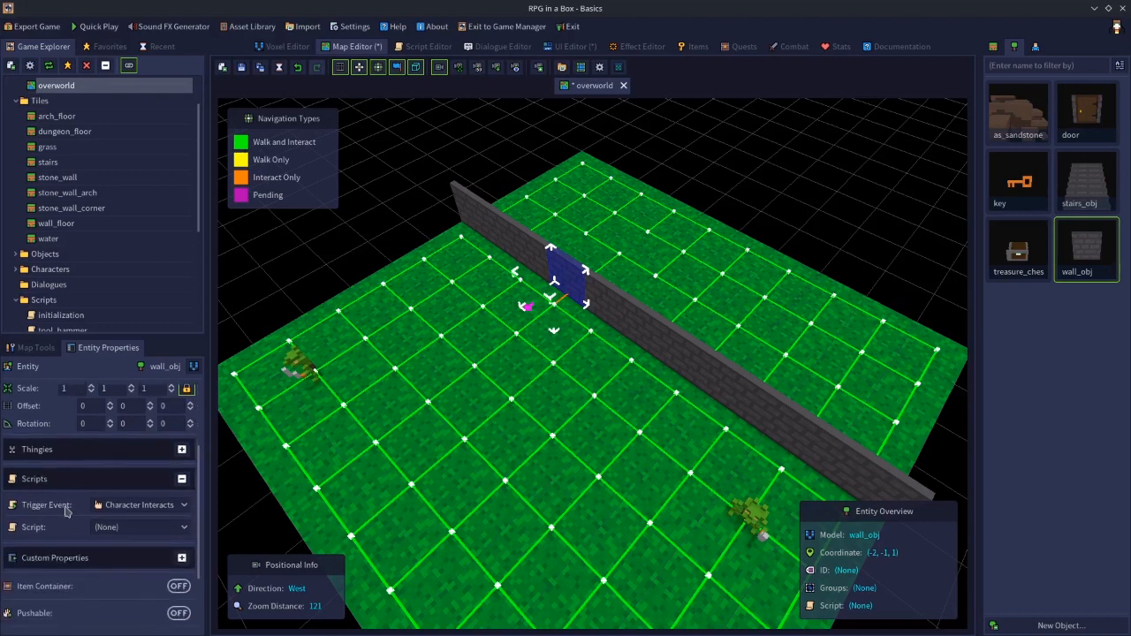
Step: Attach tool_hammer to the hammer trigger and tool_shovel to the shovel trigger, then save the map
click(140, 504)
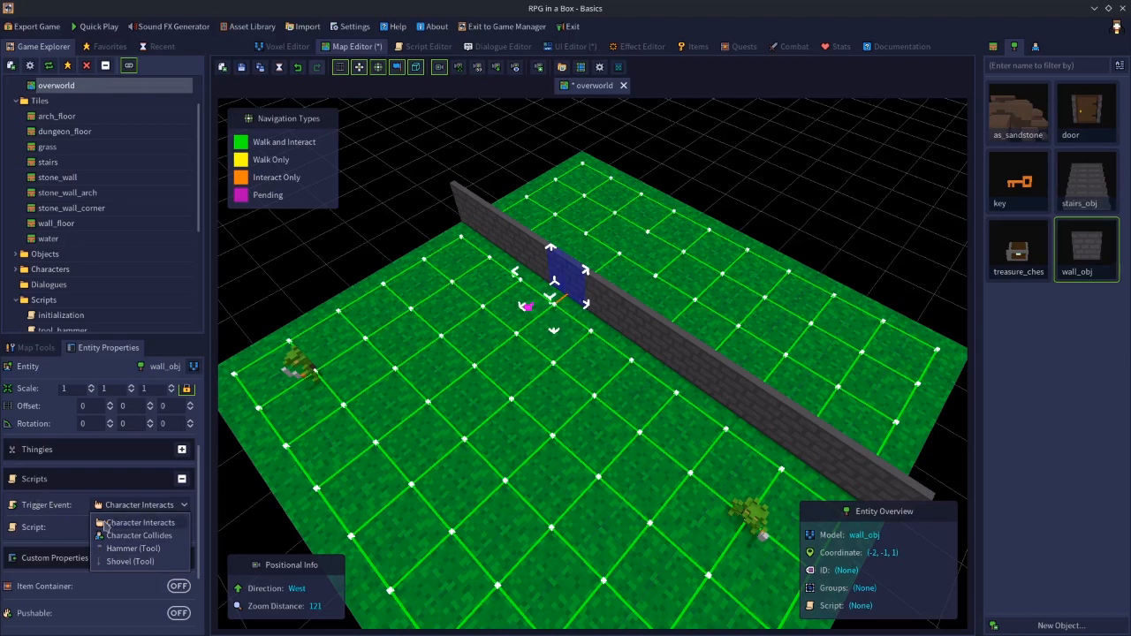
mouse_move(140, 548)
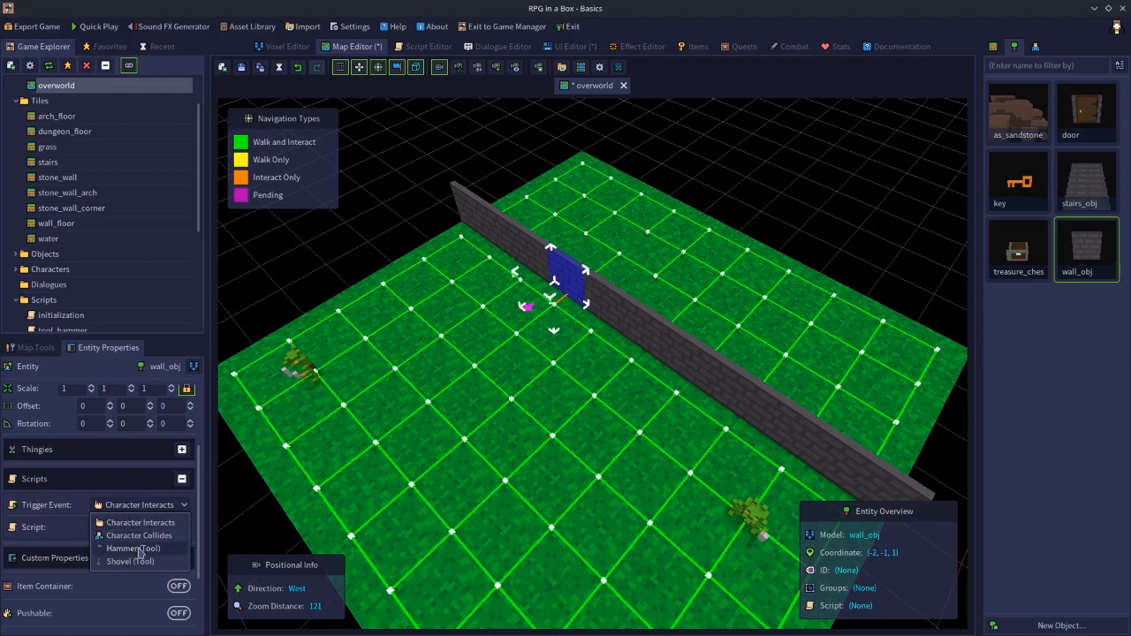
click(133, 548)
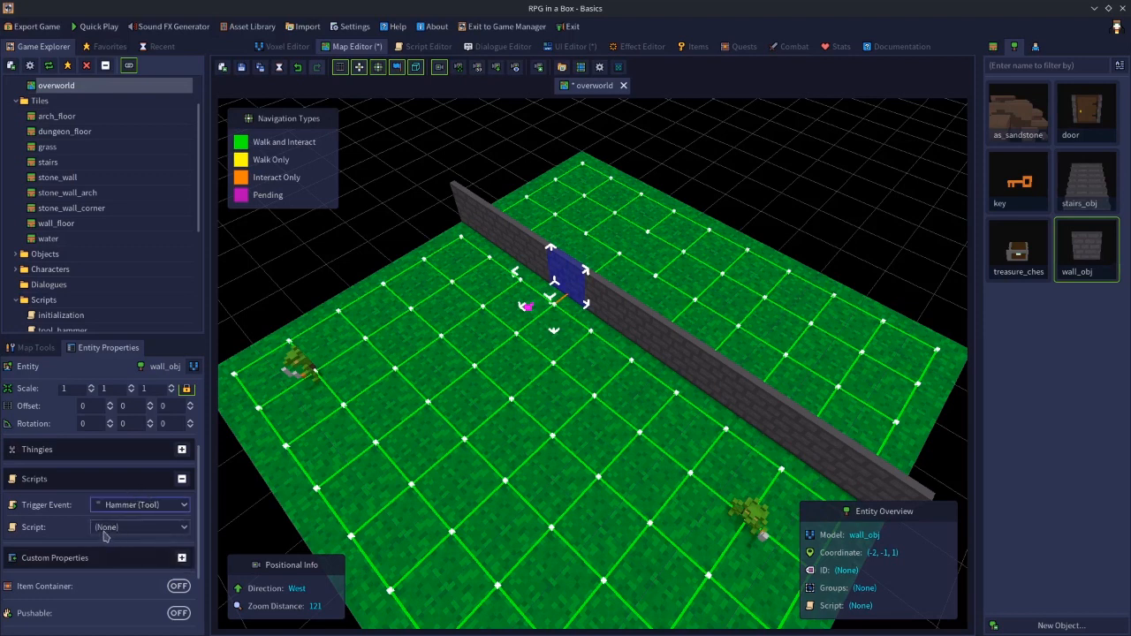
click(139, 526)
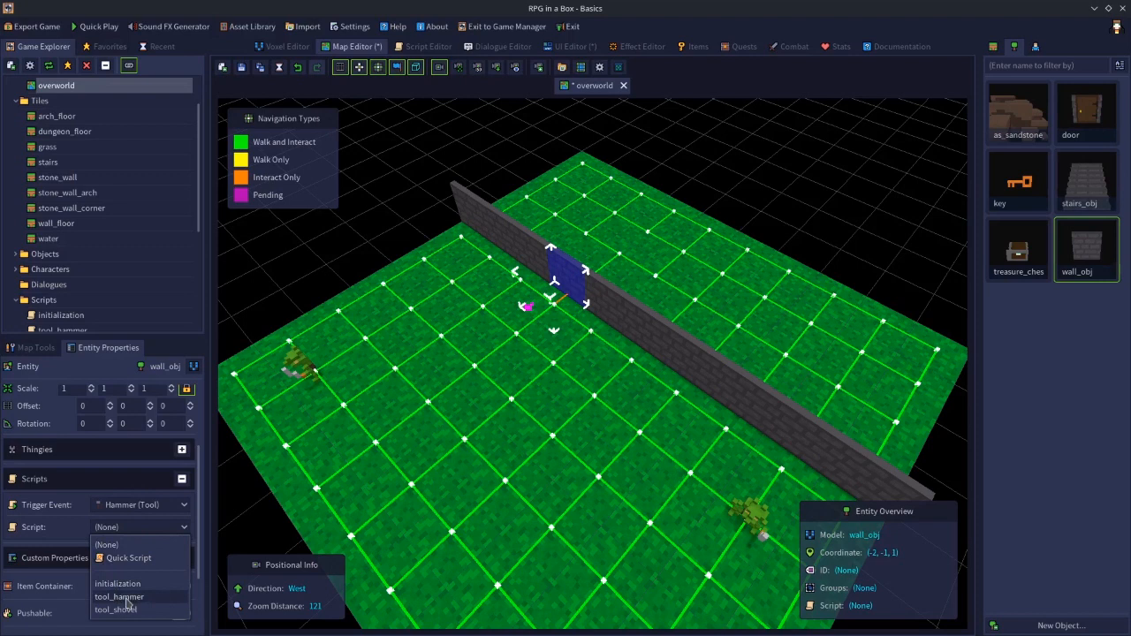
click(118, 596)
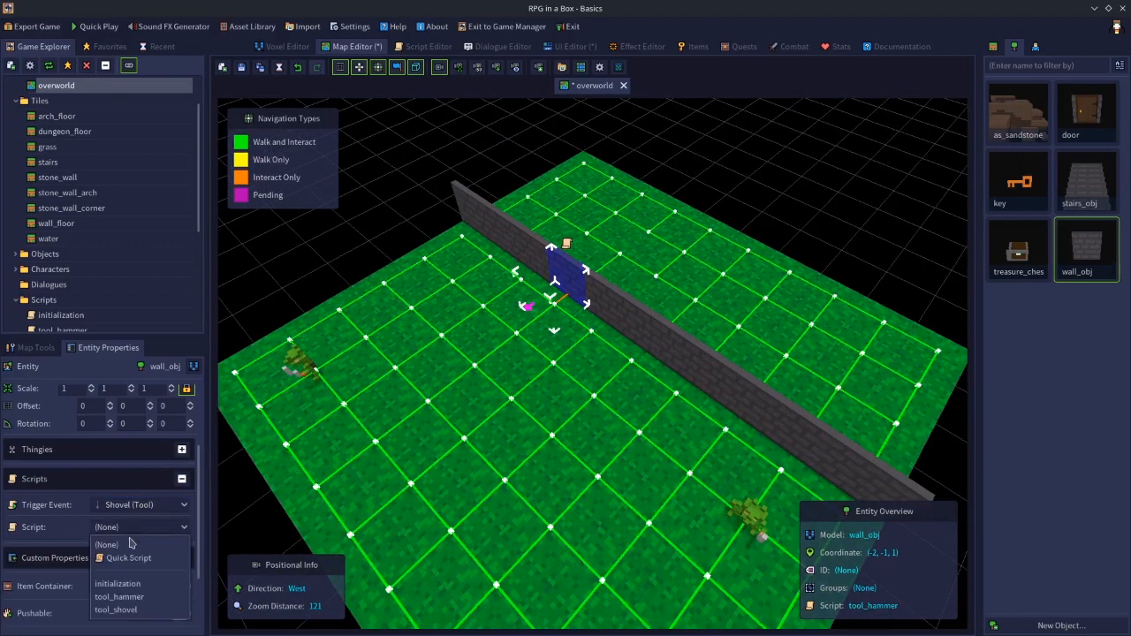
click(115, 610)
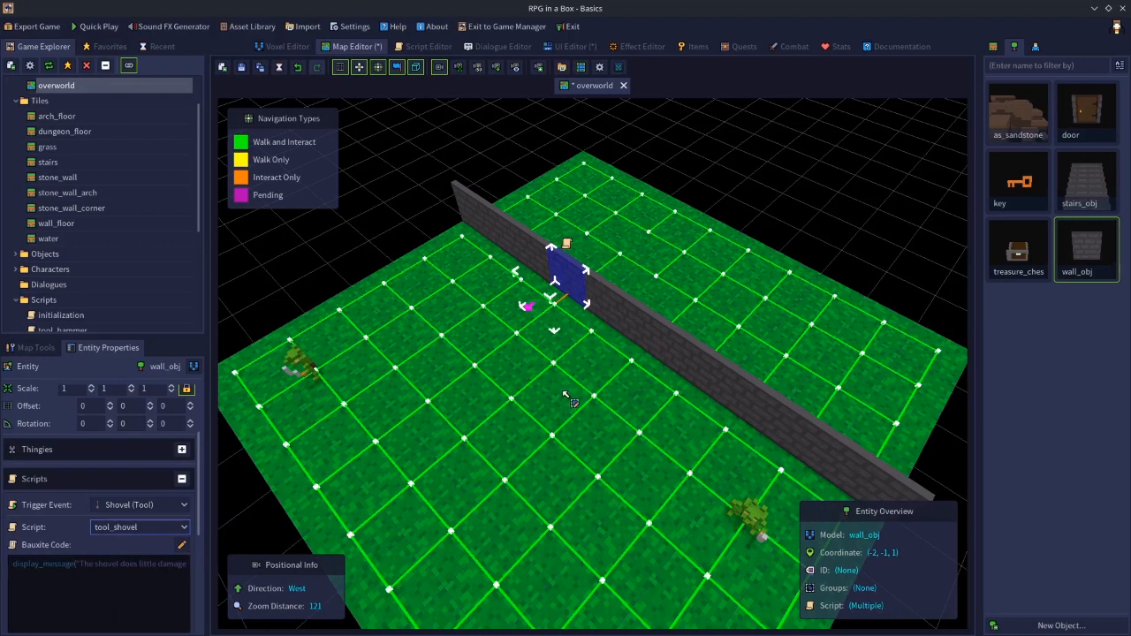
mouse_move(378, 300)
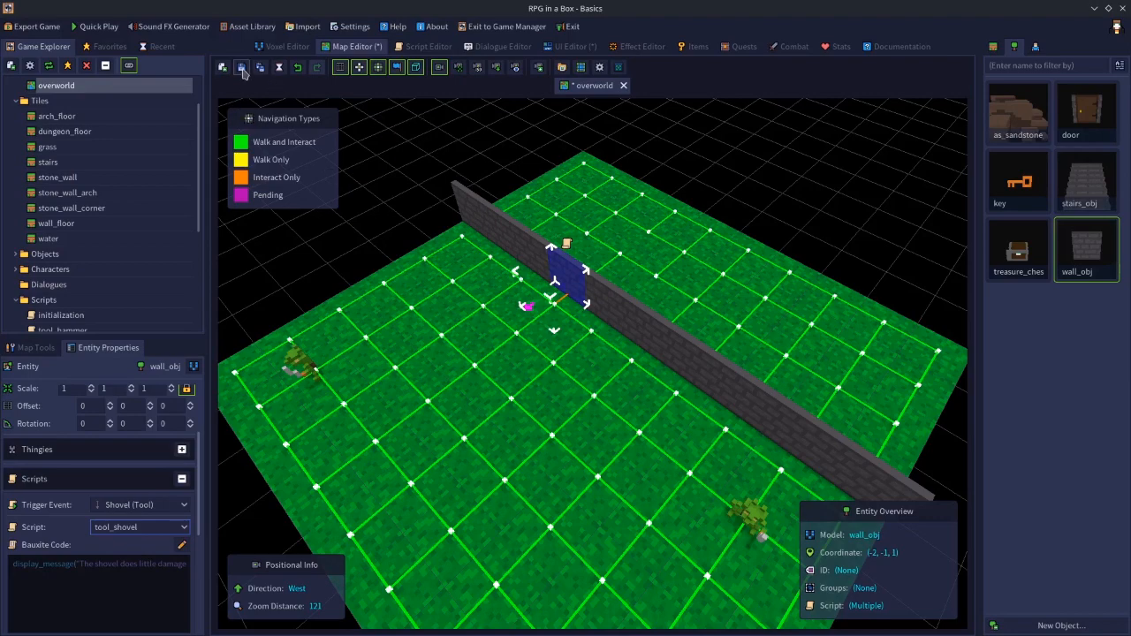
click(98, 26)
text(g)
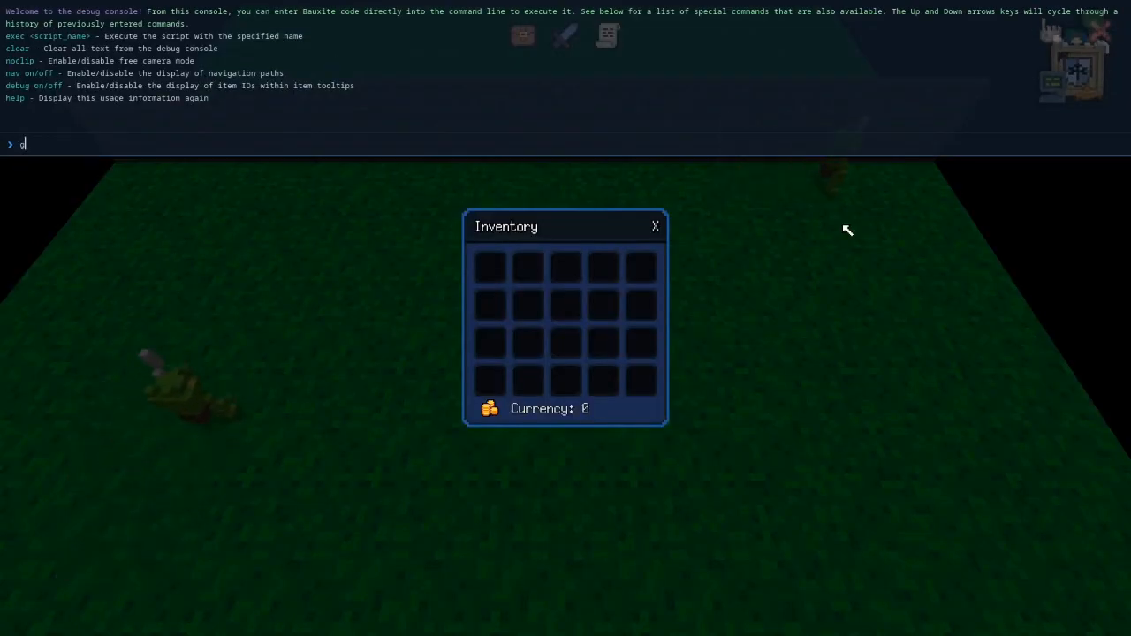
Step: Give the player ITEM_0001 and ITEM_0002 with give_item commands in the debug console
text(ive_item()
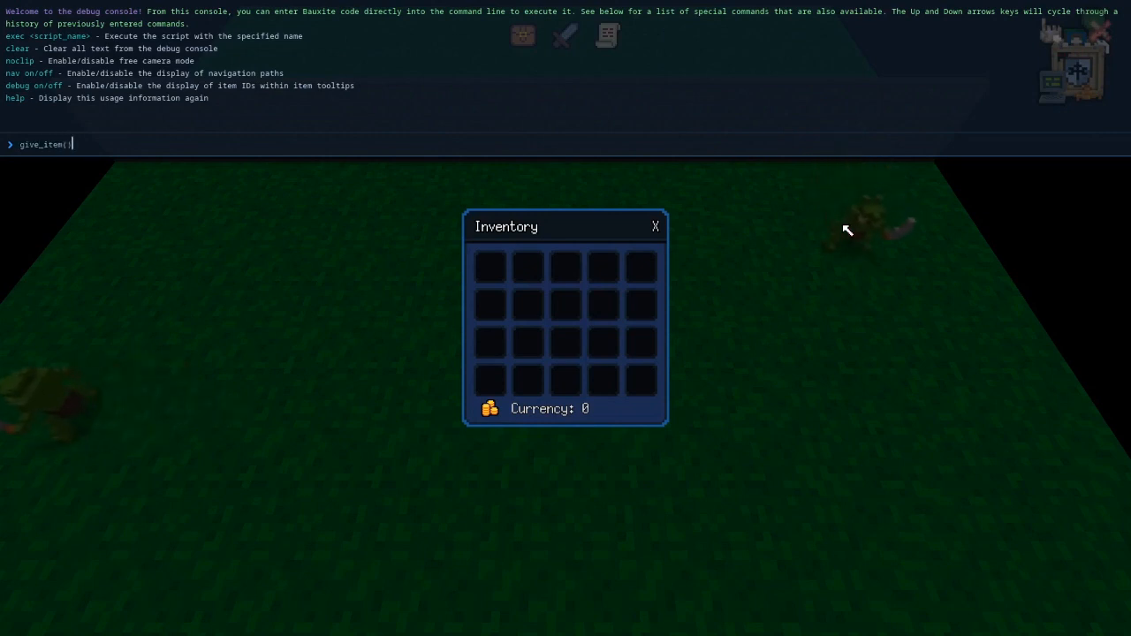
text("")
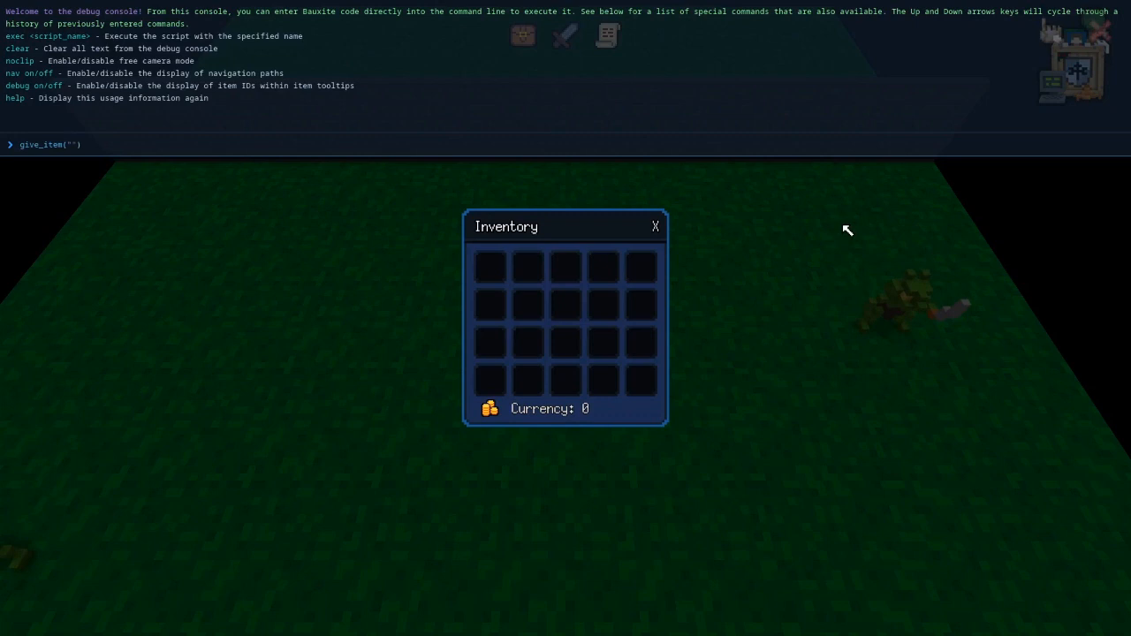
text(ITEM_000)
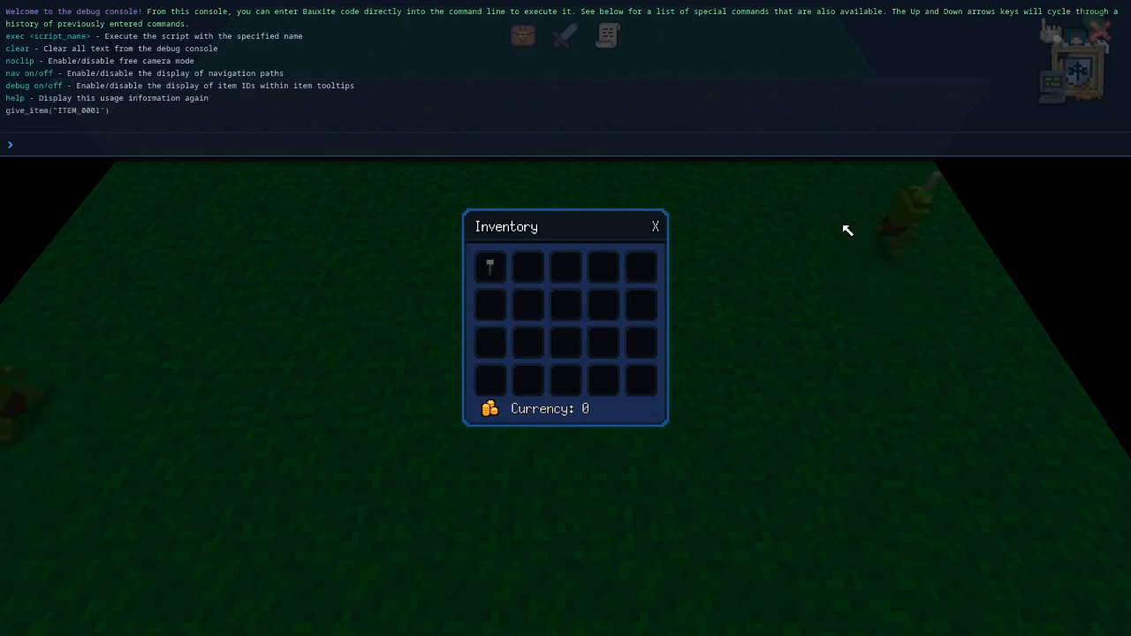
text(give_item("ITEM_0002"))
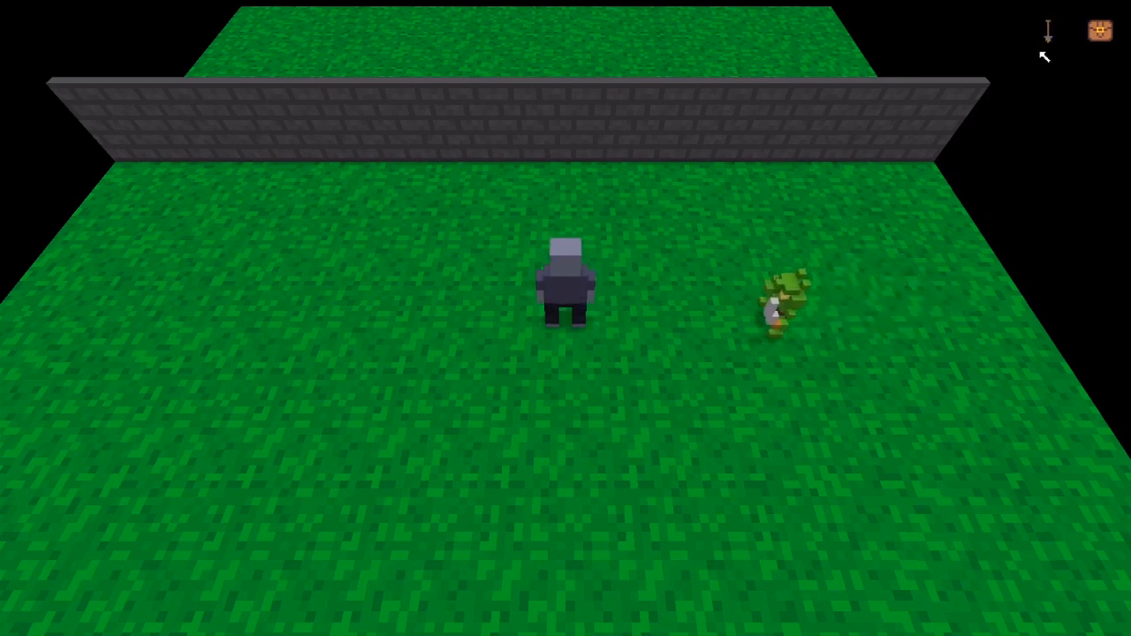
mouse_move(942, 130)
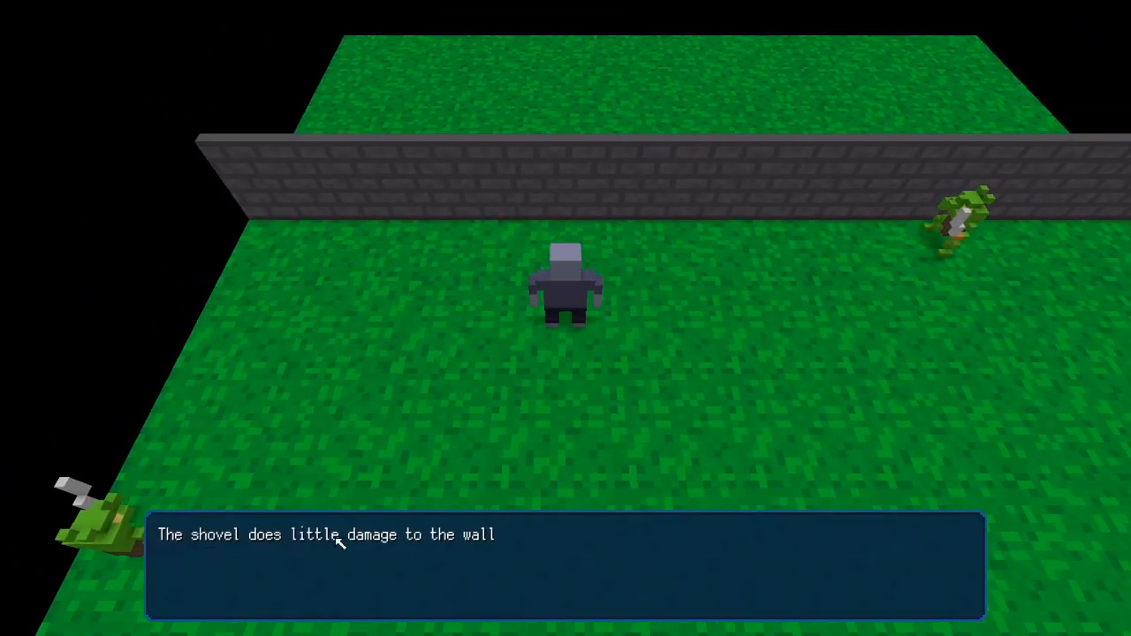
mouse_move(565, 433)
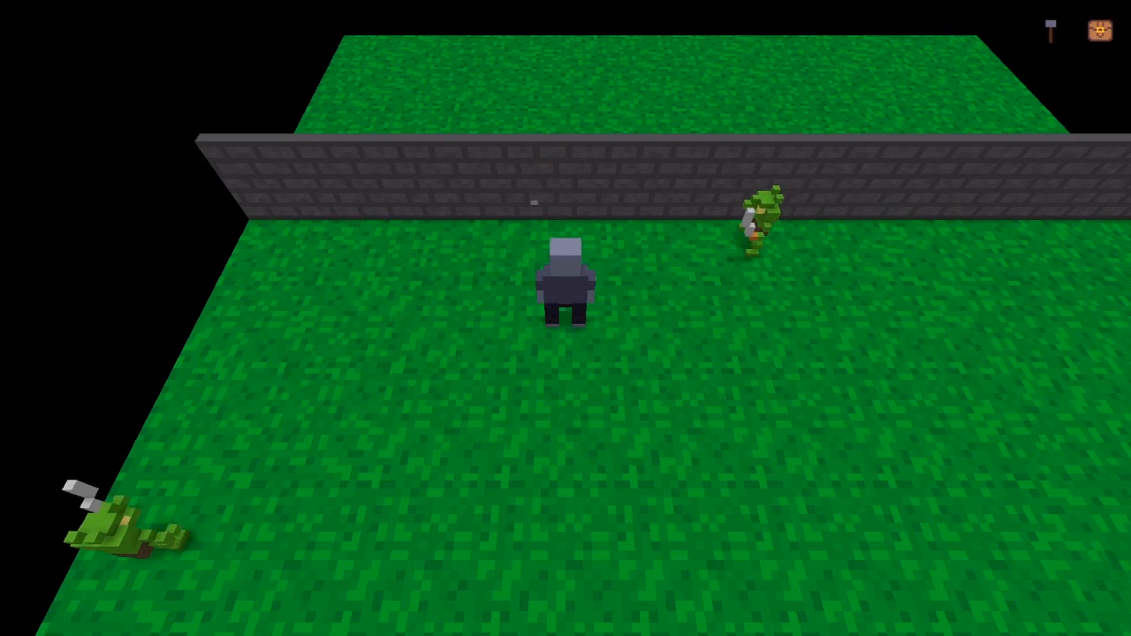
Step: Use the hammer on the wall to break a gap through it
click(561, 196)
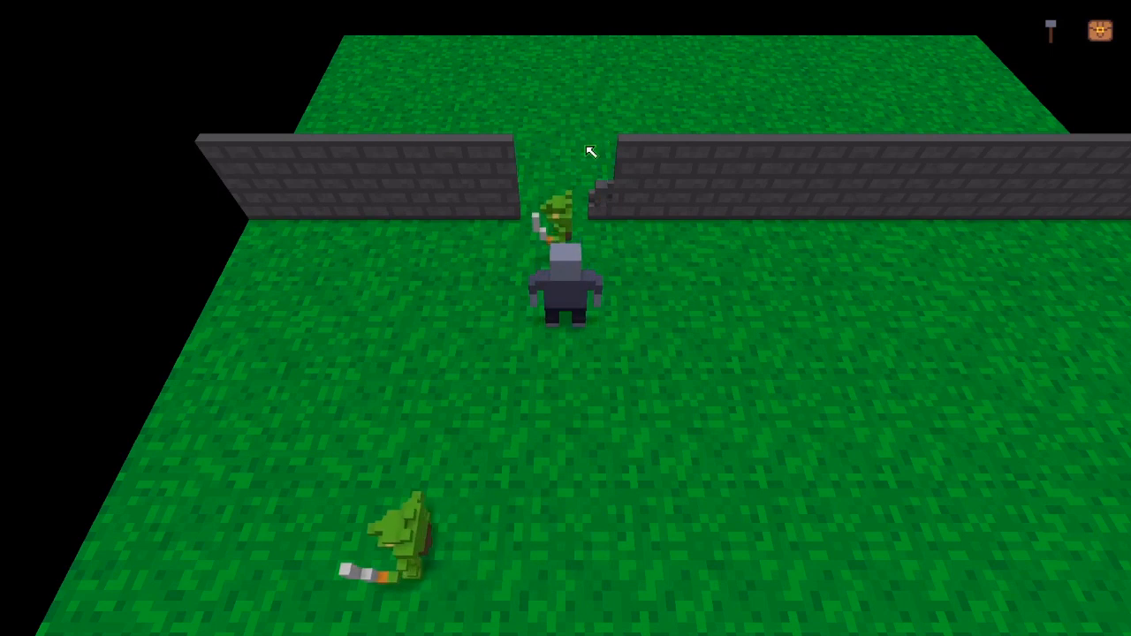
mouse_move(698, 325)
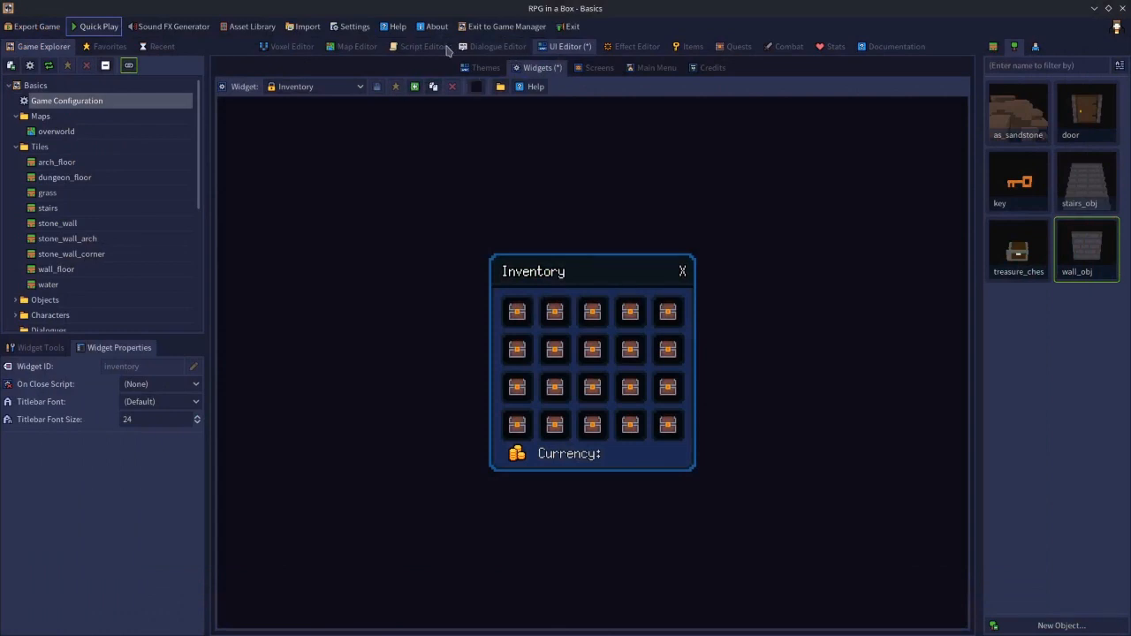
Step: Wrap the tool_hammer code in if self.property["broken"] != true, setting broken true before end;
click(422, 46)
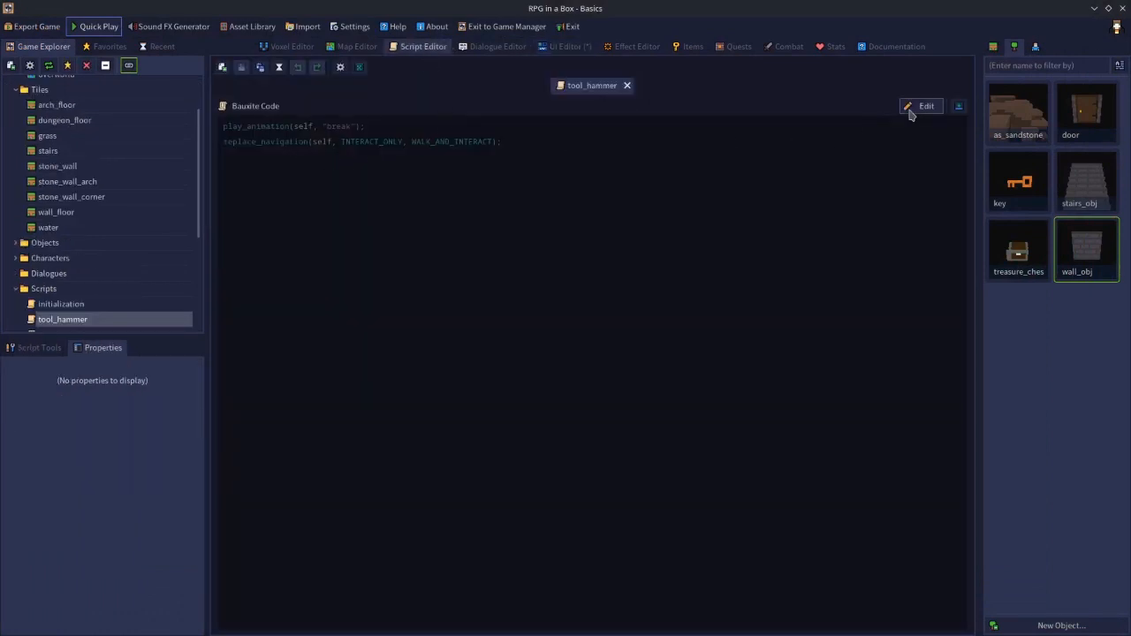
click(925, 105)
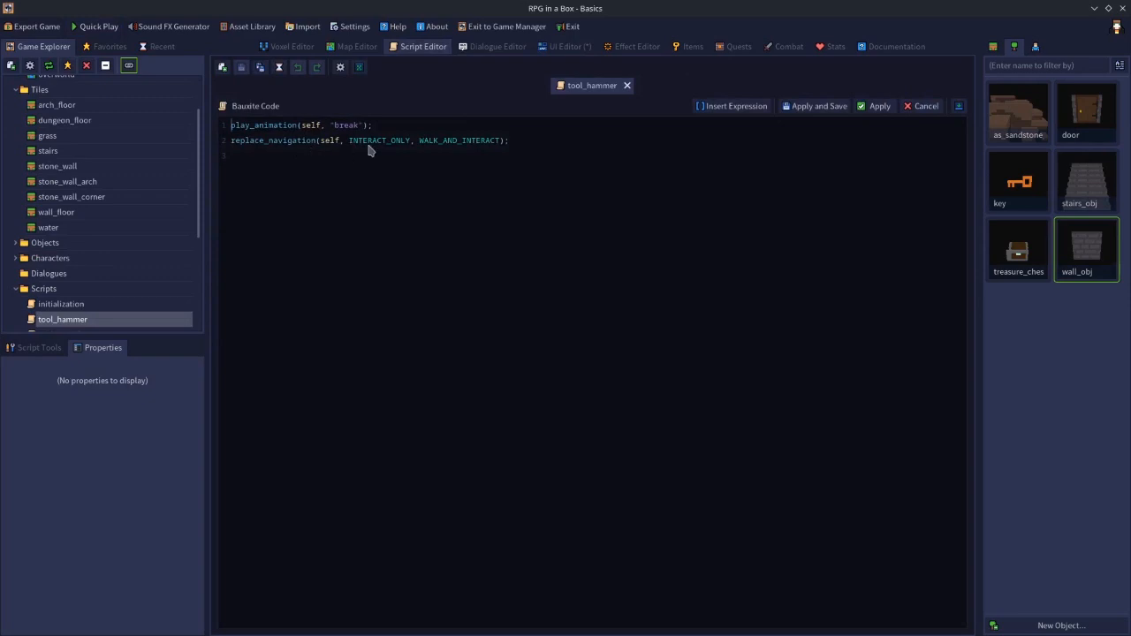
text(if)
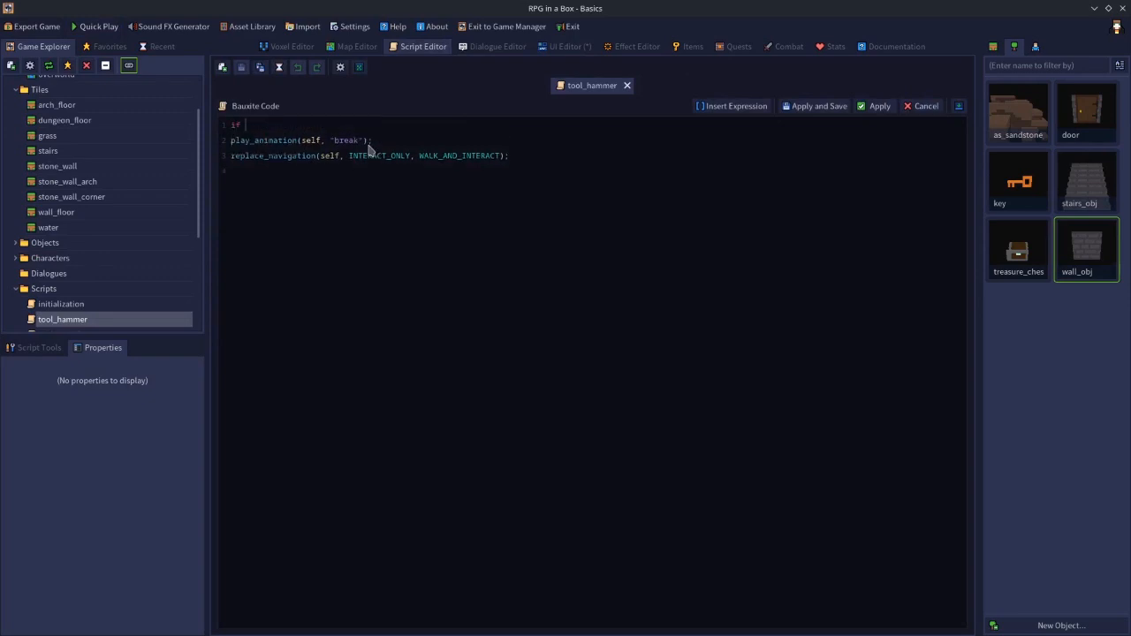
text(self prope)
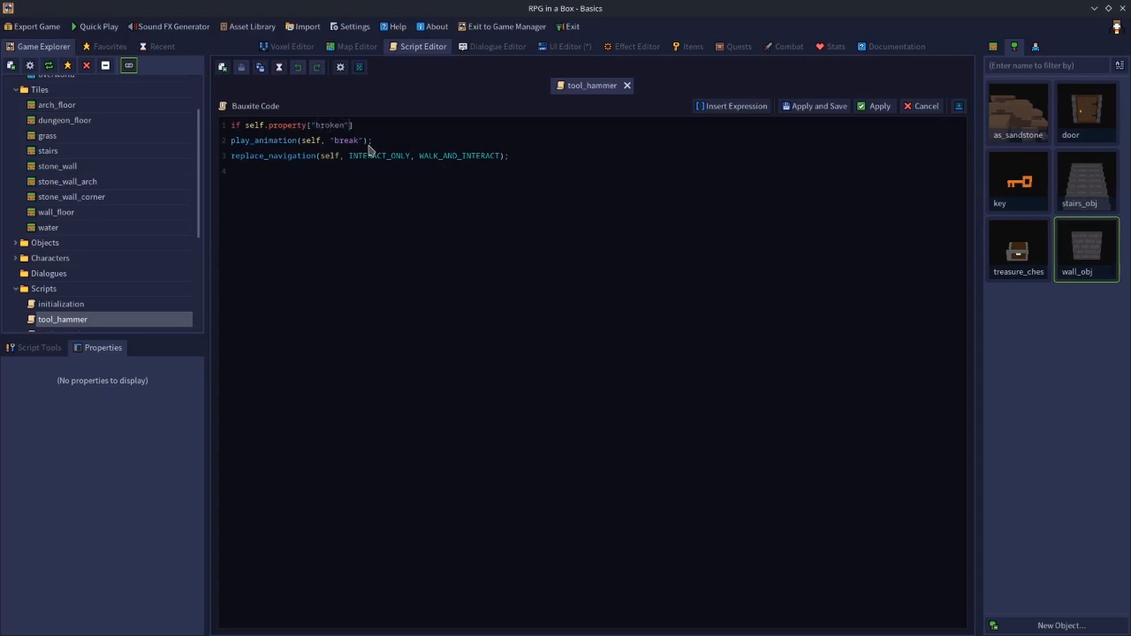
text(!=)
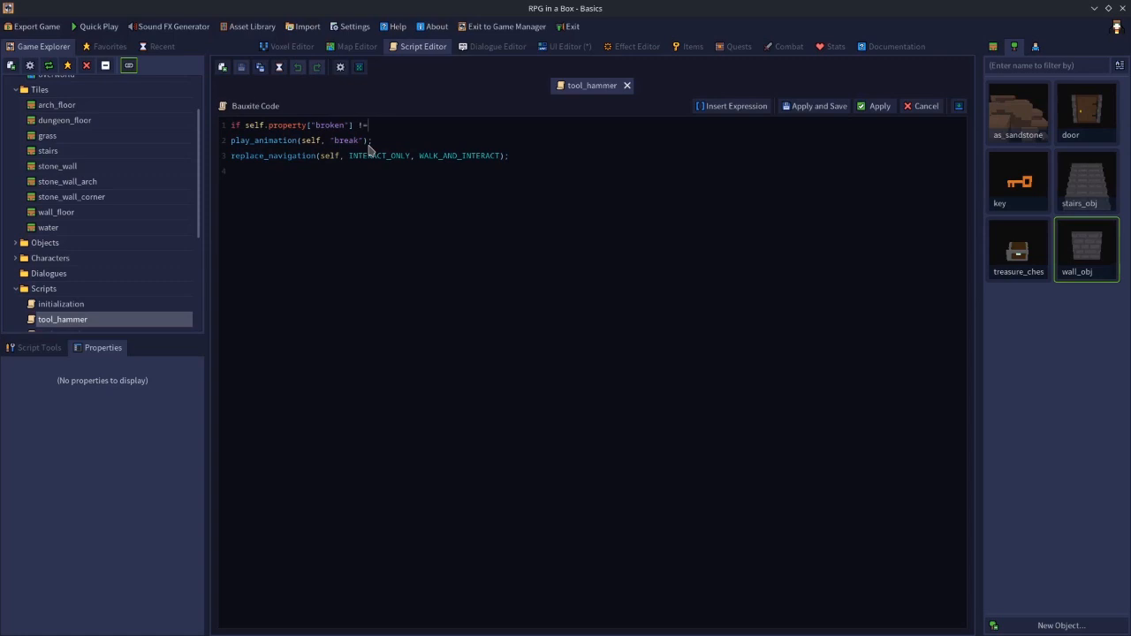
text(true then)
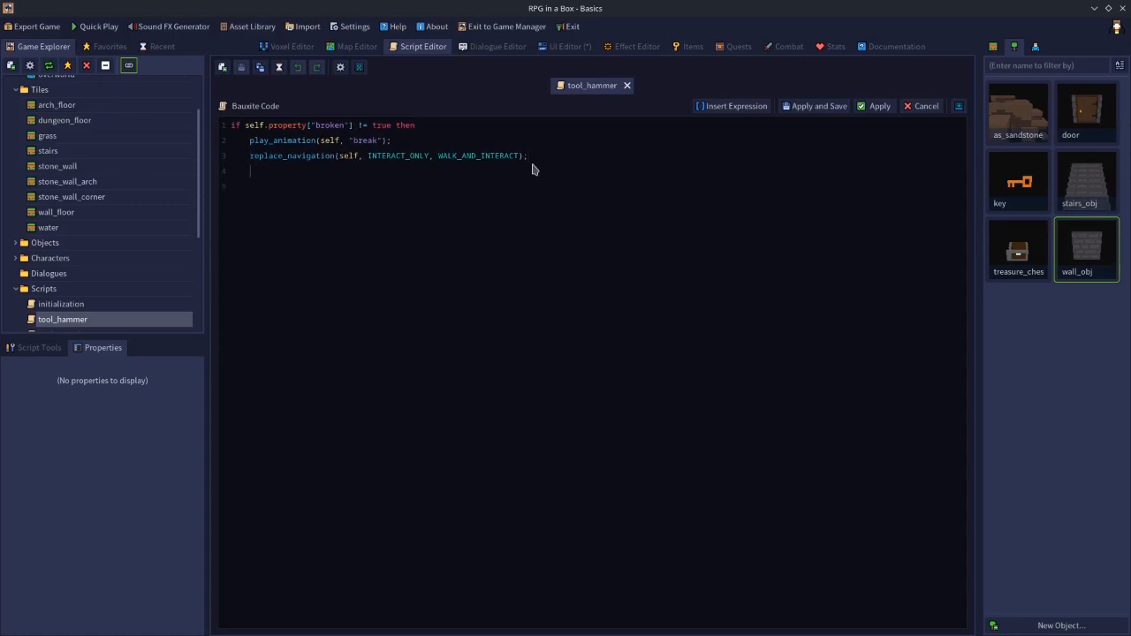
text(self.property[")
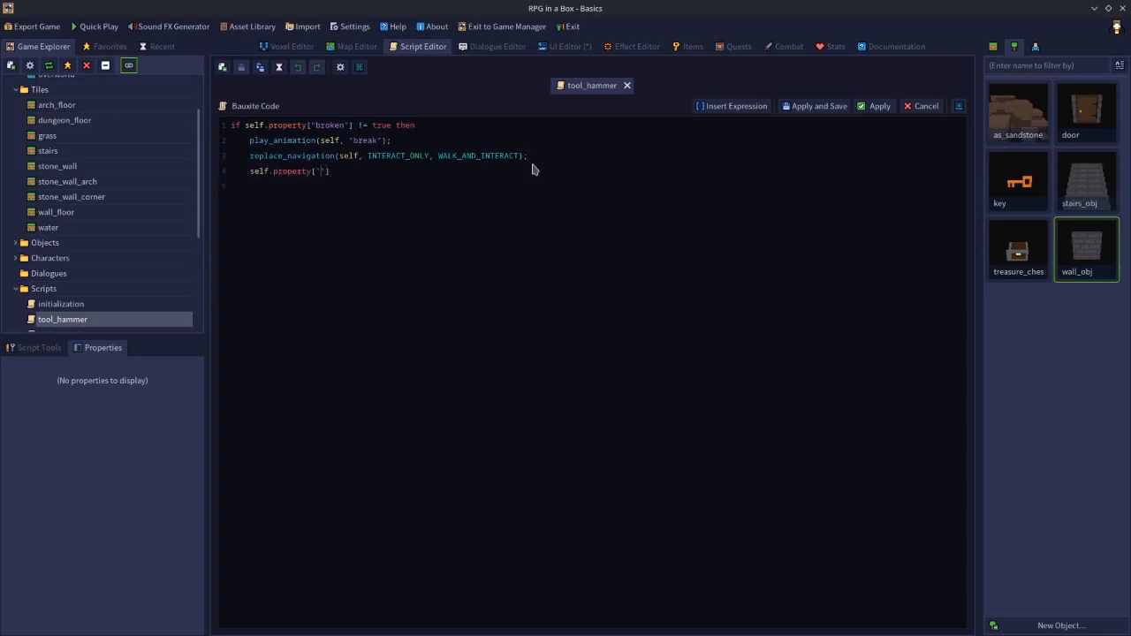
text(broken"])
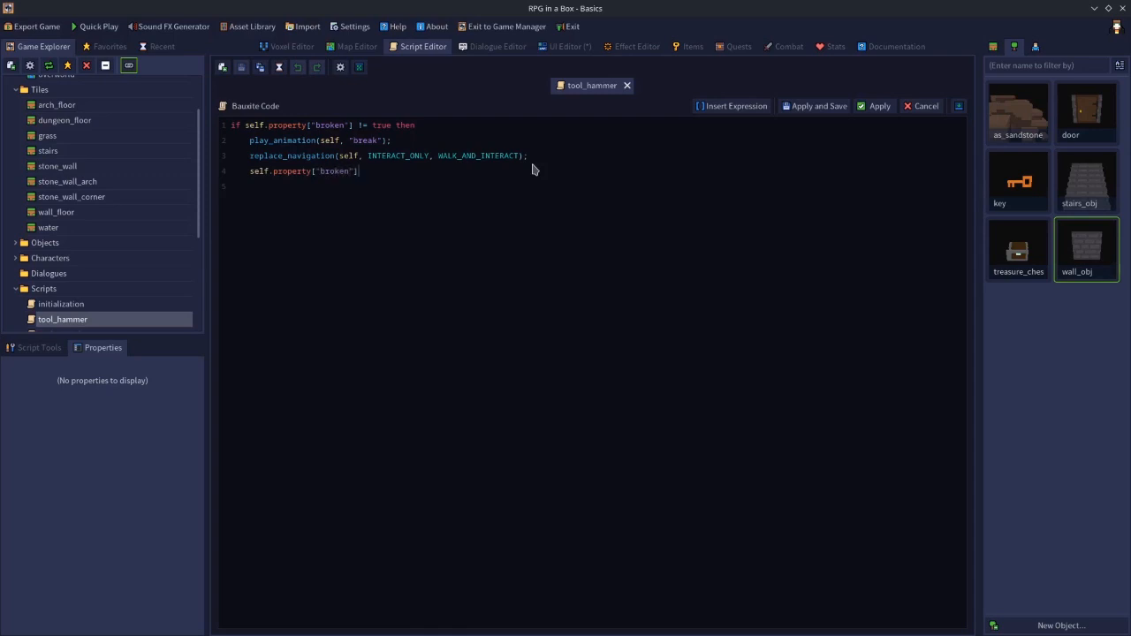
text(= rue)
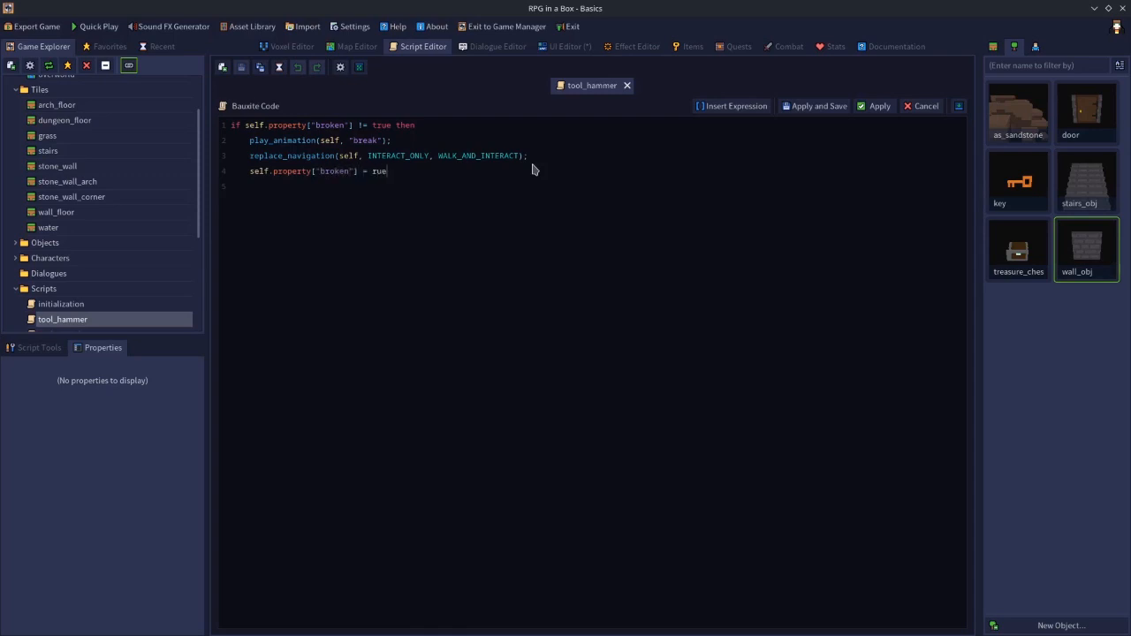
text(;)
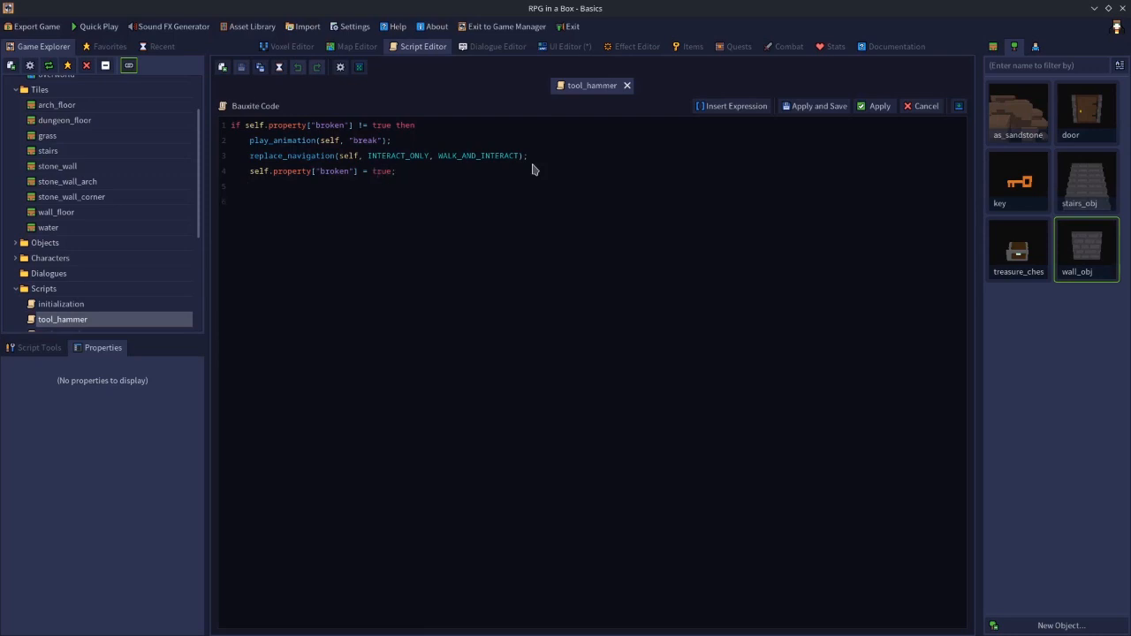
text(end;)
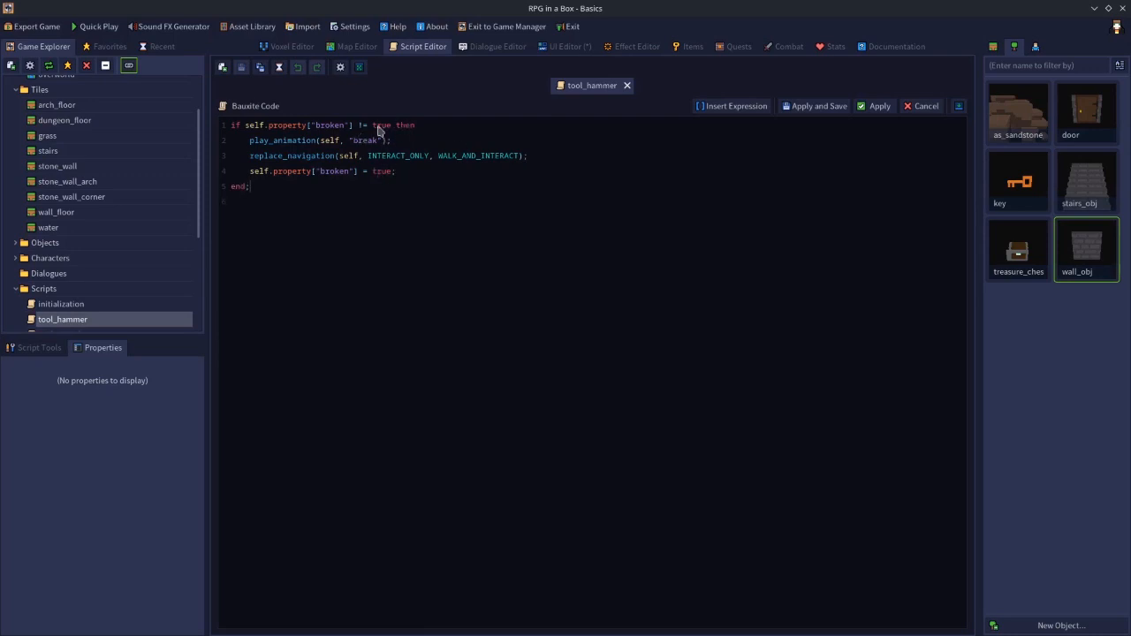
mouse_move(750, 103)
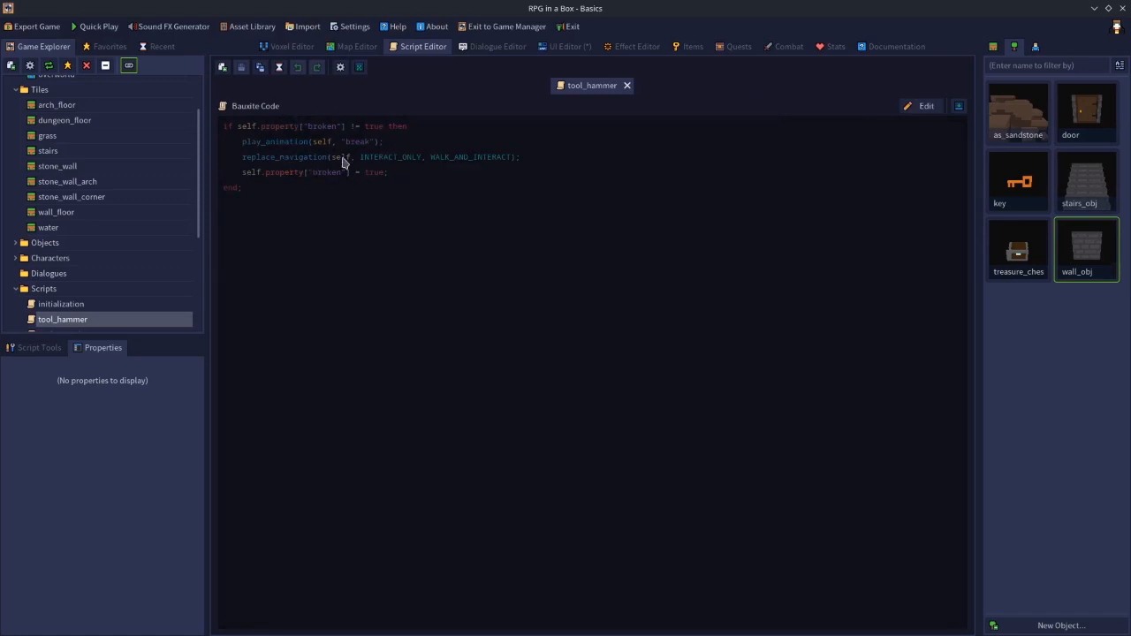
mouse_move(172, 25)
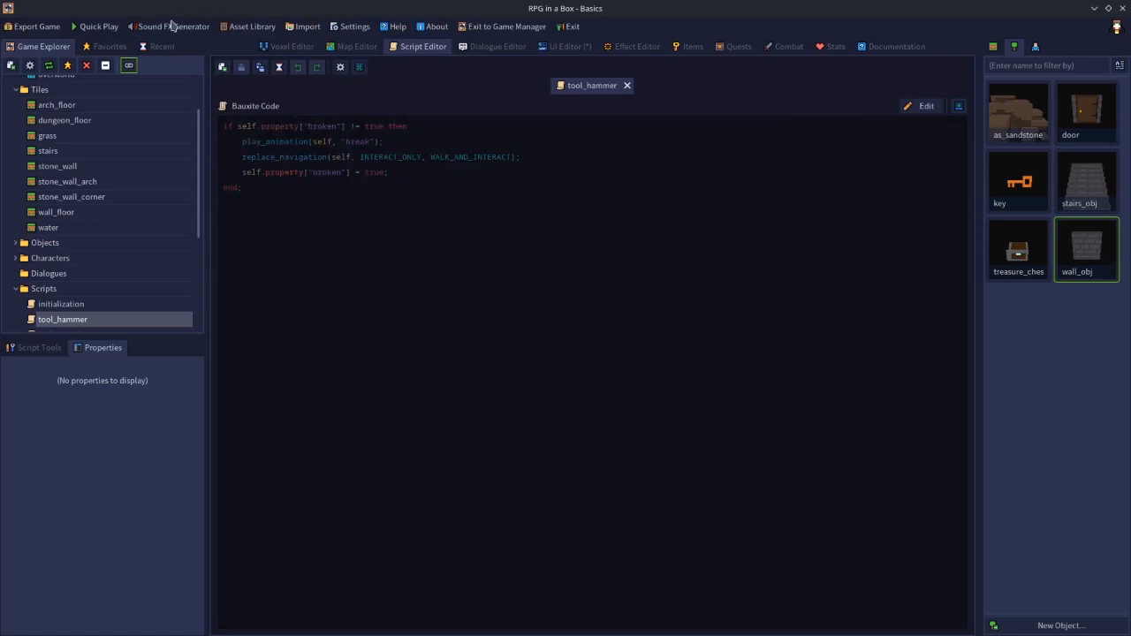
Step: Launch a playtest and enter a give_item() command in the debug console
click(98, 25)
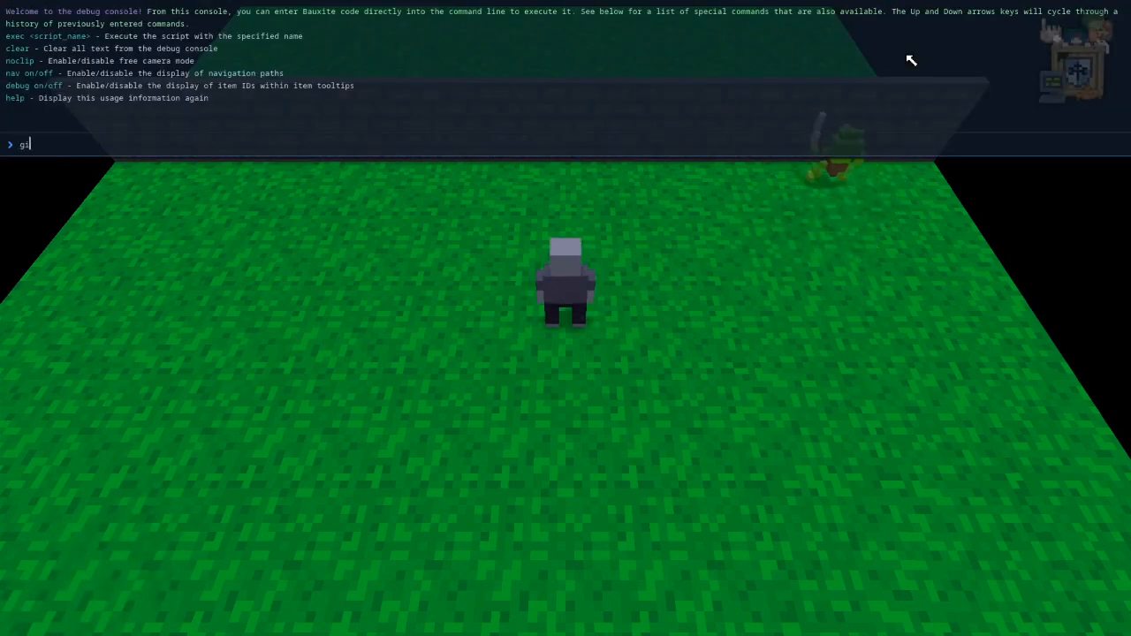
text(give_item())
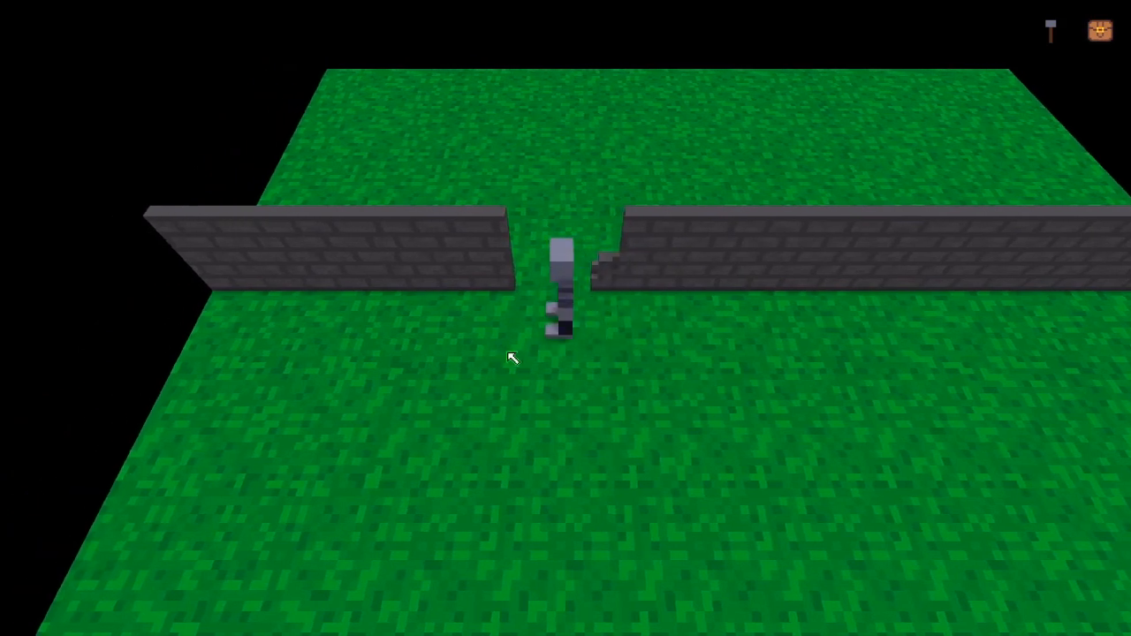
mouse_move(557, 358)
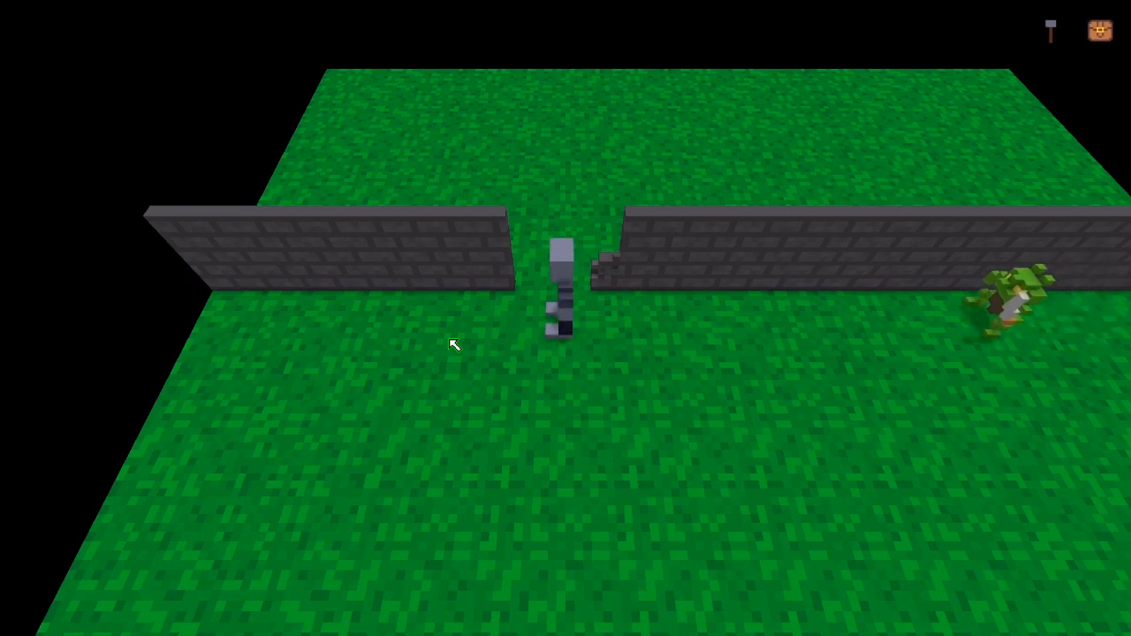
mouse_move(466, 454)
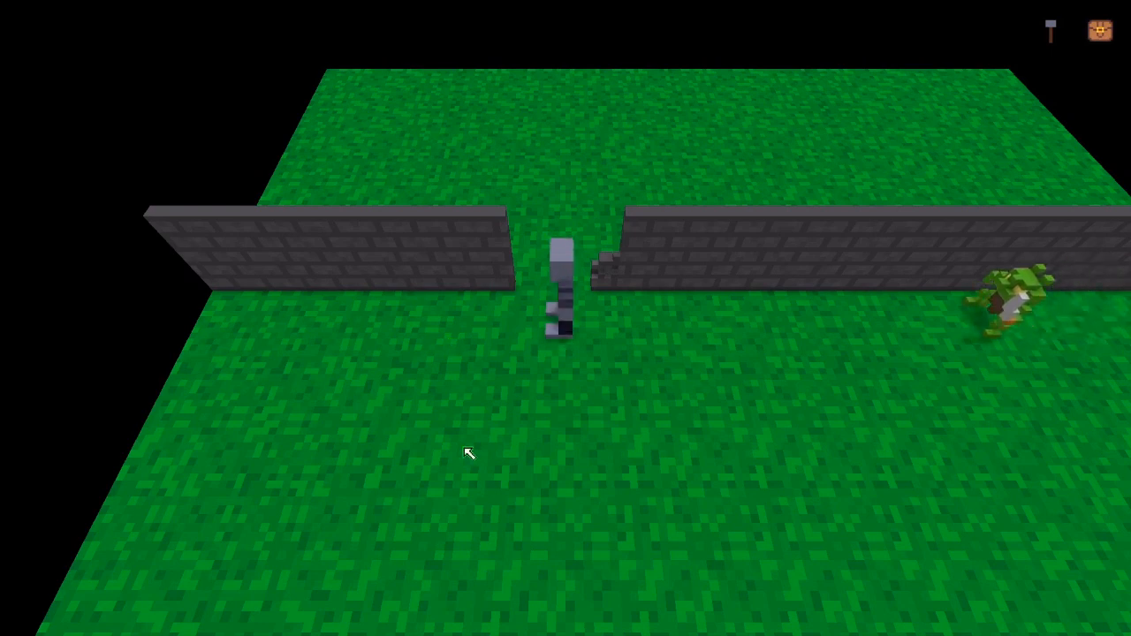